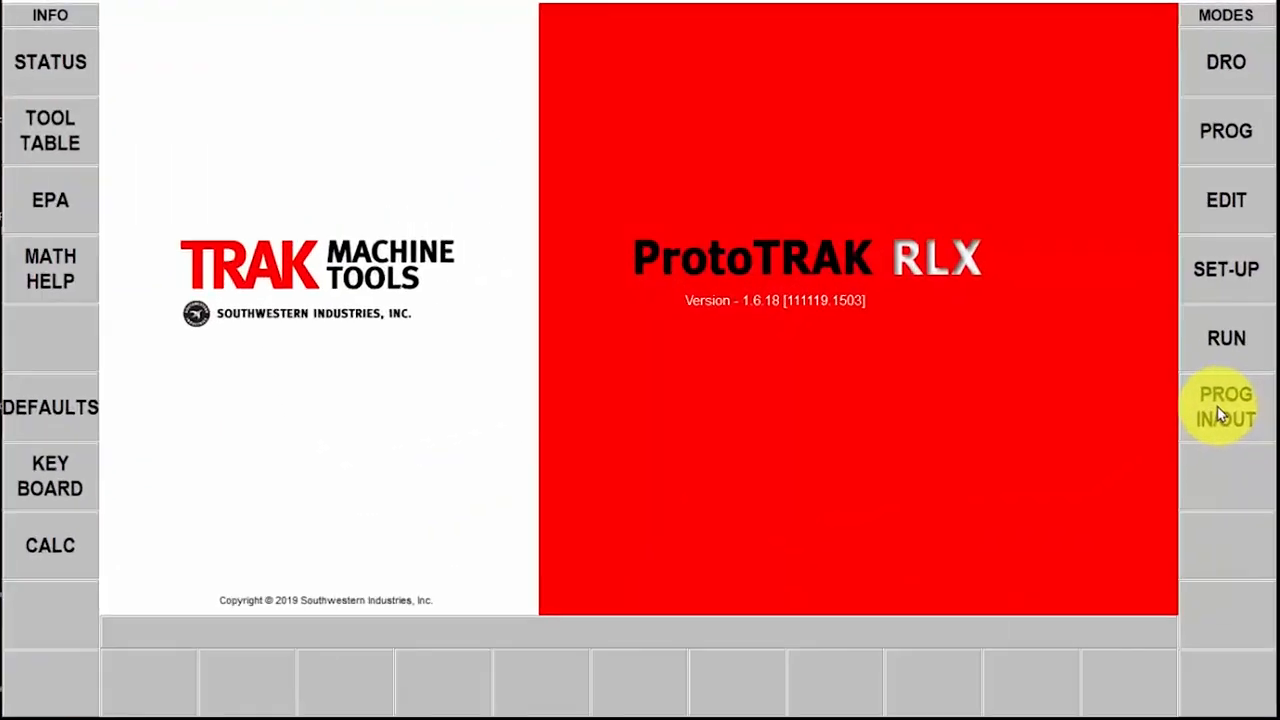
Load the DXF part drawing via PROG and hide the FORMAT, DIMS and TITLE_BLOCK layers
{"action": "left_click", "coordinate": [1224, 406]}
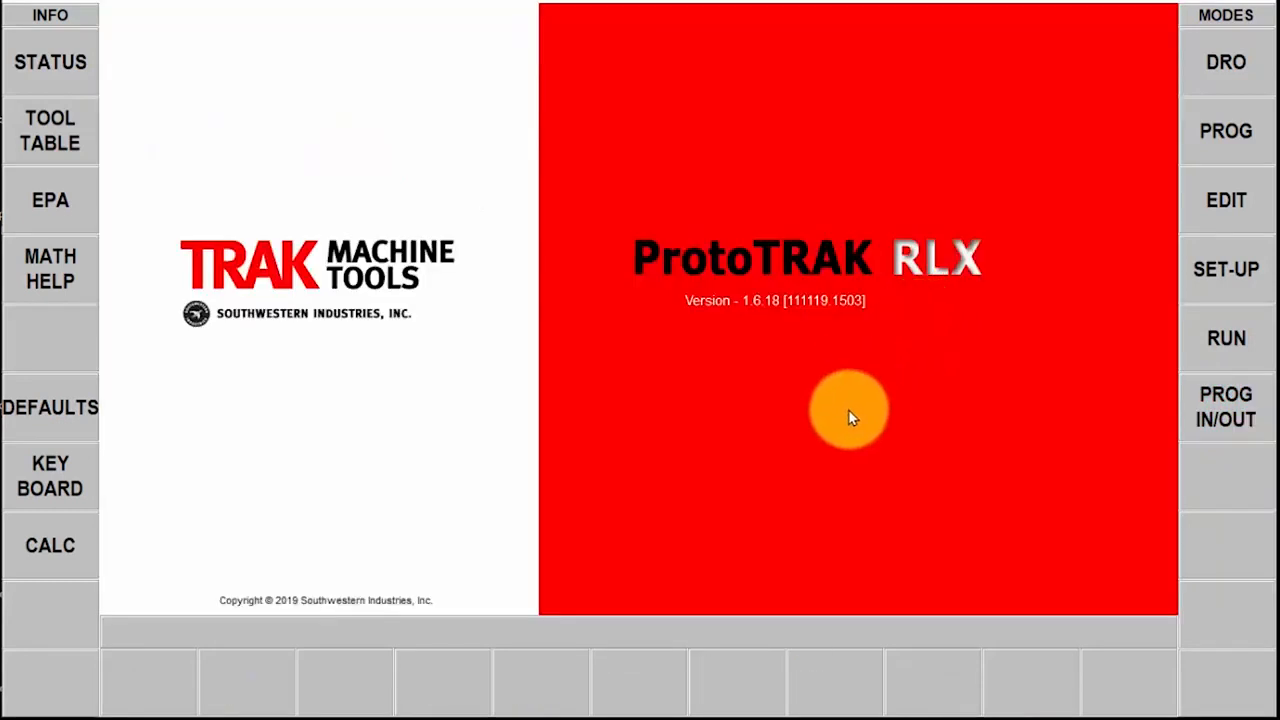
{"action": "mouse_move", "coordinate": [1018, 380]}
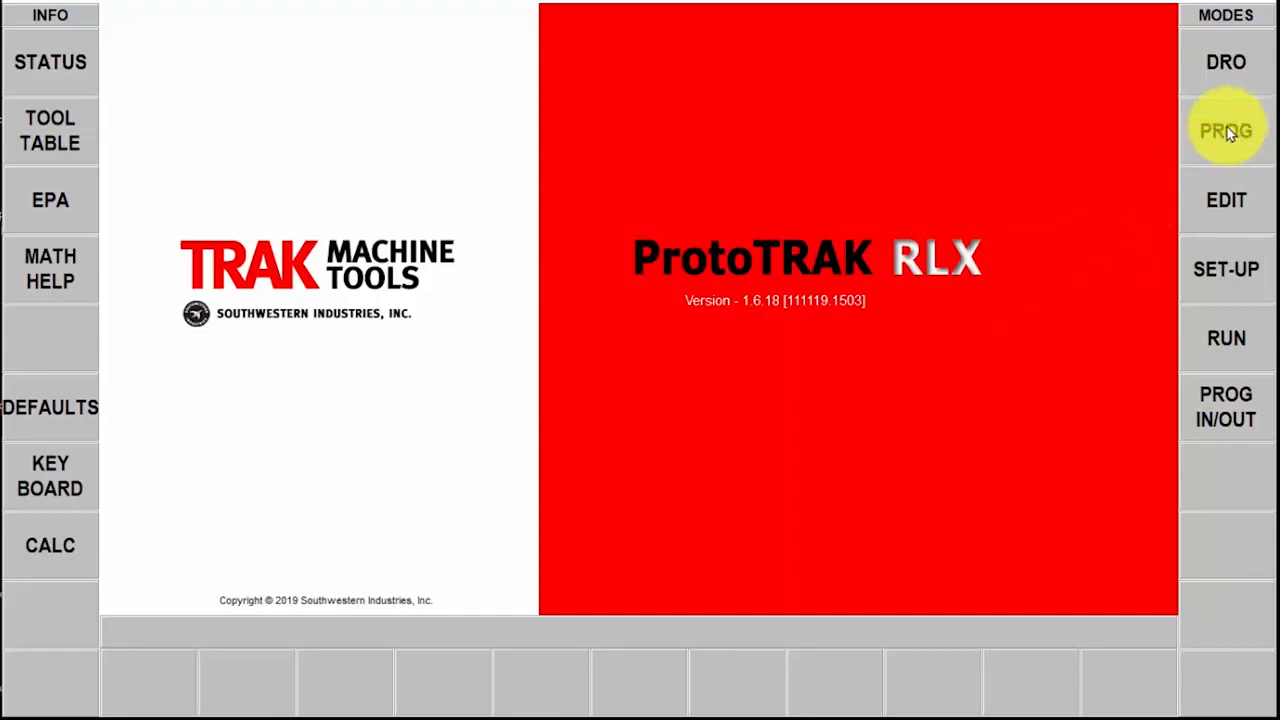
{"action": "left_click", "coordinate": [1226, 130]}
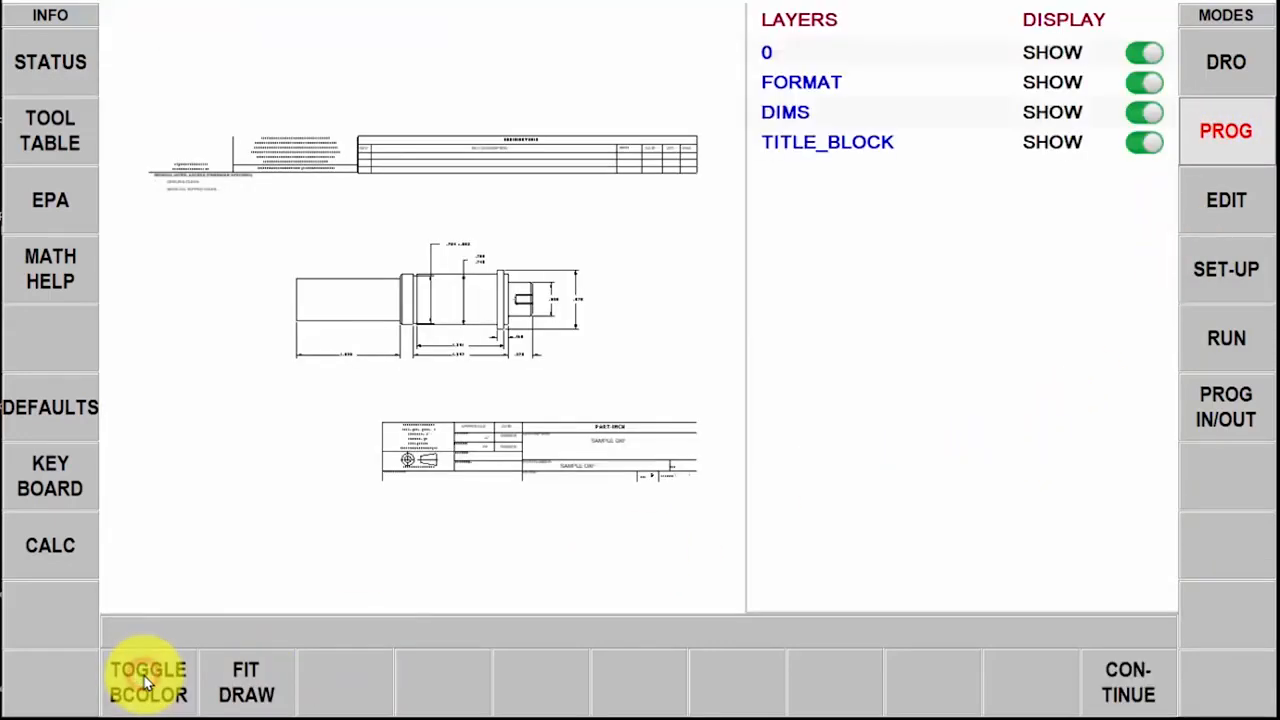
{"action": "mouse_move", "coordinate": [920, 424]}
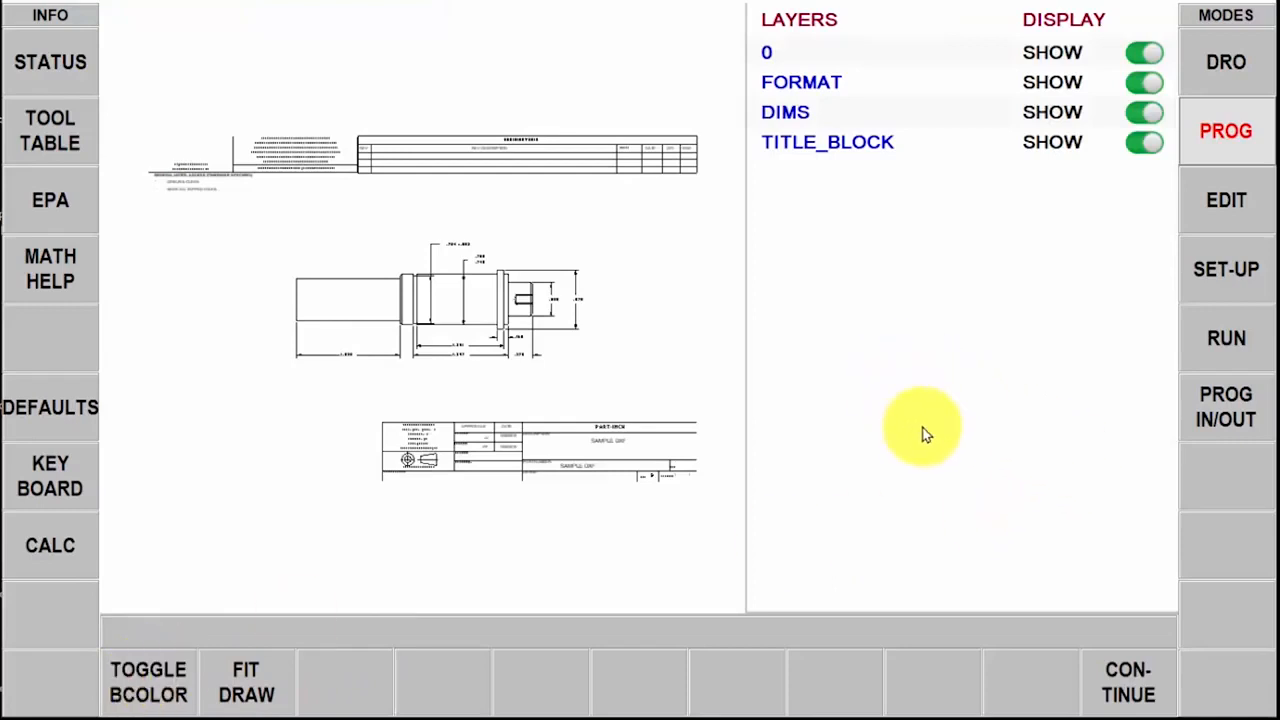
{"action": "mouse_move", "coordinate": [970, 390]}
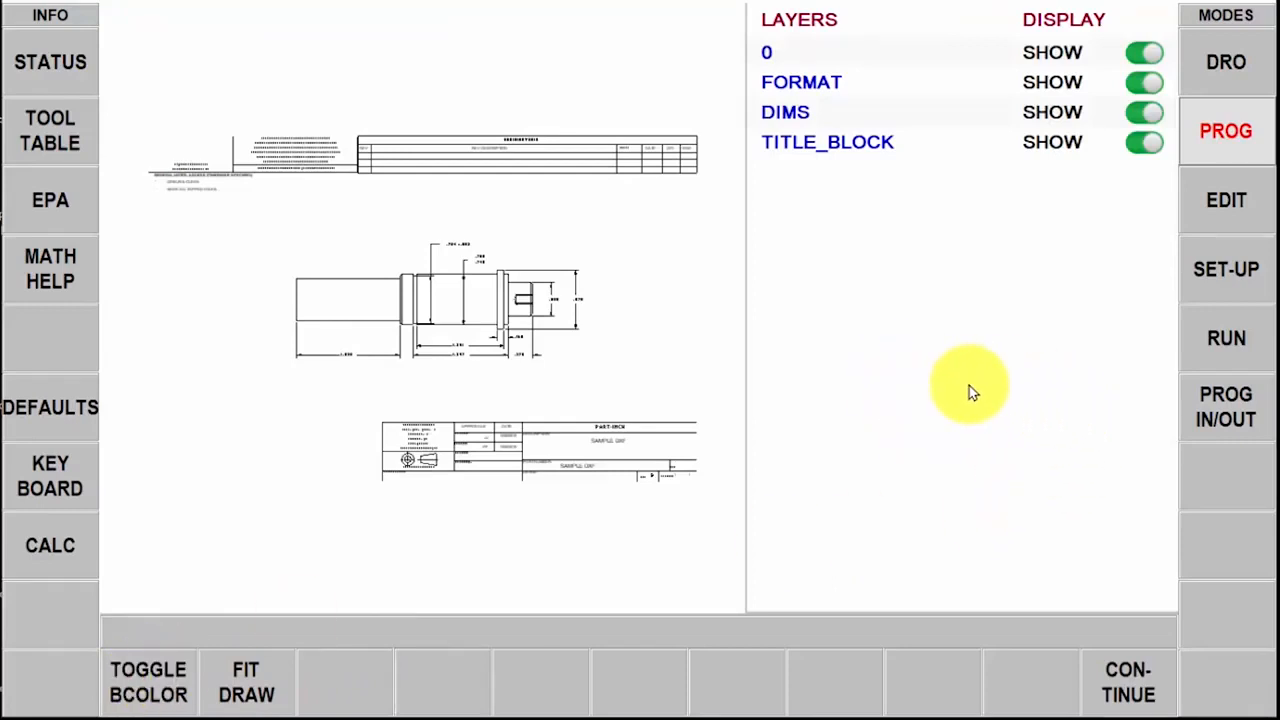
{"action": "mouse_move", "coordinate": [984, 486]}
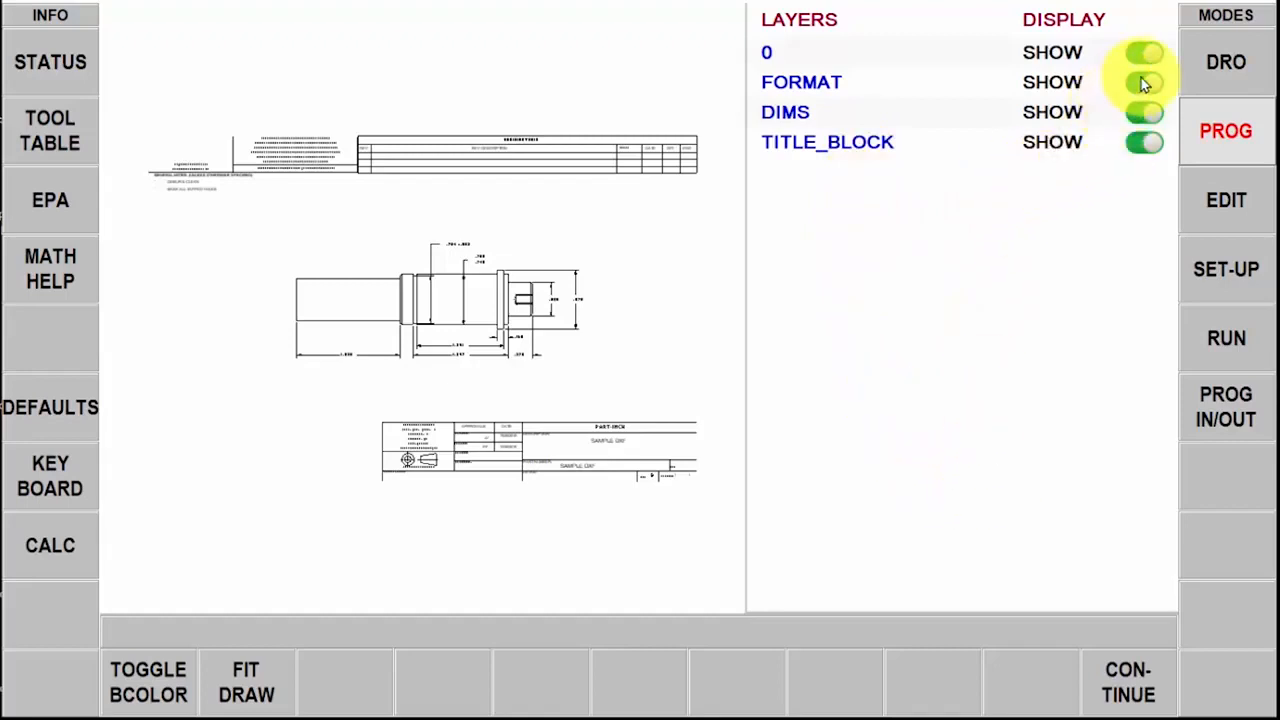
{"action": "left_click", "coordinate": [1144, 112]}
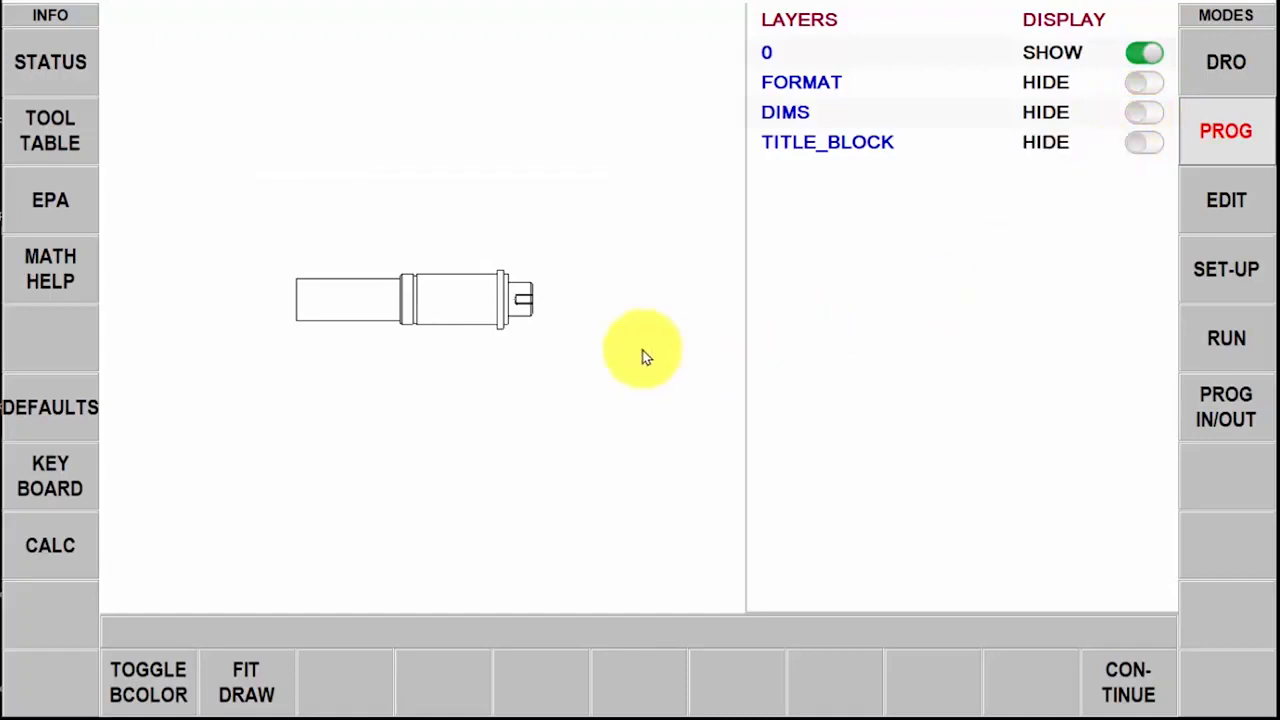
{"action": "mouse_move", "coordinate": [570, 374]}
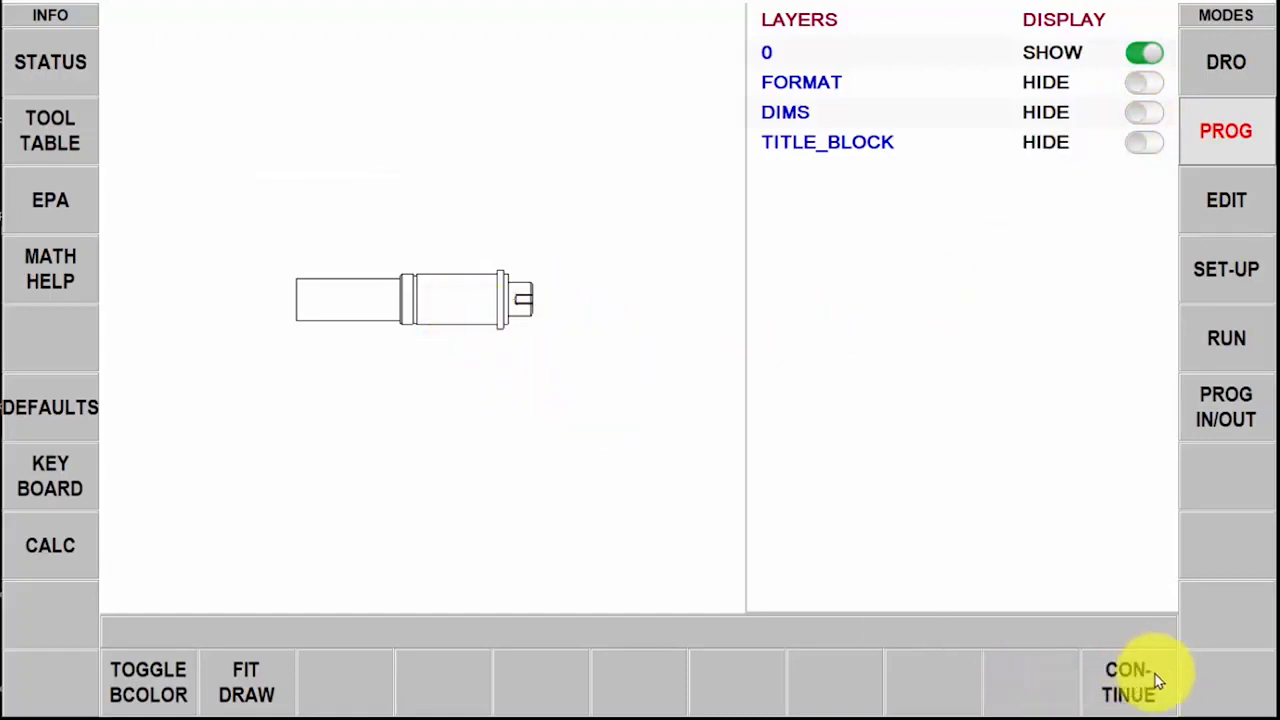
Accept the layer setup and reach the 0.0050 line-gap closing prompt
{"action": "left_click", "coordinate": [1128, 682]}
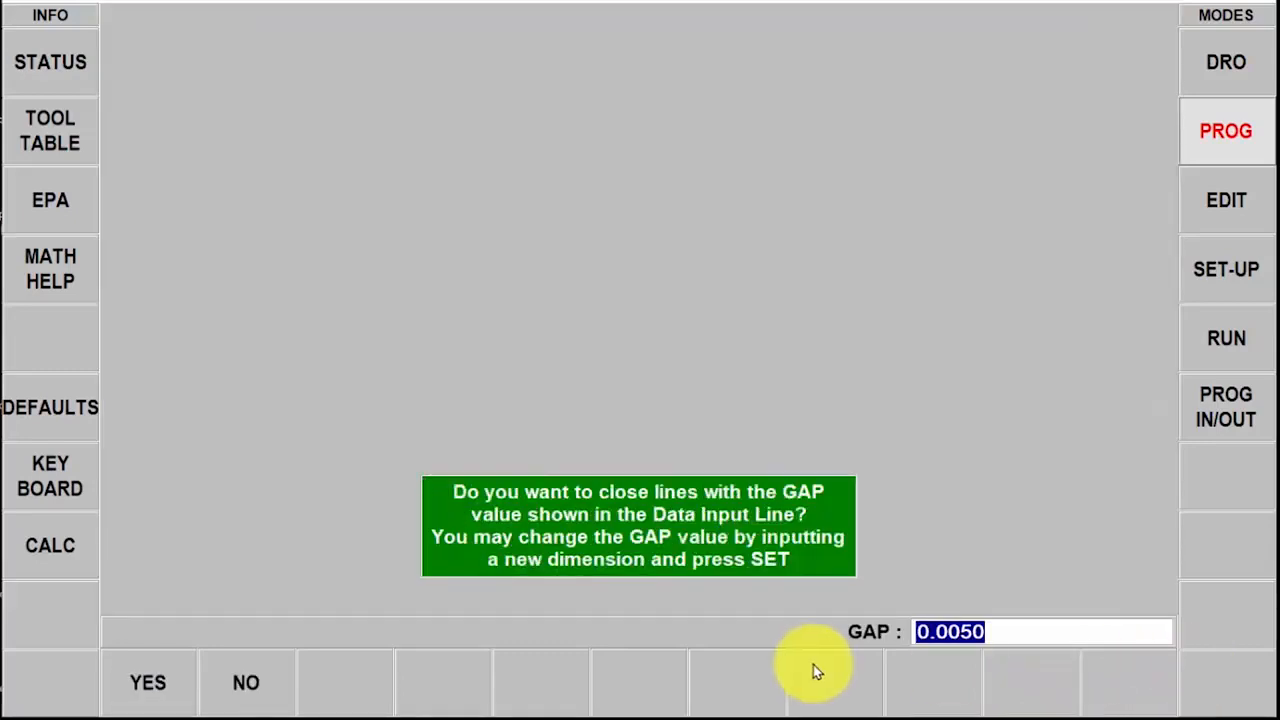
{"action": "mouse_move", "coordinate": [996, 664]}
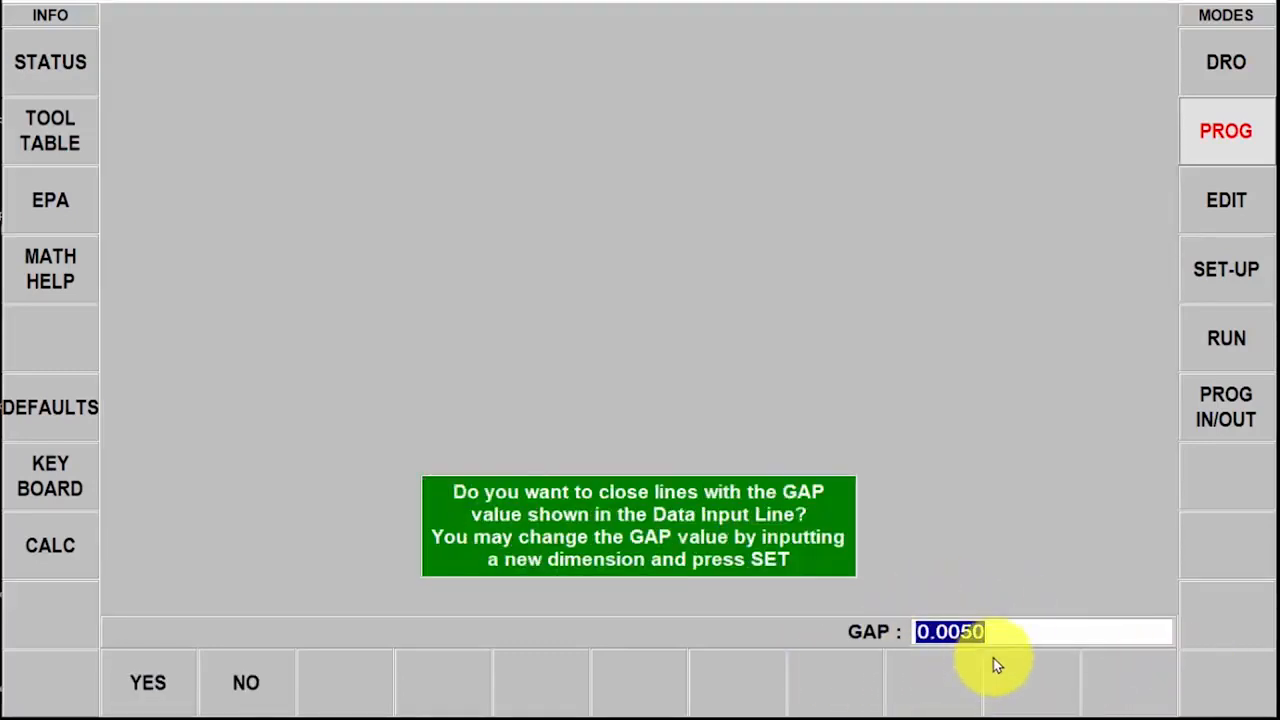
{"action": "mouse_move", "coordinate": [988, 650]}
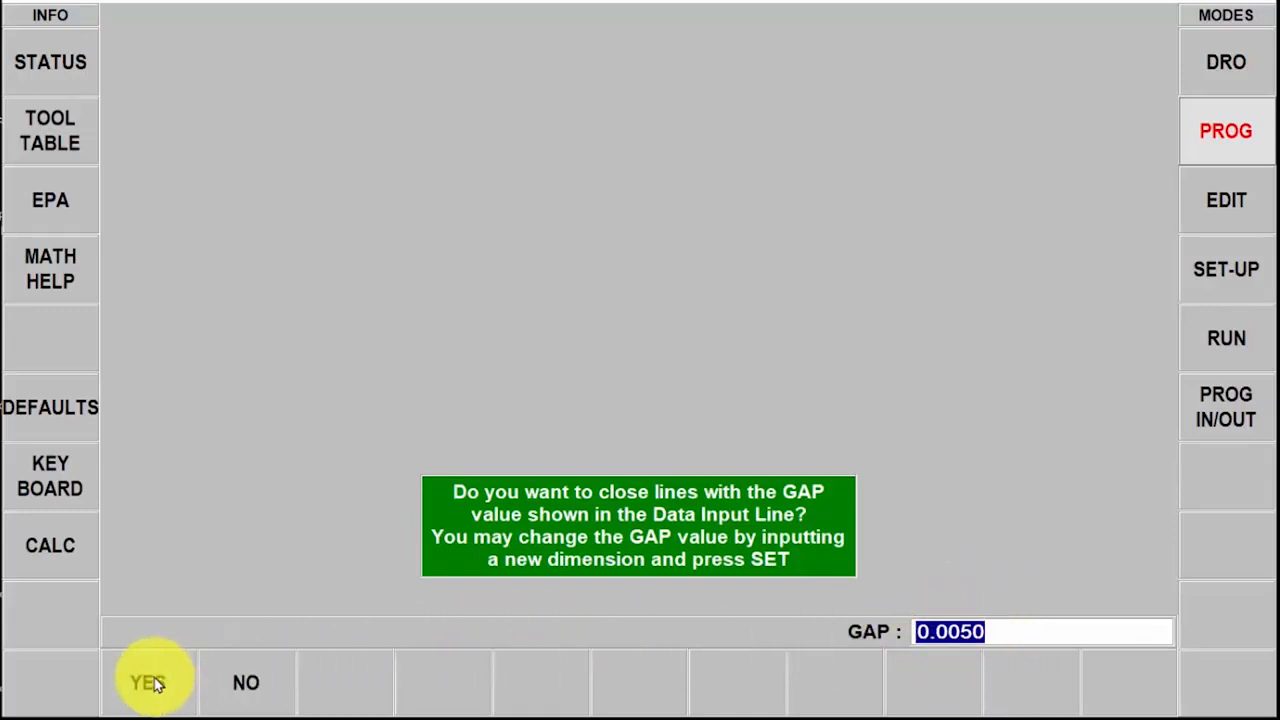
Close gaps at 0.0050, rotate the part 180 degrees, and continue to program zero selection
{"action": "left_click", "coordinate": [150, 682]}
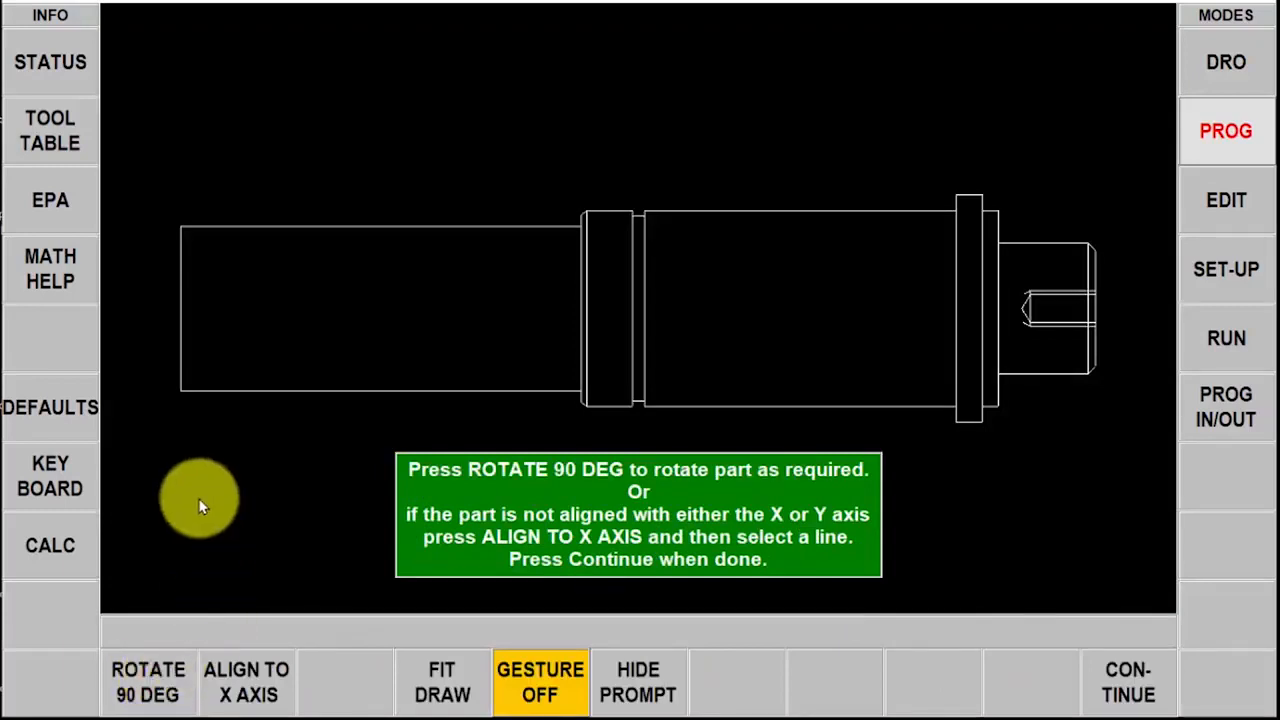
{"action": "mouse_move", "coordinate": [276, 424]}
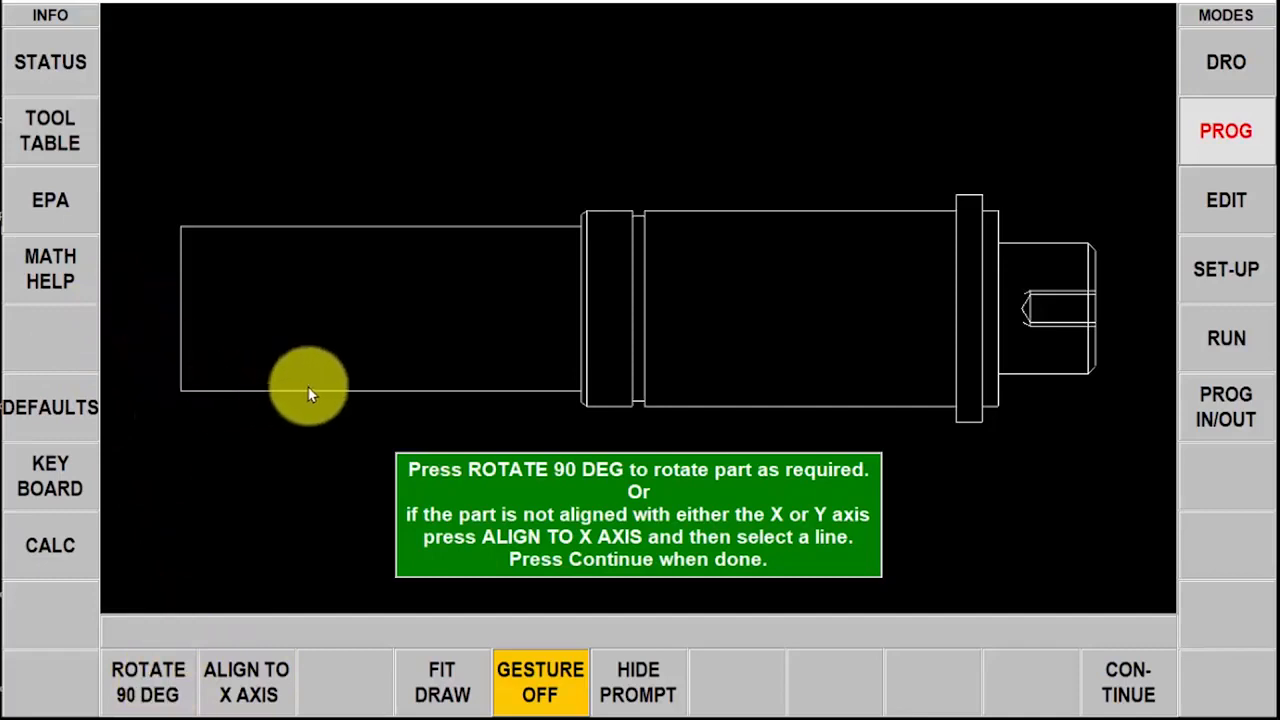
{"action": "mouse_move", "coordinate": [276, 488]}
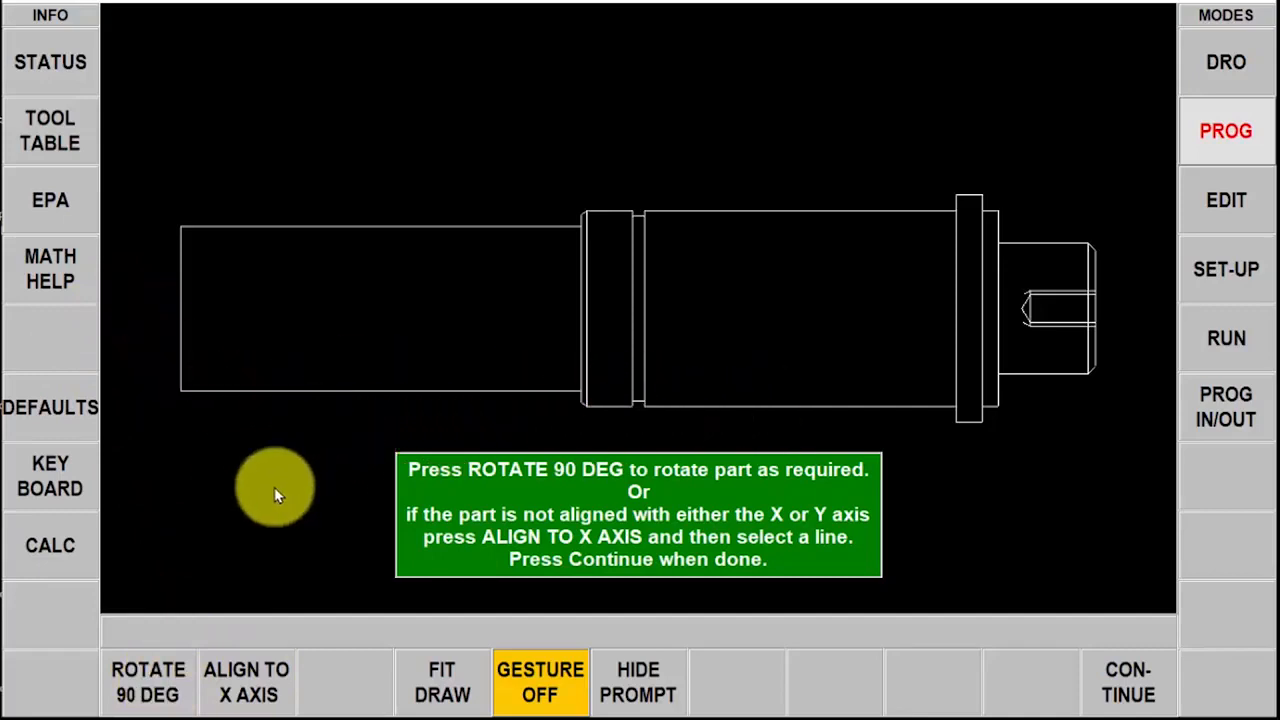
{"action": "left_click", "coordinate": [148, 682]}
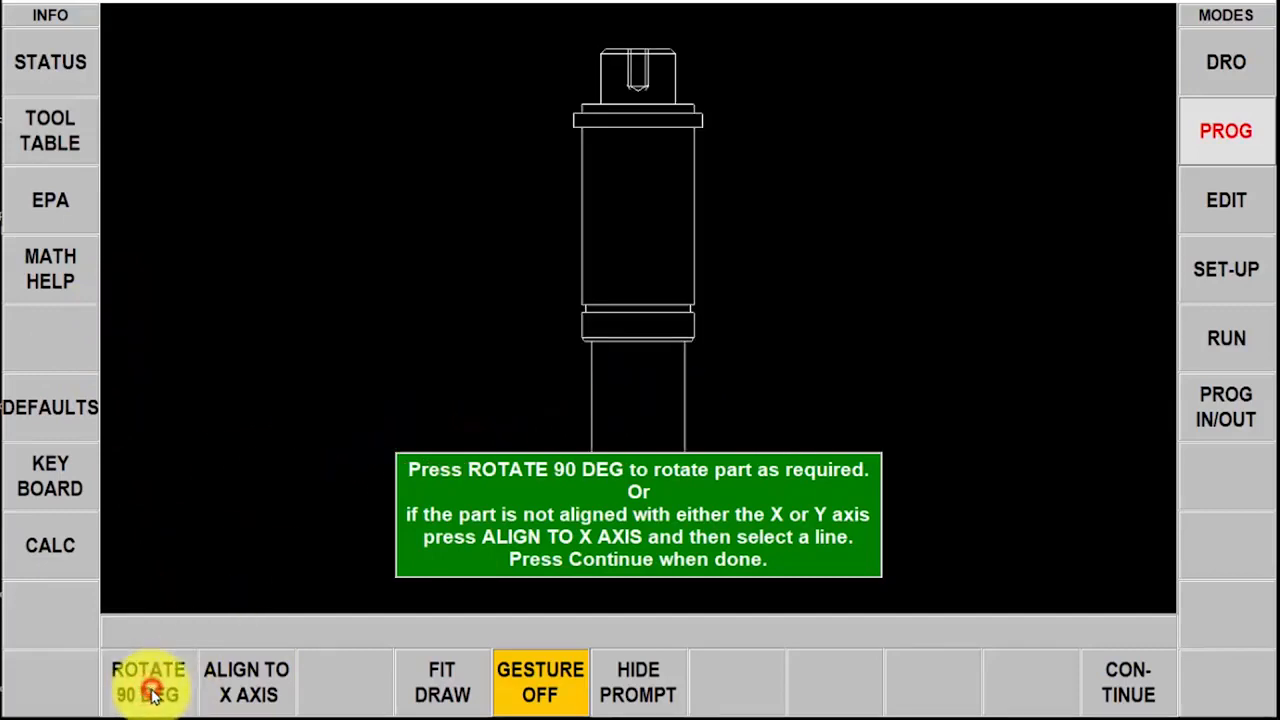
{"action": "left_click", "coordinate": [148, 682]}
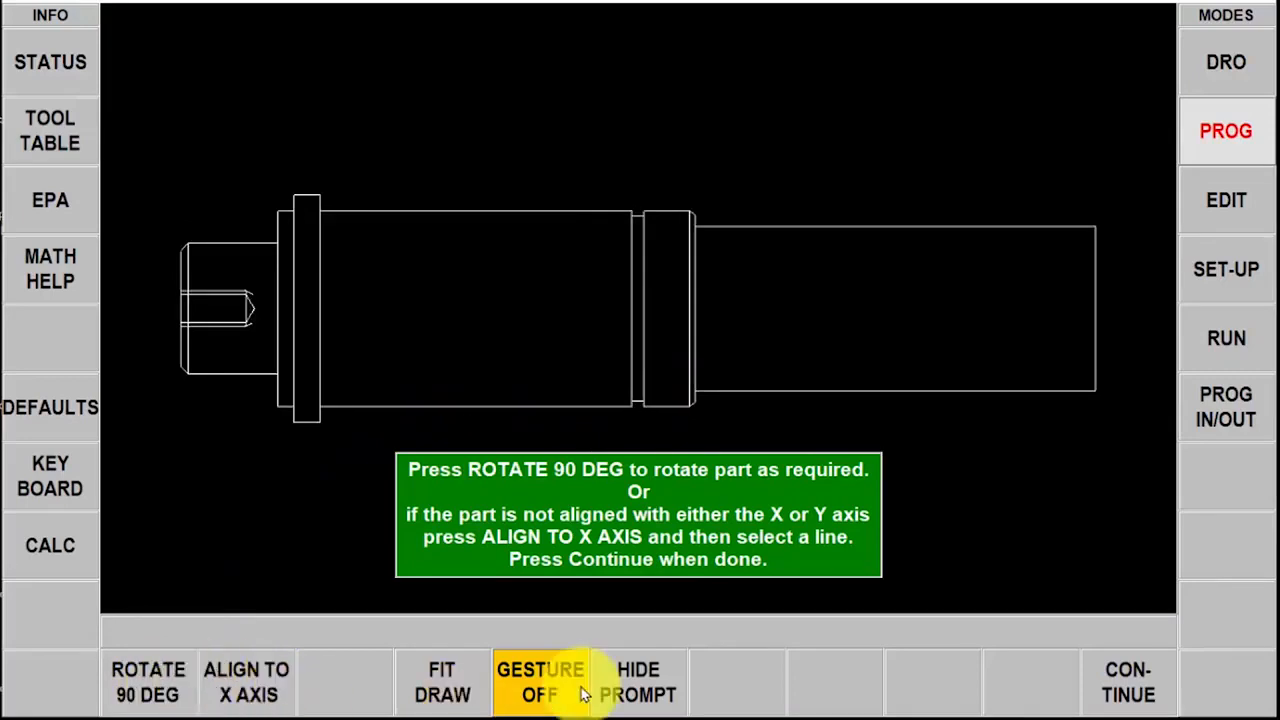
{"action": "left_click", "coordinate": [1128, 682]}
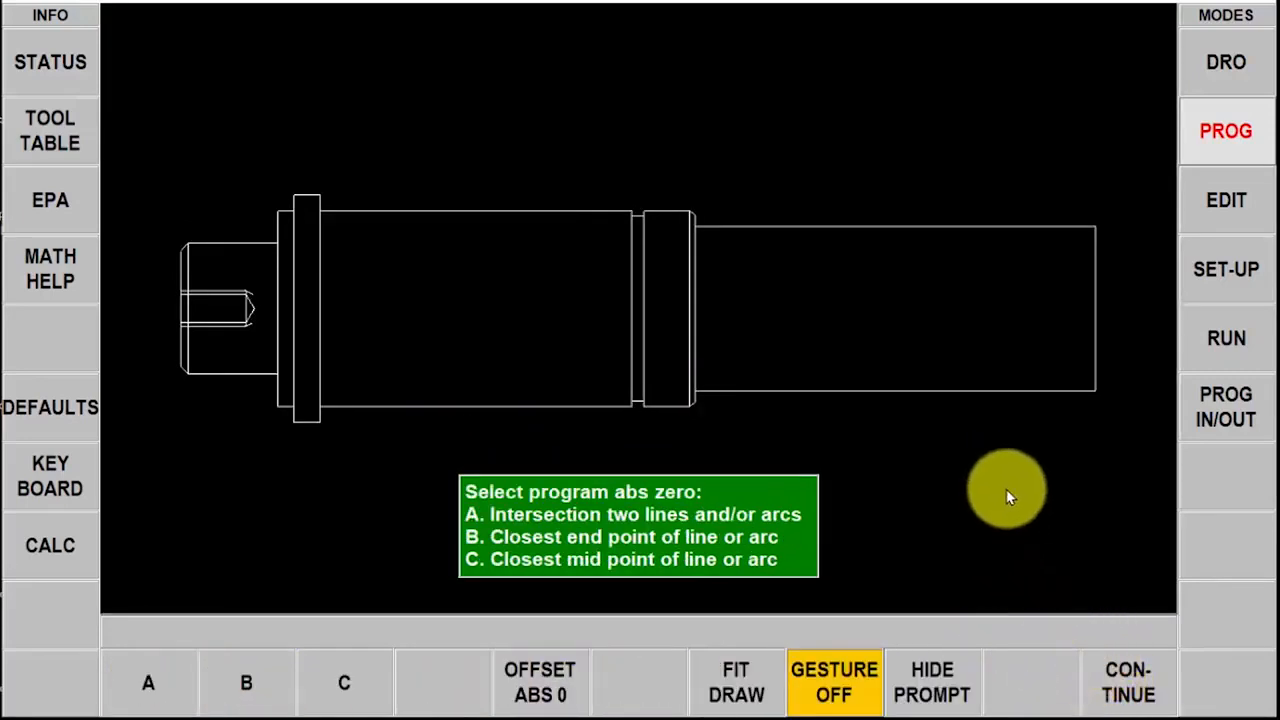
{"action": "mouse_move", "coordinate": [650, 576]}
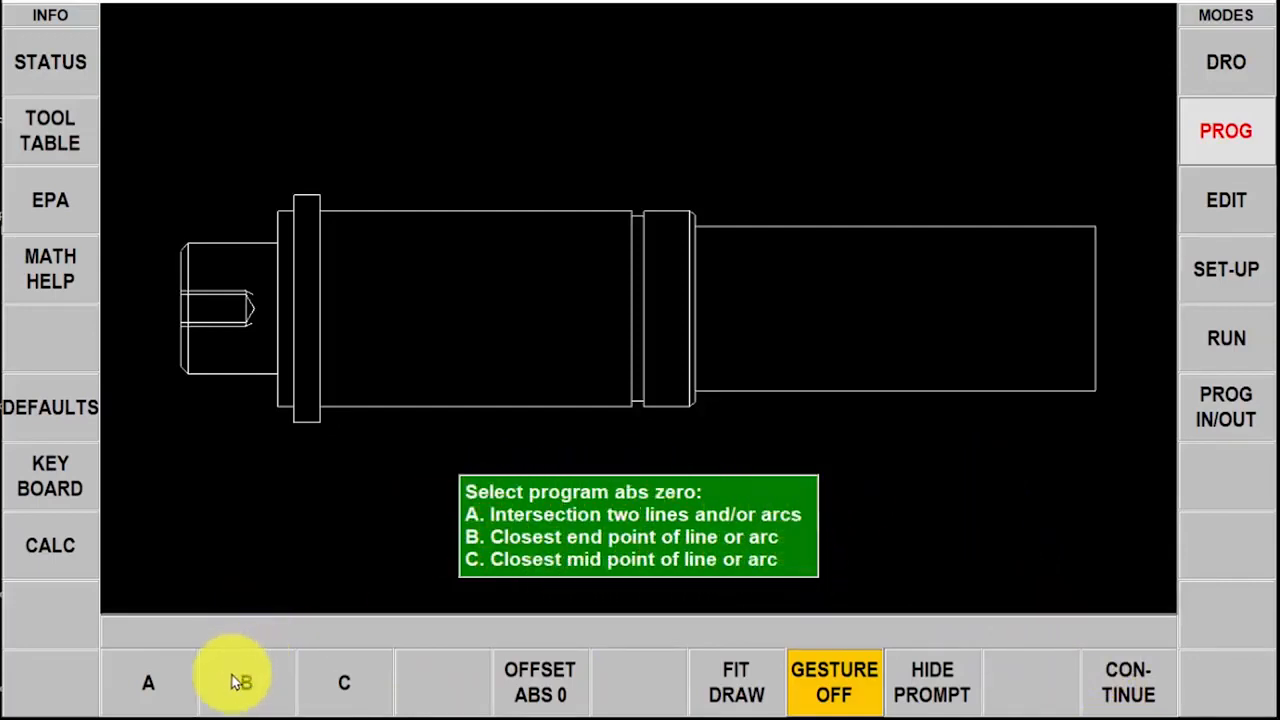
Choose closest-end-point mode for program zero, marking X 3.0198, Z 0.6052
{"action": "left_click", "coordinate": [244, 682]}
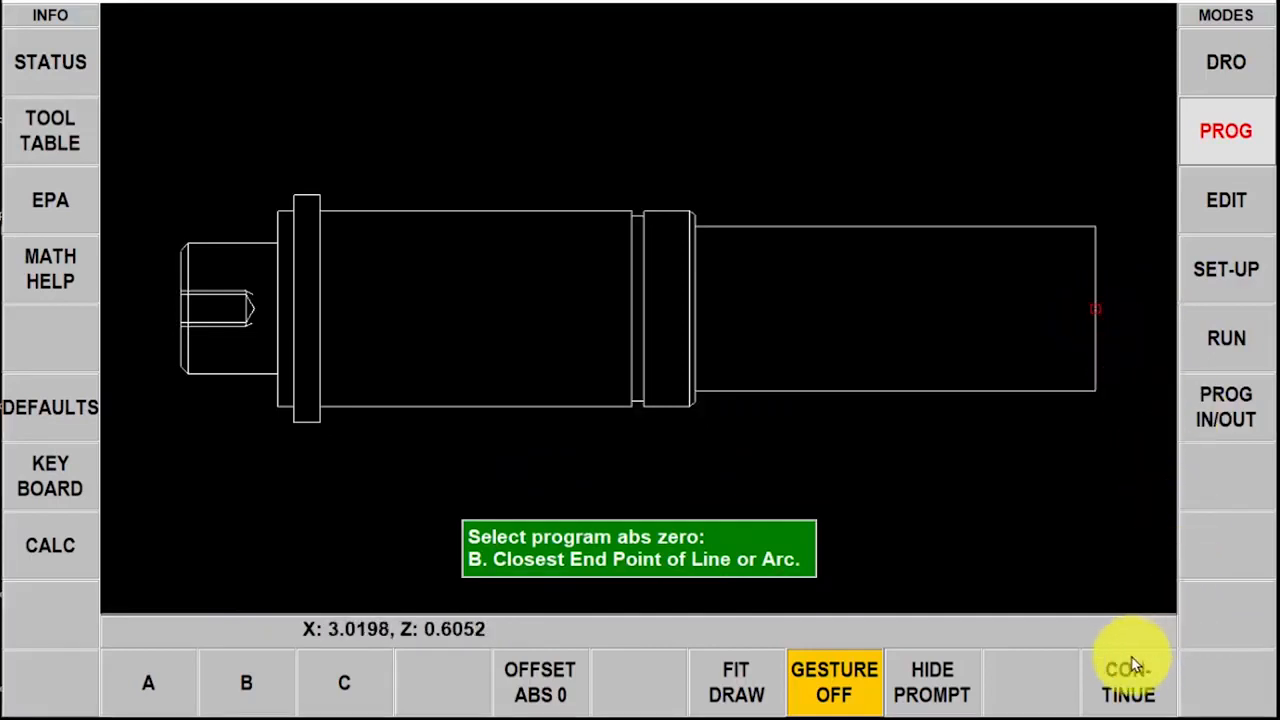
Confirm program zero and show only the positive-X half view from the centre line
{"action": "left_click", "coordinate": [1128, 682]}
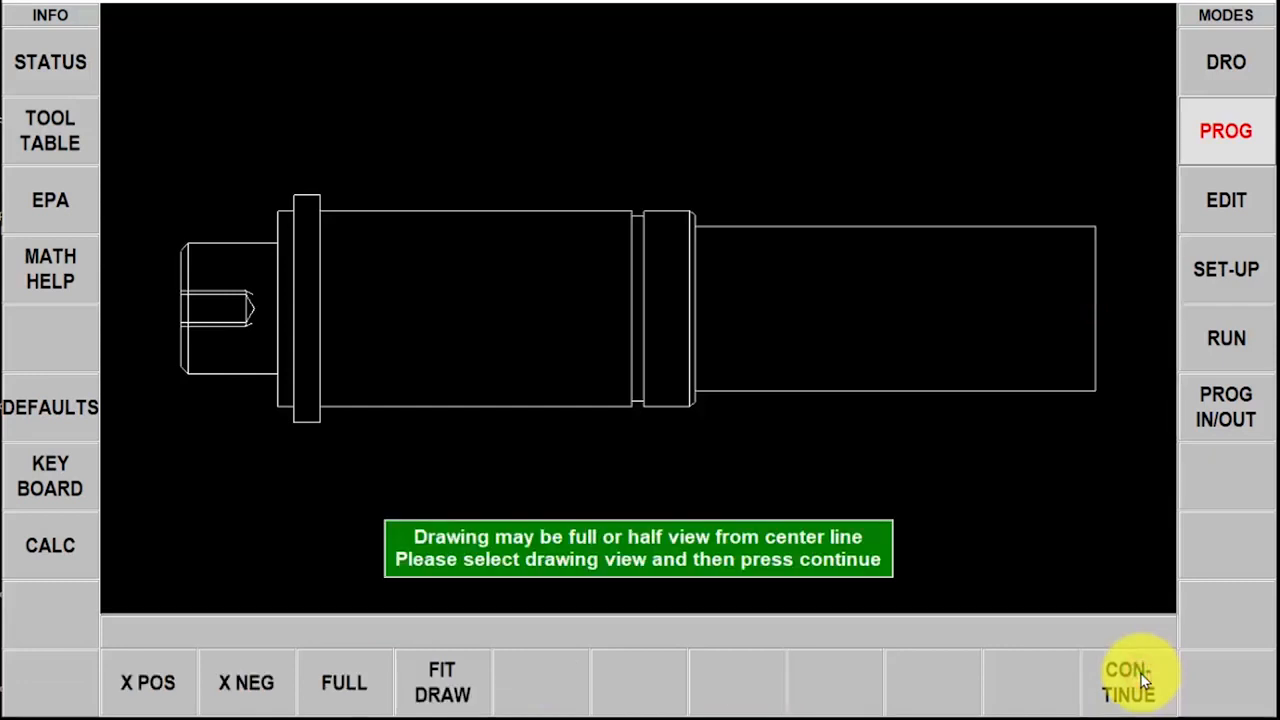
{"action": "mouse_move", "coordinate": [1008, 524]}
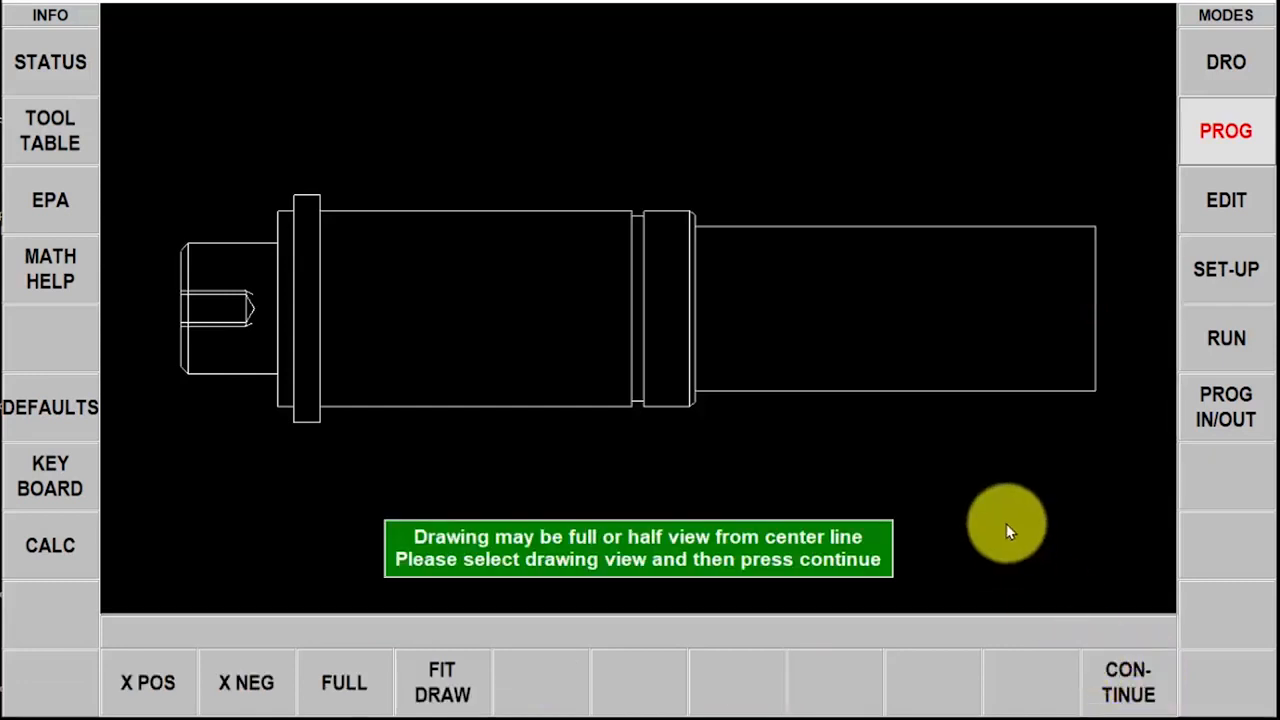
{"action": "mouse_move", "coordinate": [1040, 524]}
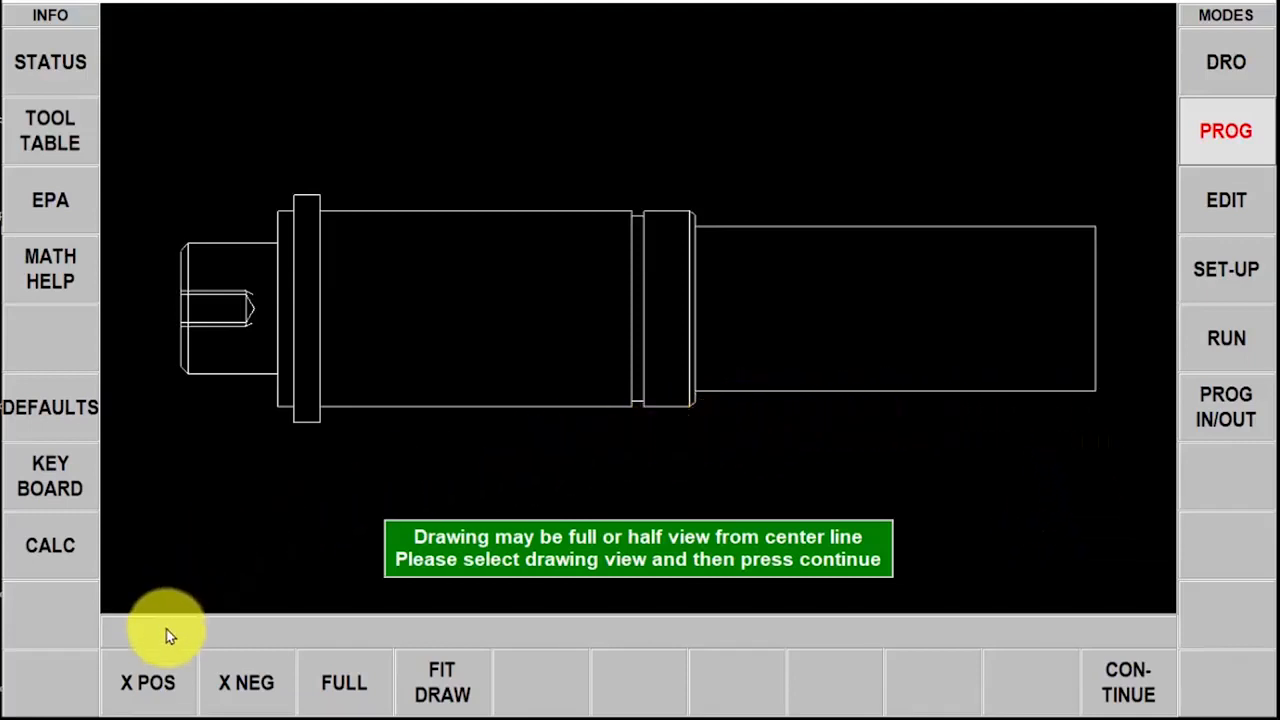
{"action": "left_click", "coordinate": [148, 682]}
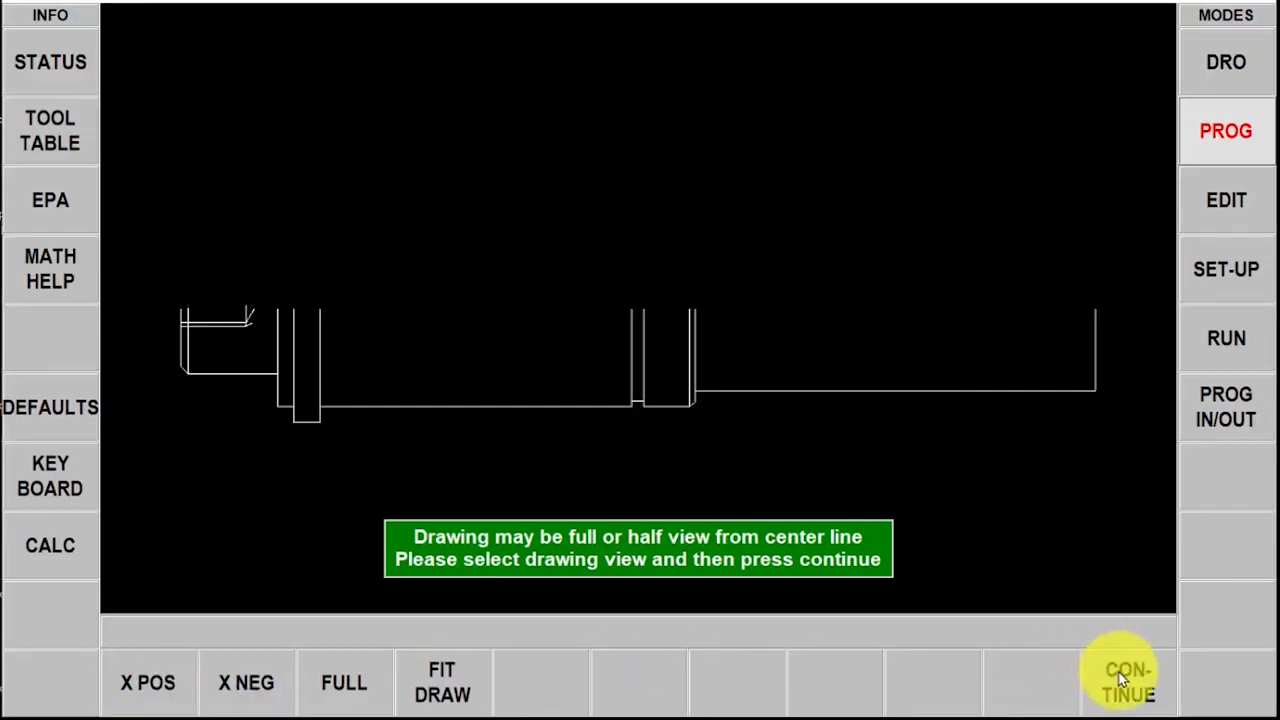
Accept the half view, trim the leftover line near the groove and start a new line from an end point
{"action": "left_click", "coordinate": [1126, 682]}
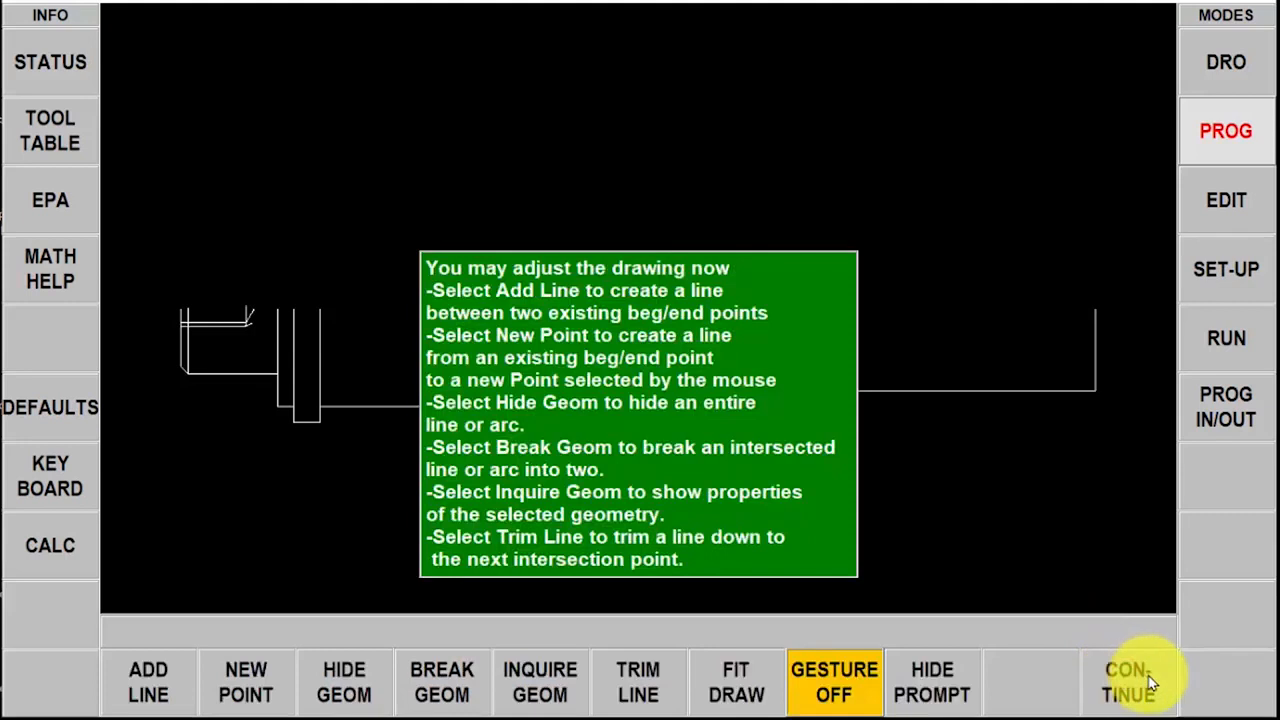
{"action": "mouse_move", "coordinate": [970, 544]}
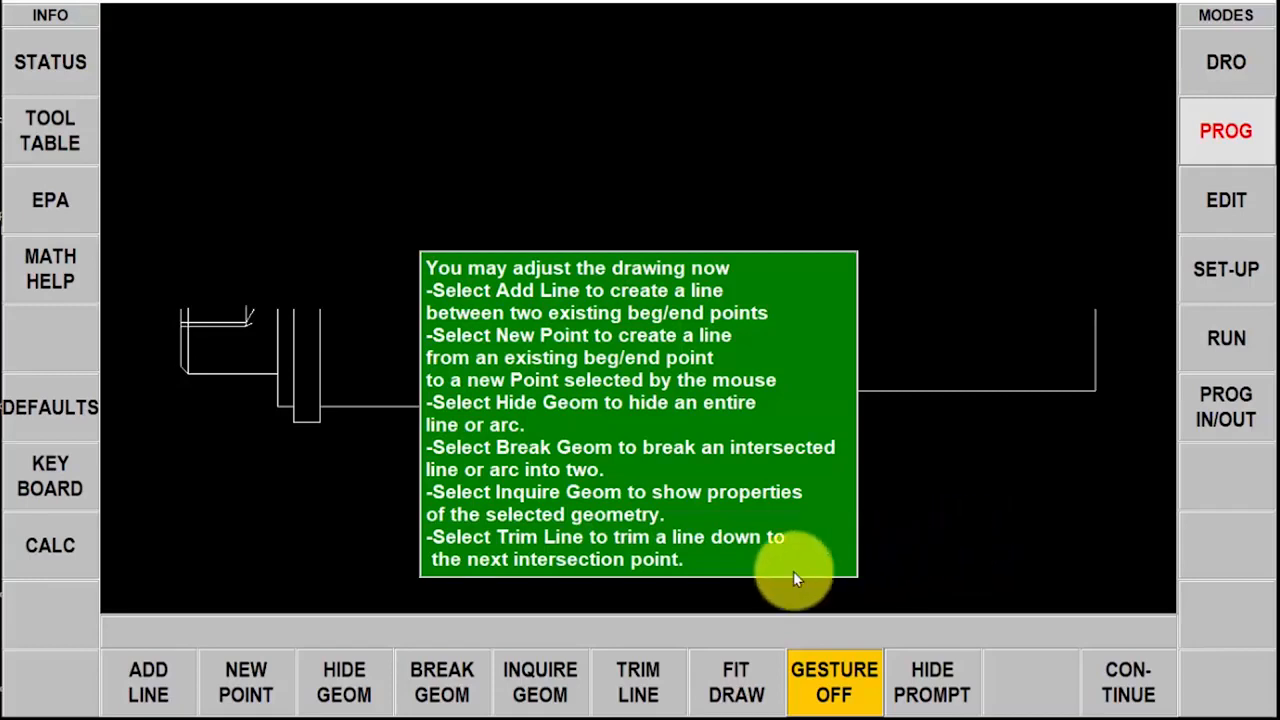
{"action": "left_click", "coordinate": [636, 682]}
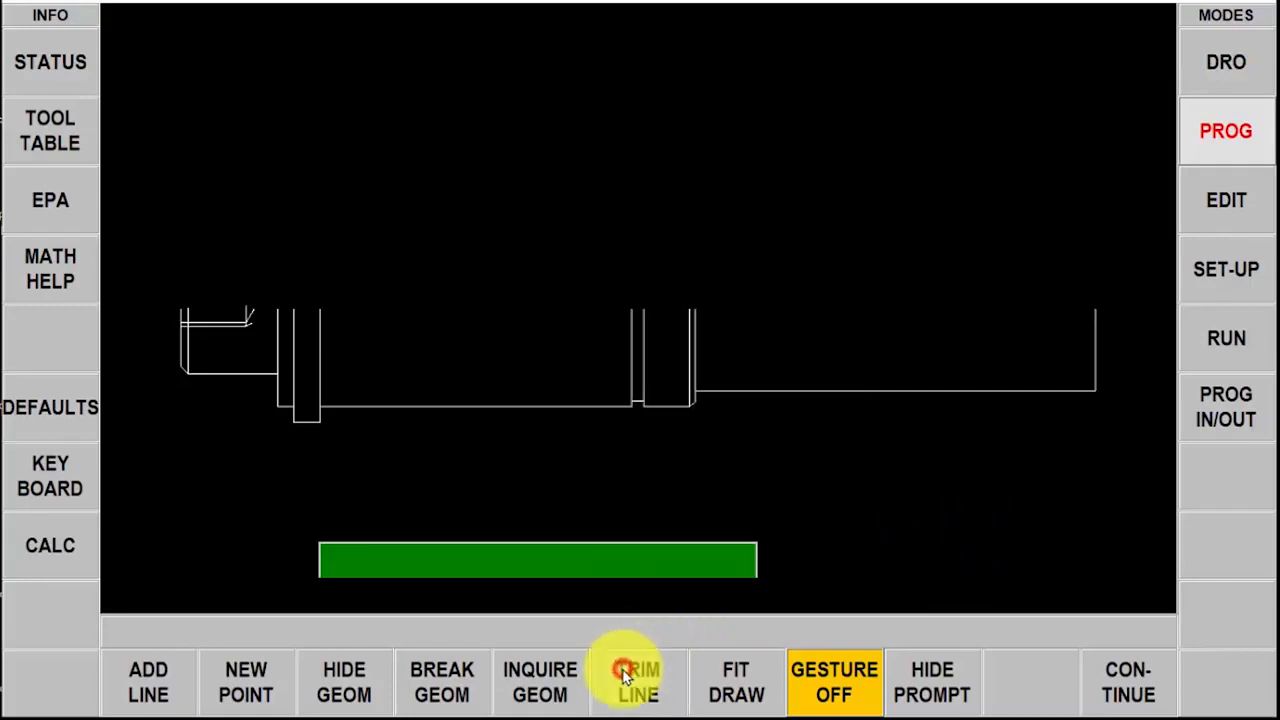
{"action": "left_click", "coordinate": [636, 682]}
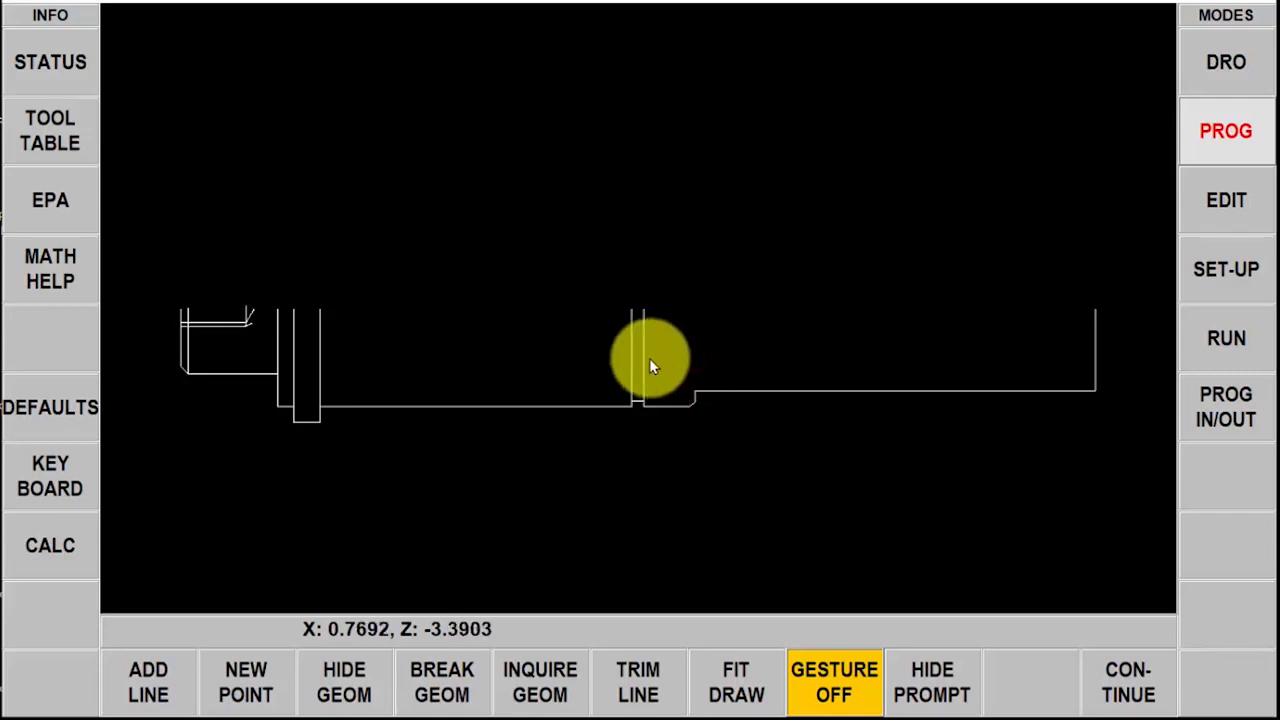
{"action": "left_click", "coordinate": [640, 356]}
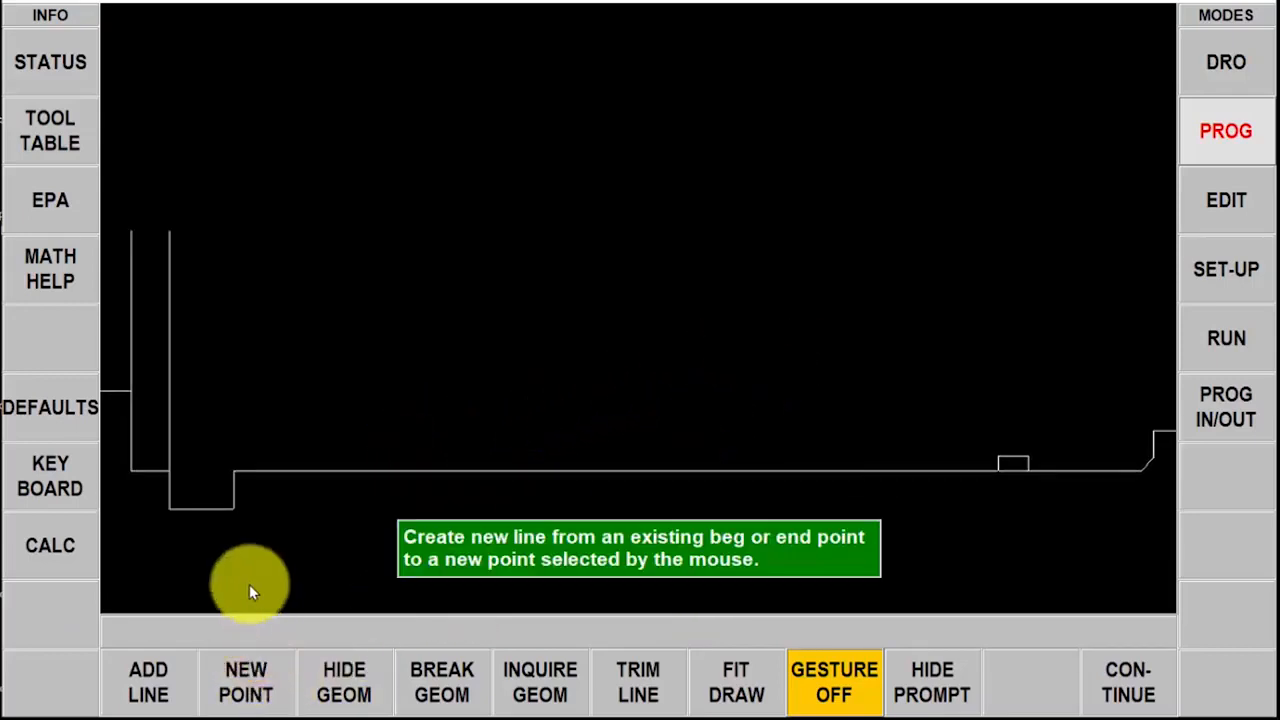
{"action": "left_click", "coordinate": [236, 500]}
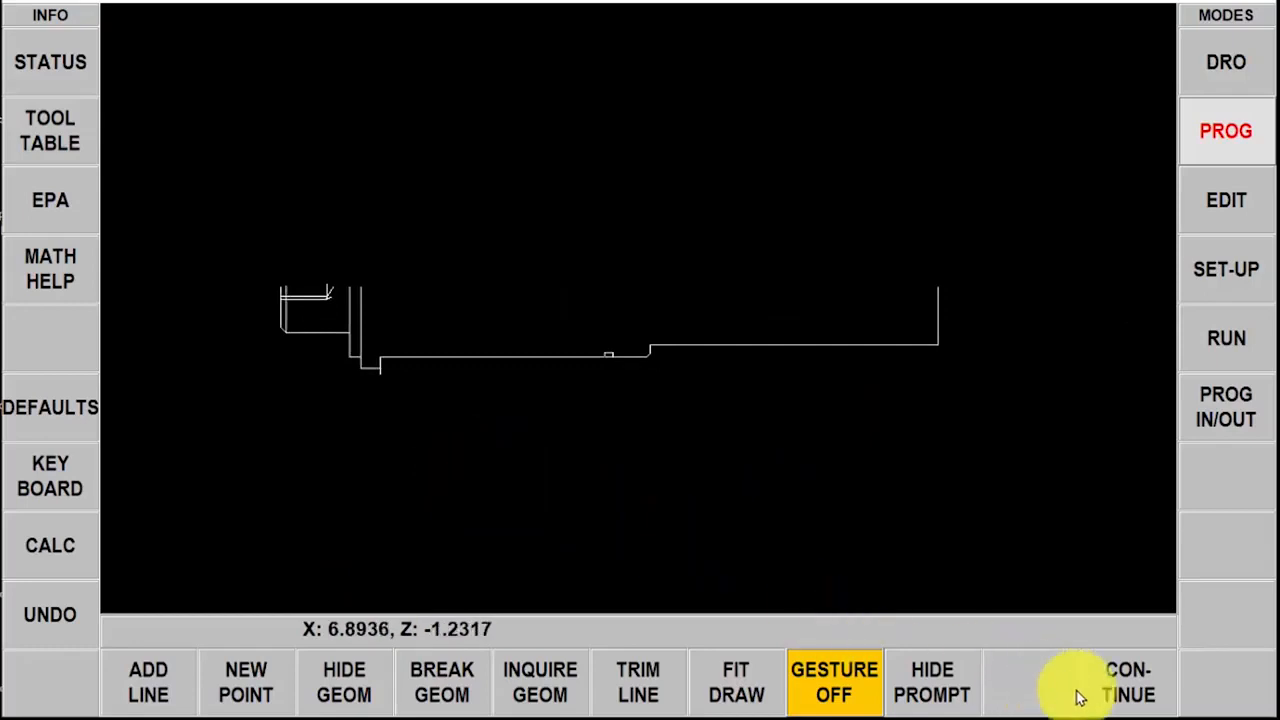
Accept the adjusted outline and keep DXF MODE for event programming
{"action": "left_click", "coordinate": [1128, 682]}
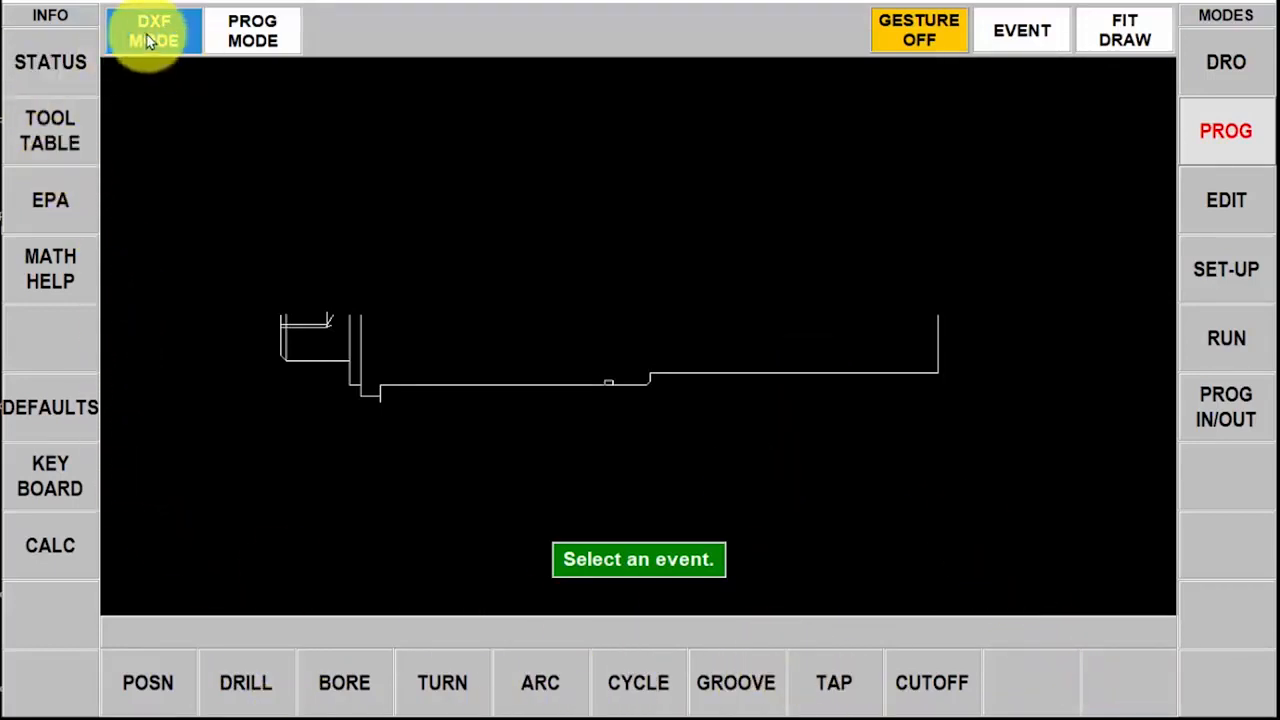
{"action": "left_click", "coordinate": [152, 30]}
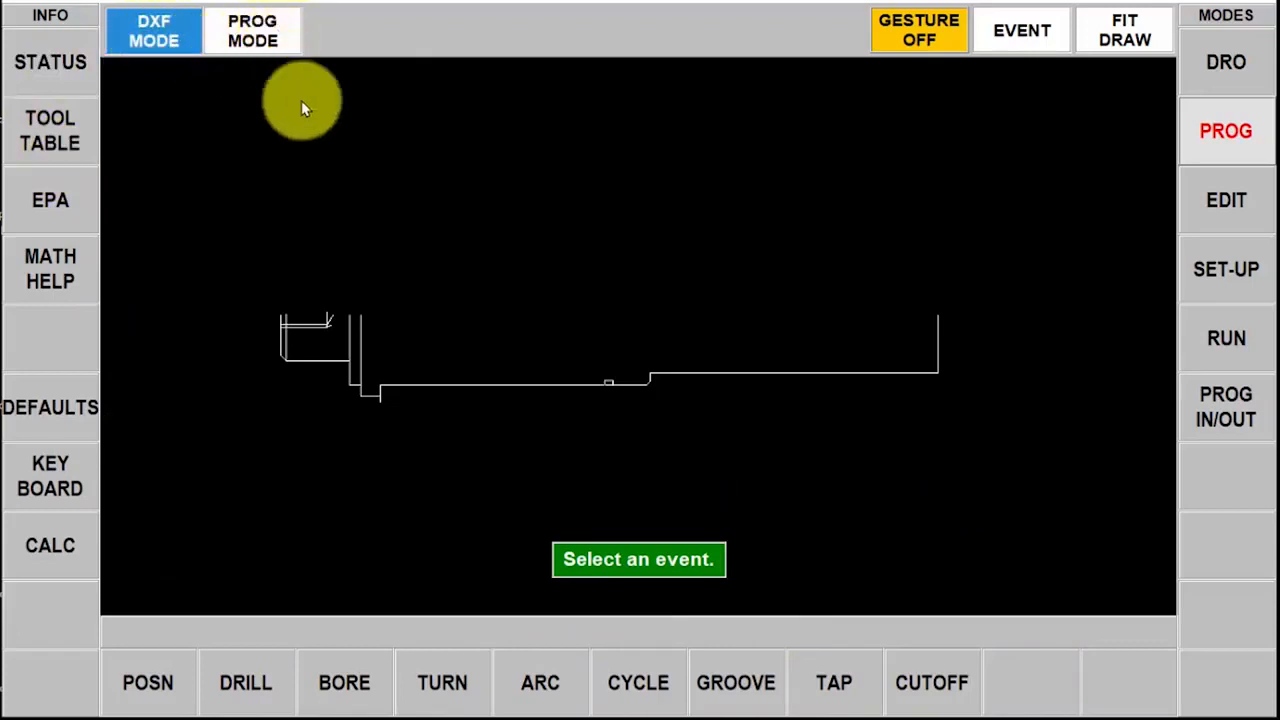
{"action": "mouse_move", "coordinate": [348, 188]}
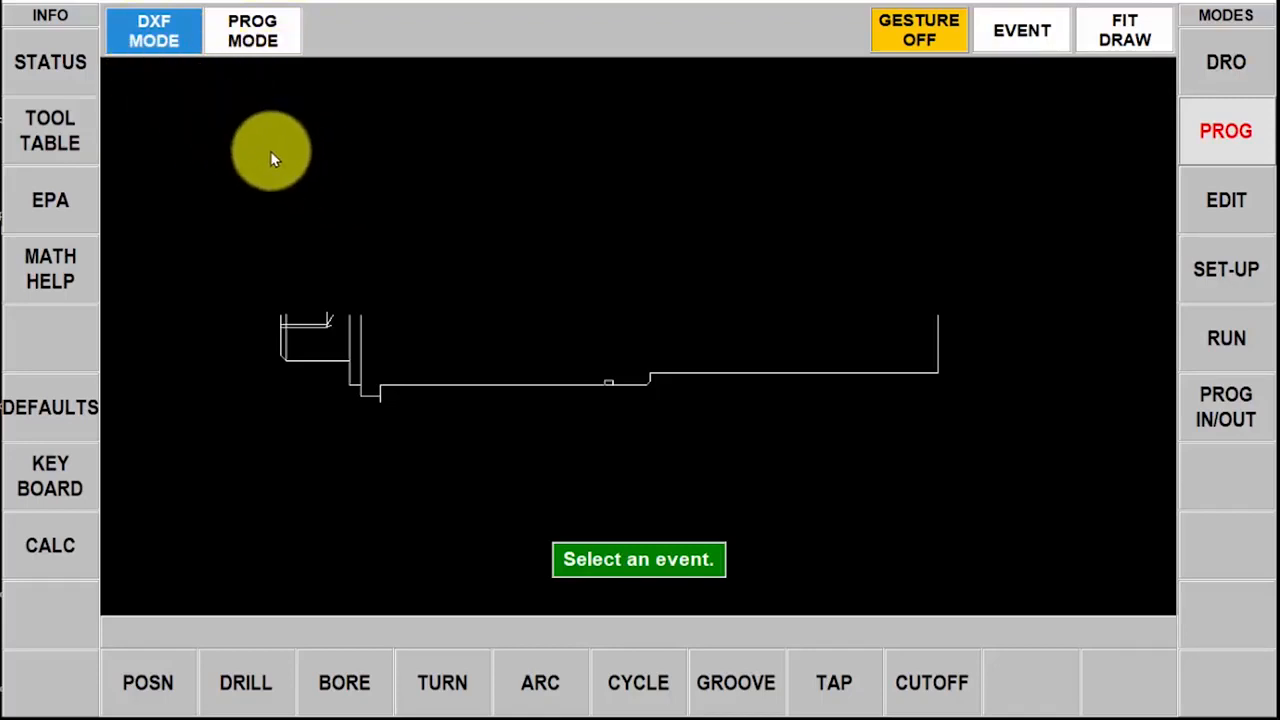
{"action": "mouse_move", "coordinate": [530, 200]}
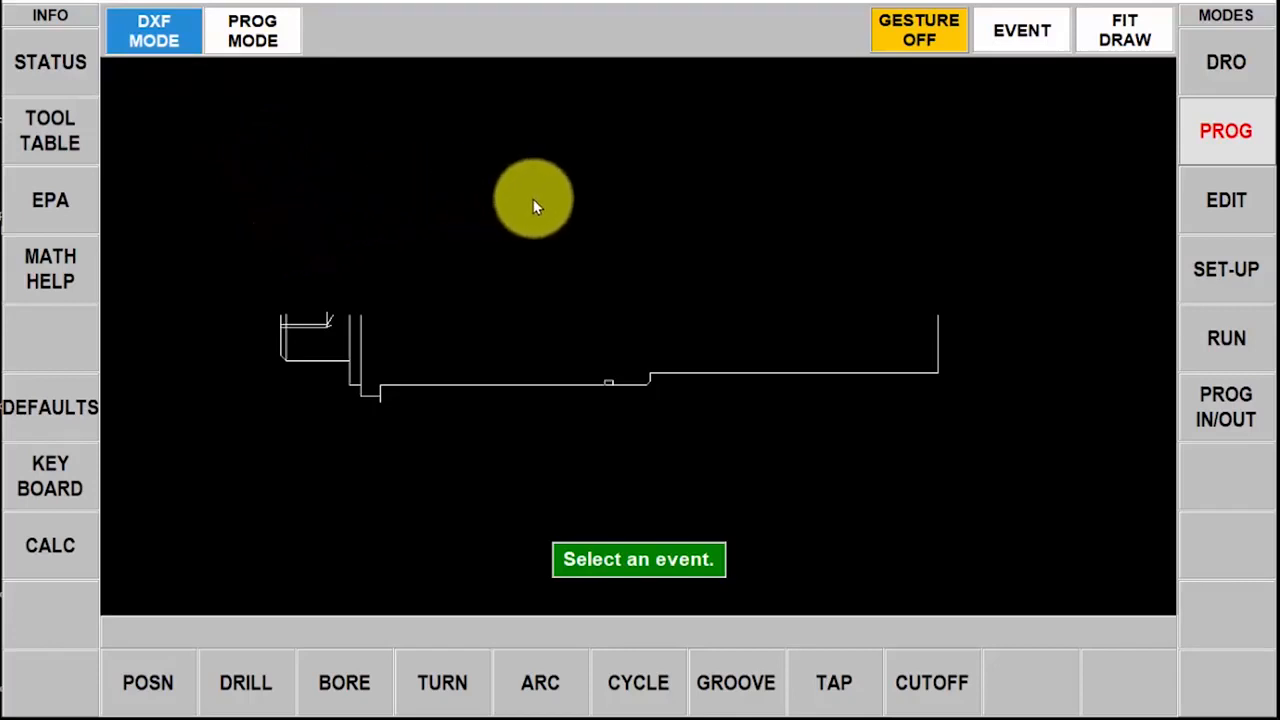
{"action": "mouse_move", "coordinate": [318, 200]}
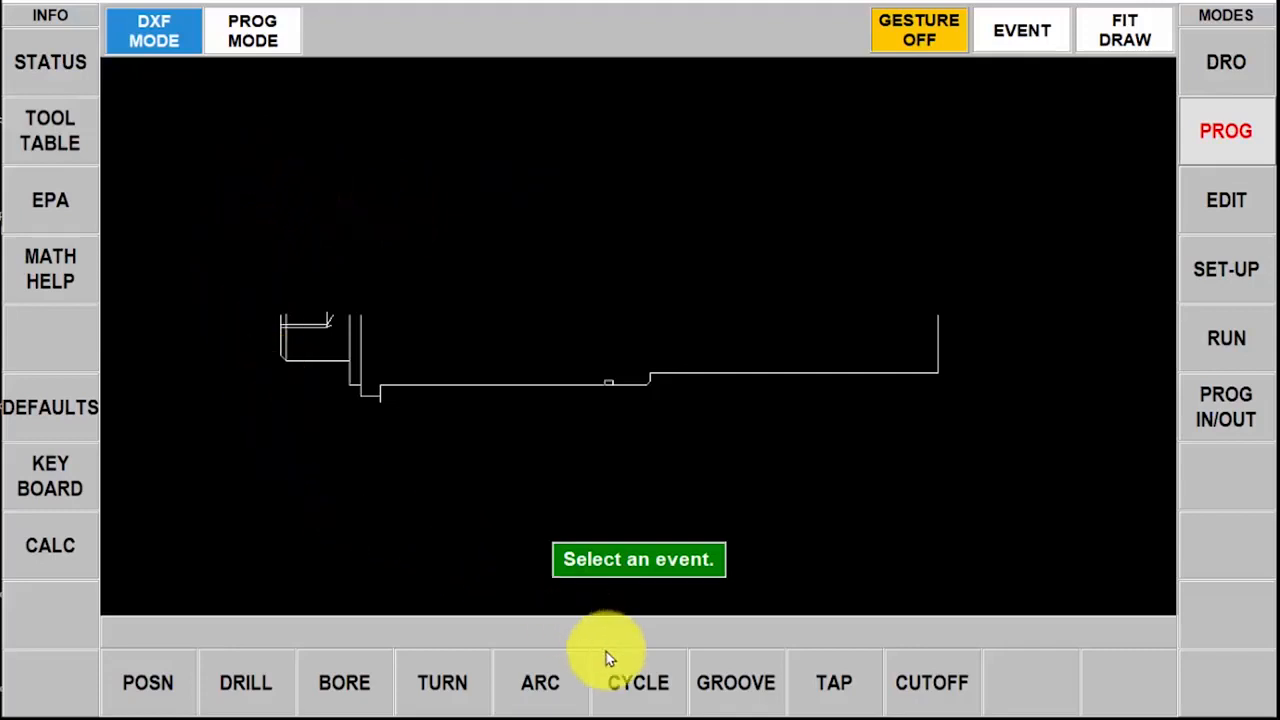
Start a CYCLE event with the outer profile from the right end to the left shoulder
{"action": "left_click", "coordinate": [638, 682]}
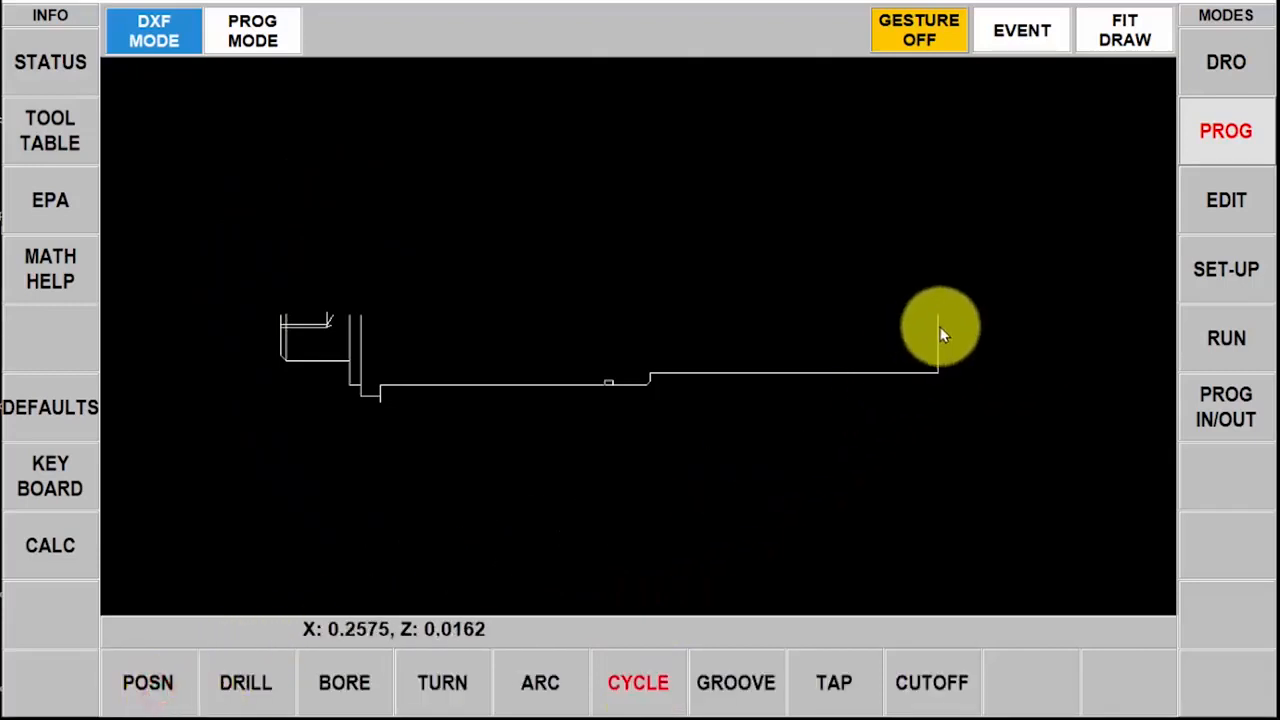
{"action": "left_click", "coordinate": [940, 328]}
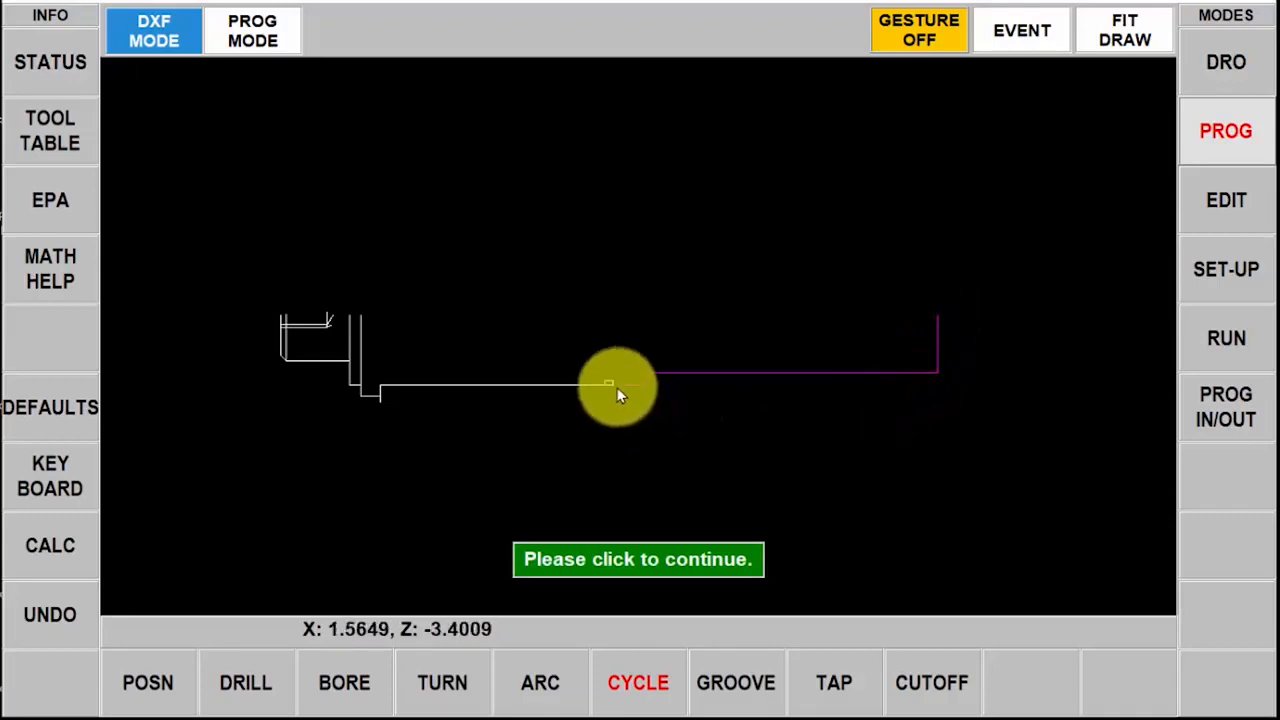
{"action": "left_click_drag", "start_coordinate": [618, 384], "coordinate": [620, 448]}
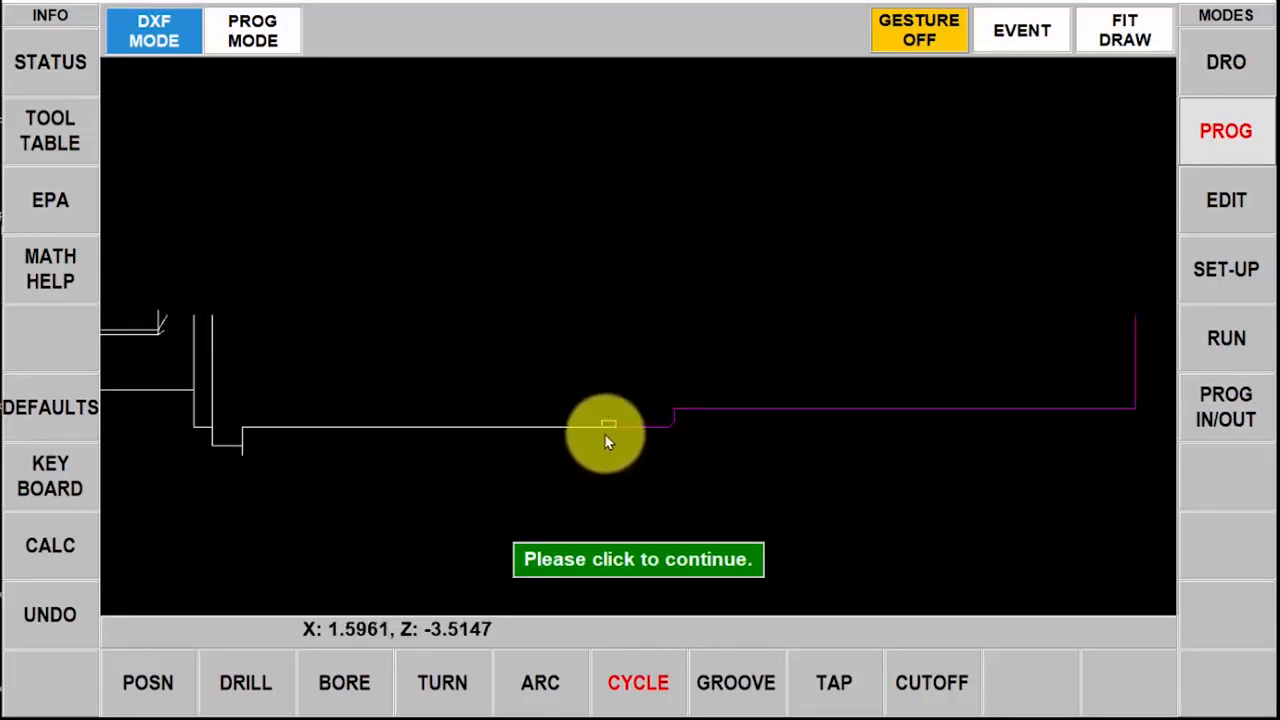
{"action": "mouse_move", "coordinate": [608, 430]}
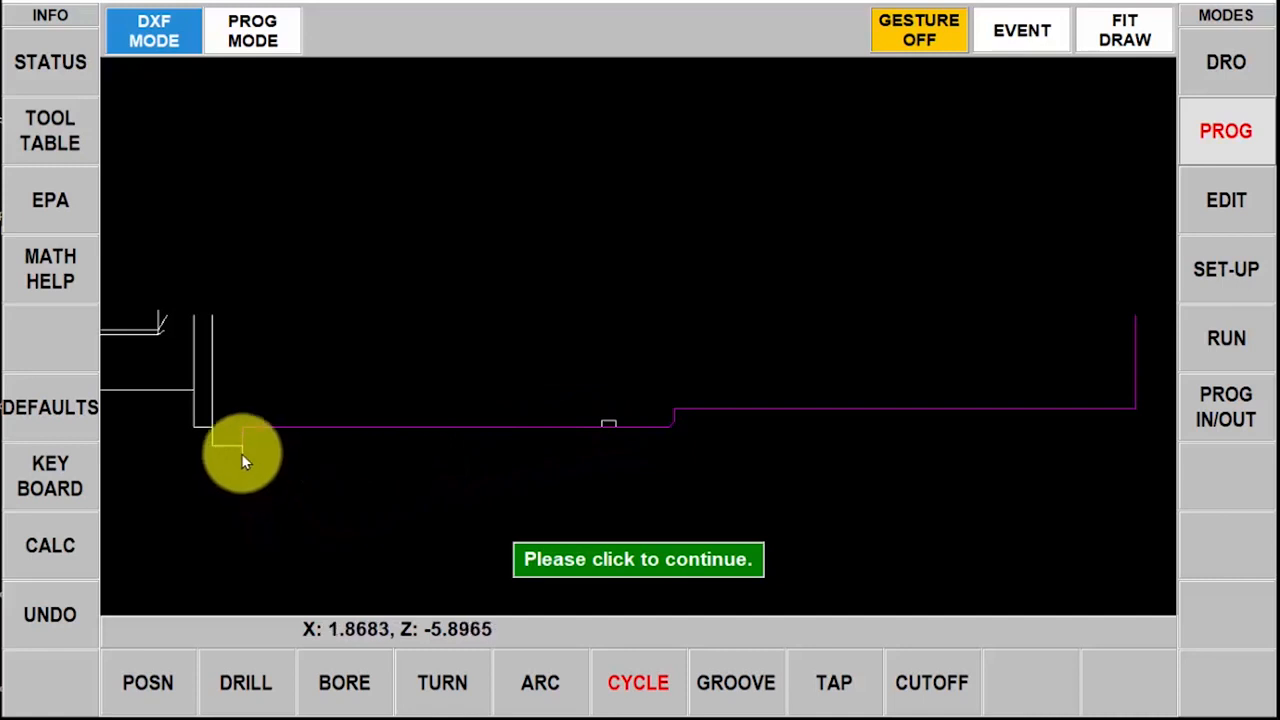
{"action": "left_click", "coordinate": [244, 456]}
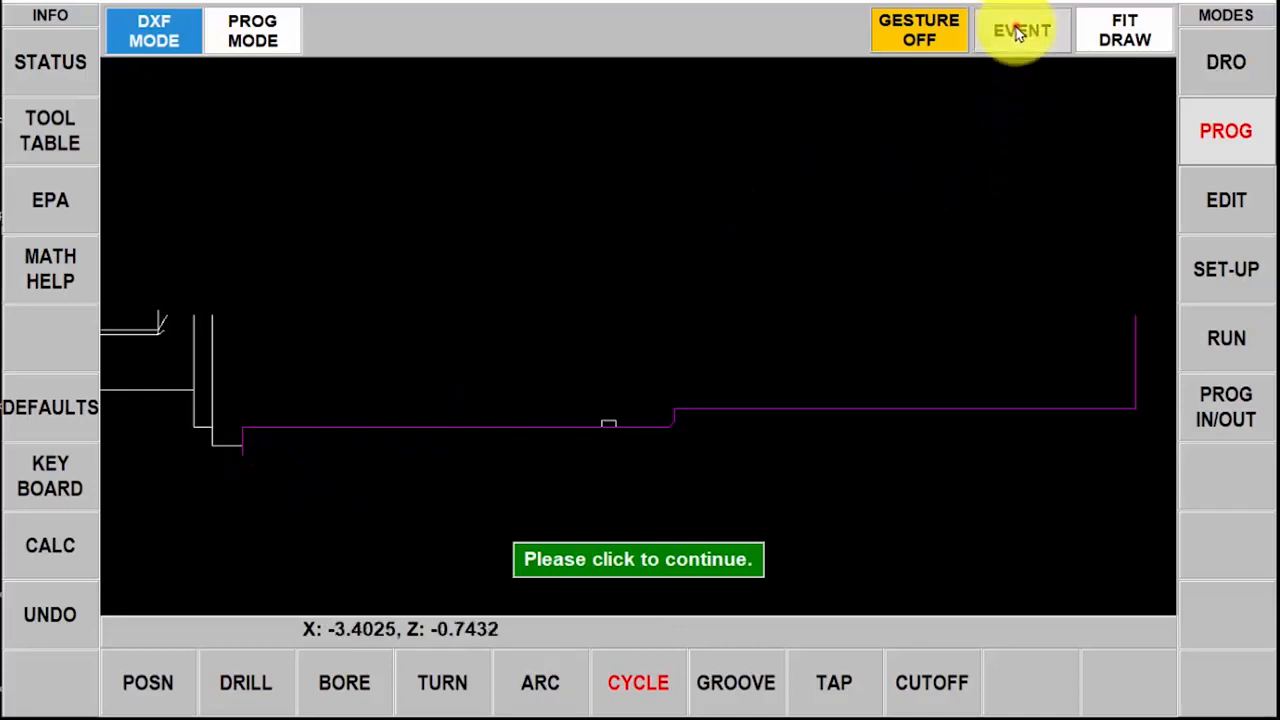
Enter cycle event 1 values: X stock 2.0, depth per cut 0.1, surface speed 450, feeds 0.008/0.006, tool 1, finish cut 0.025
{"action": "left_click", "coordinate": [1020, 30]}
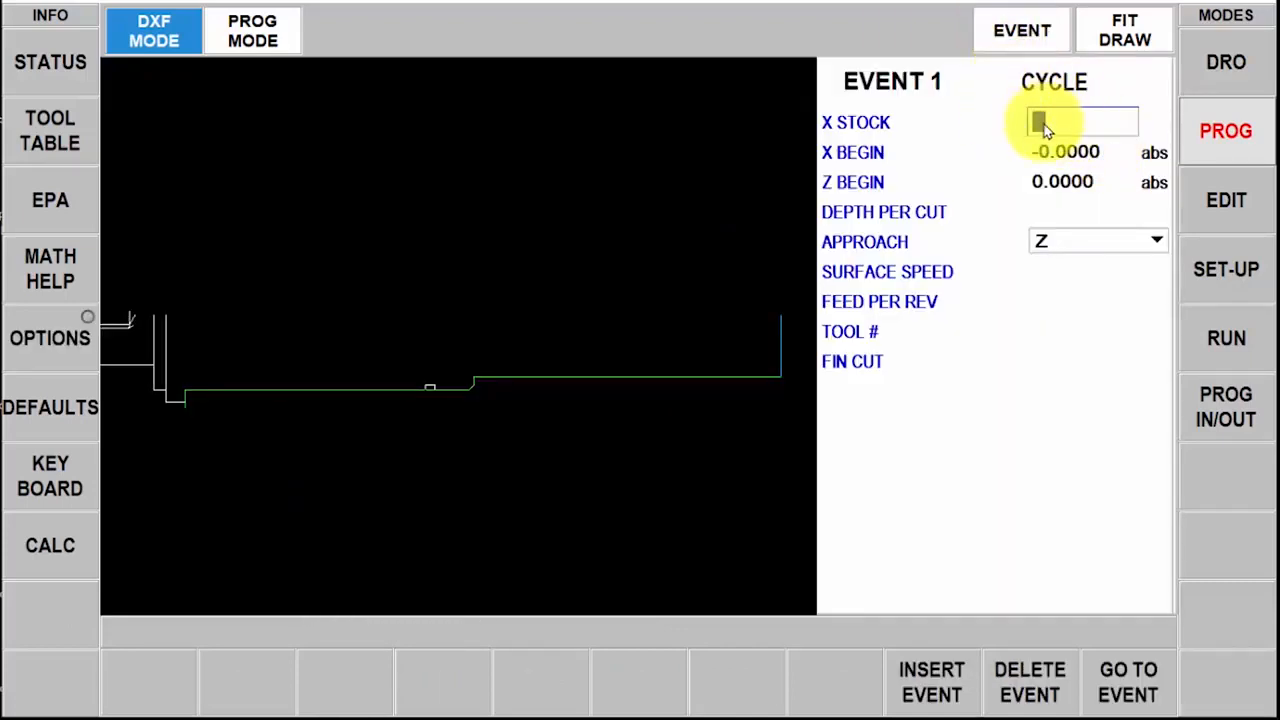
{"action": "type", "text": "2.0000"}
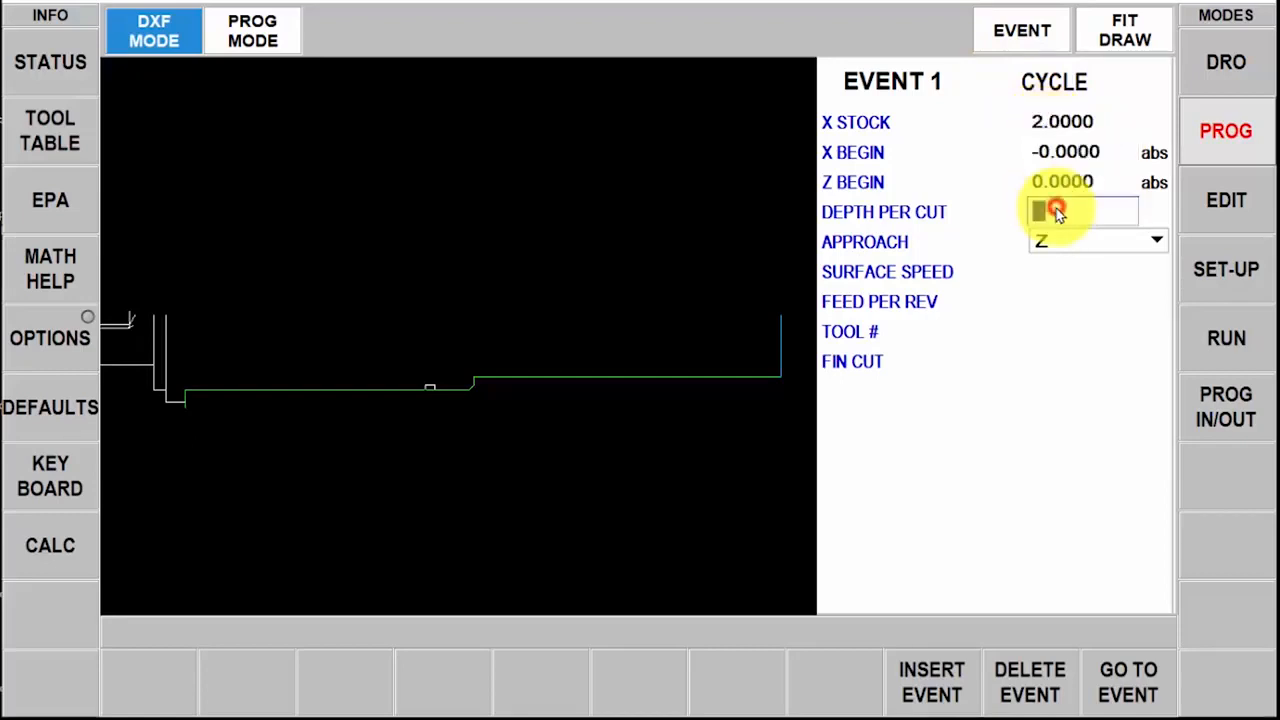
{"action": "left_click", "coordinate": [1078, 212]}
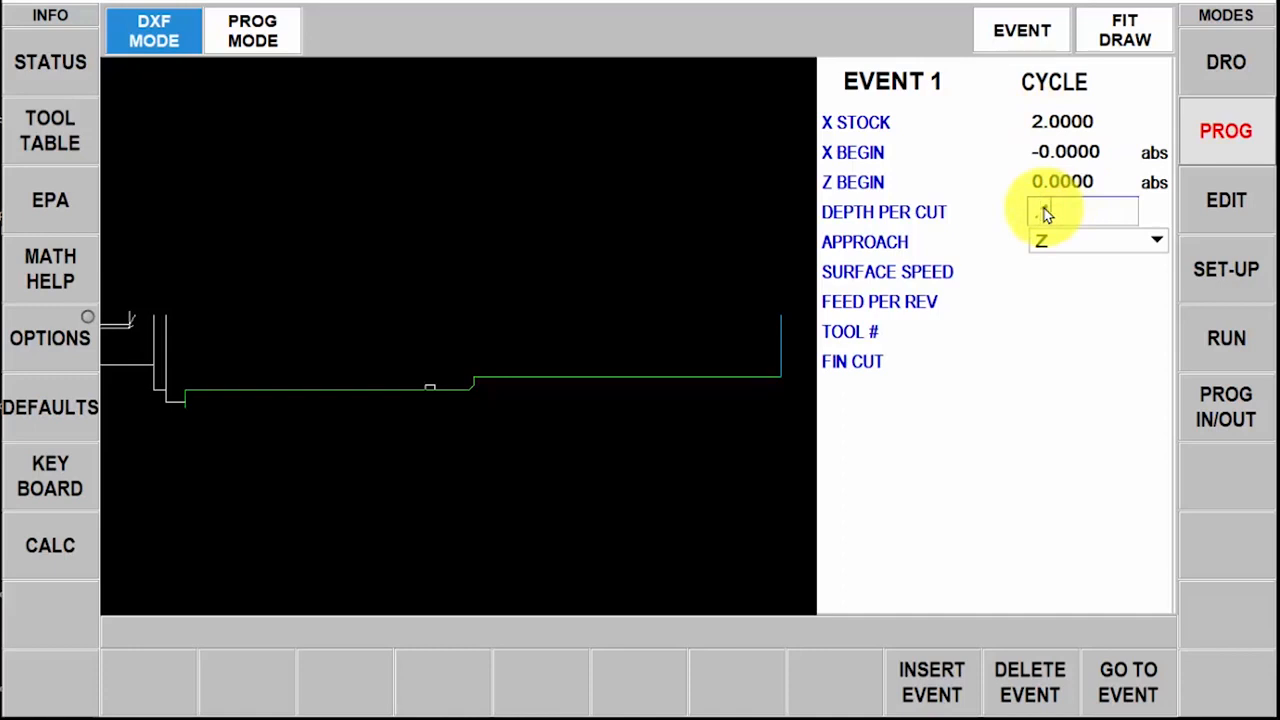
{"action": "type", "text": "0.1000"}
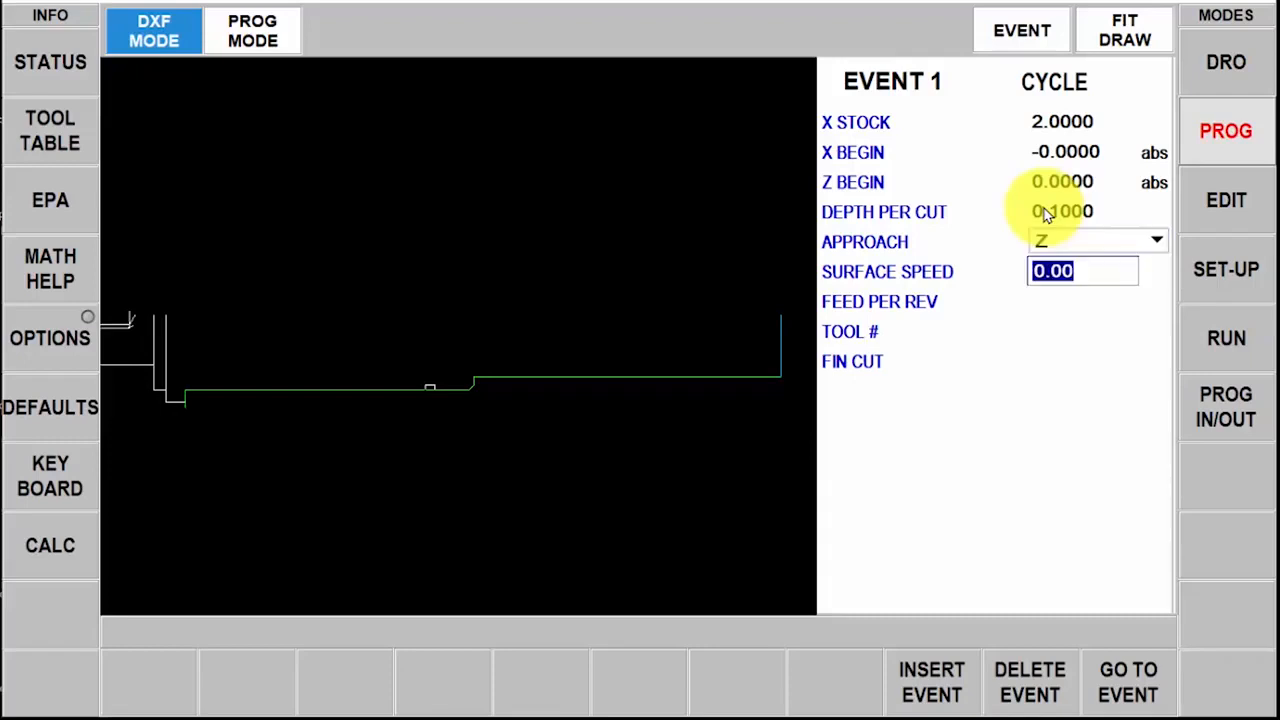
{"action": "type", "text": "450"}
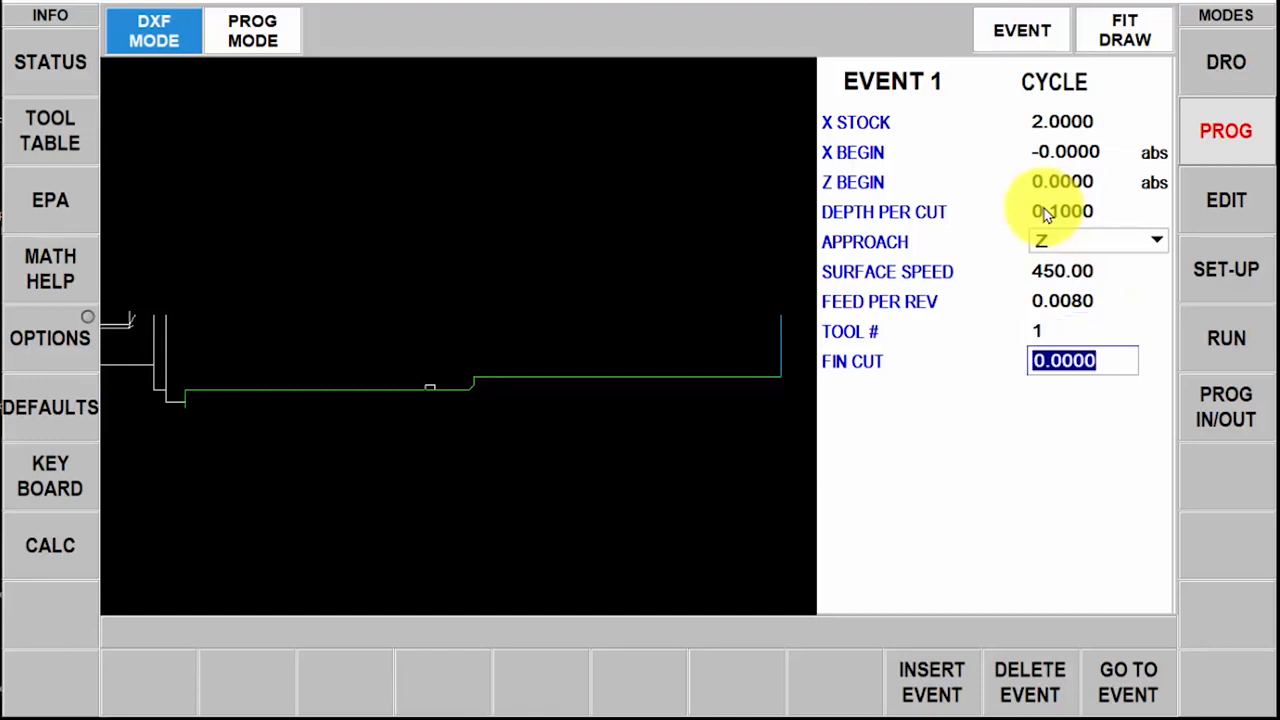
{"action": "type", "text": ".0"}
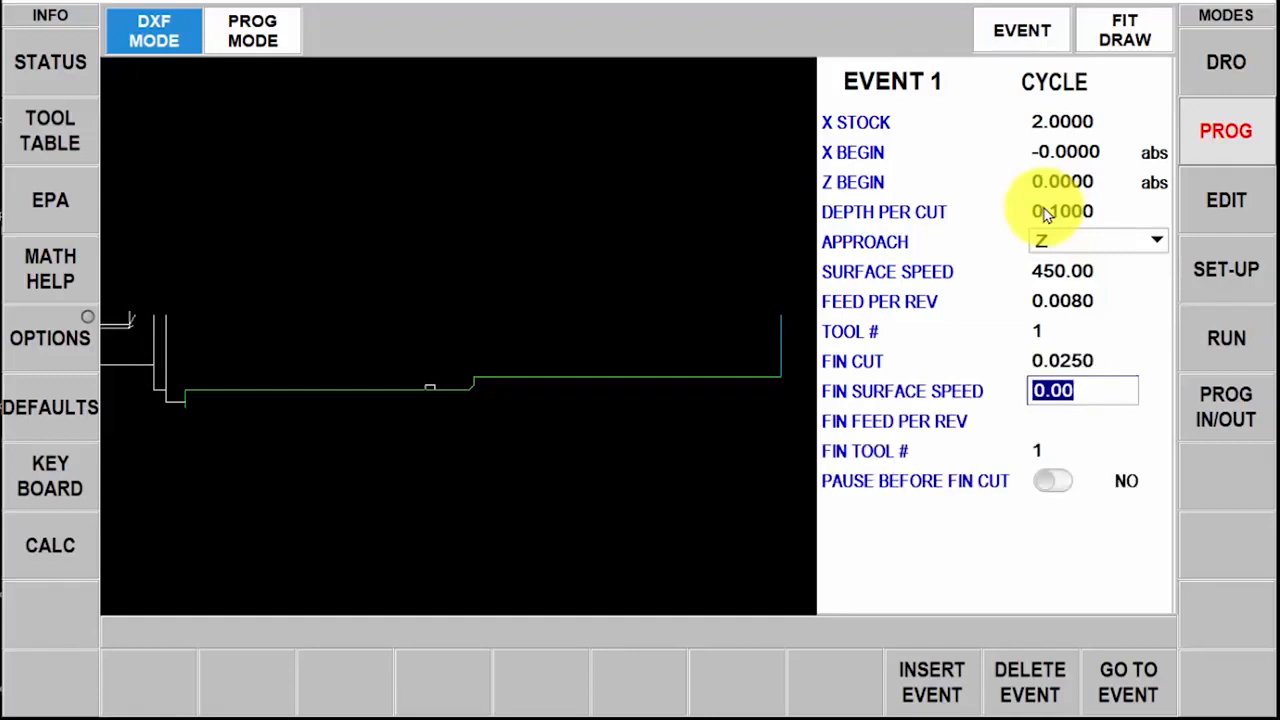
{"action": "type", "text": "45"}
{"action": "left_click", "coordinate": [1082, 420]}
{"action": "type", "text": "0.0060"}
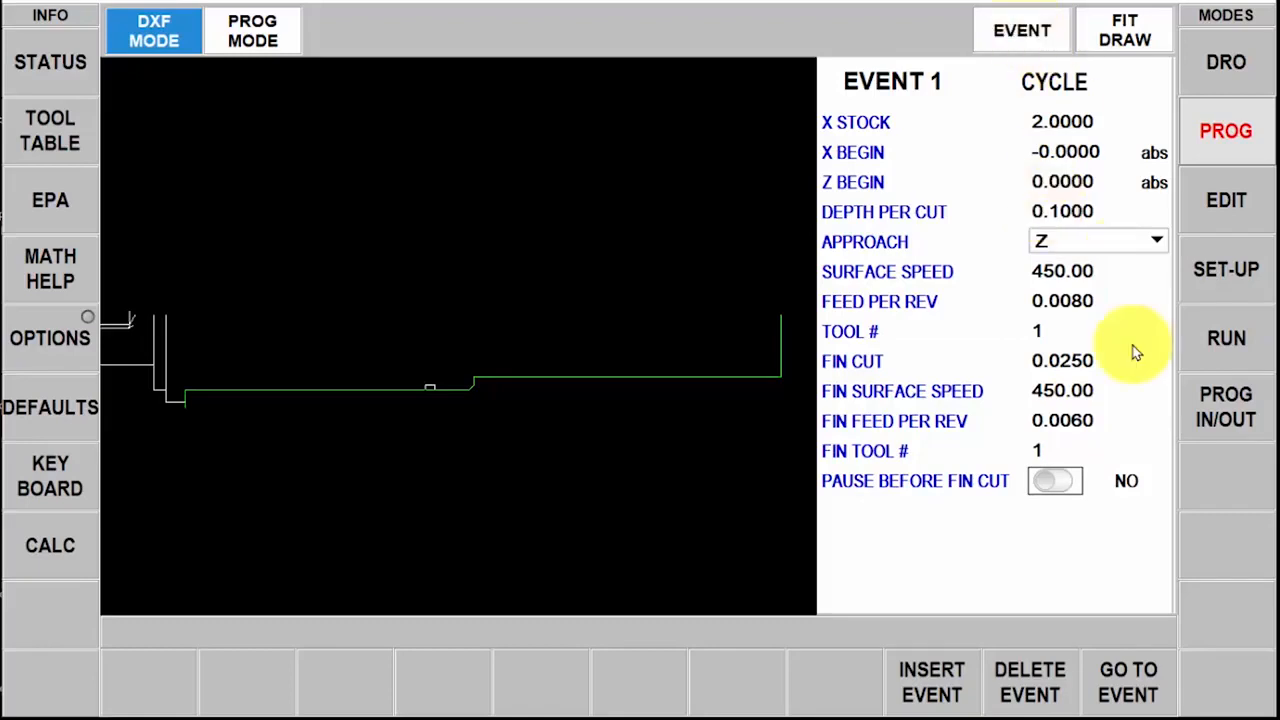
{"action": "mouse_move", "coordinate": [944, 524]}
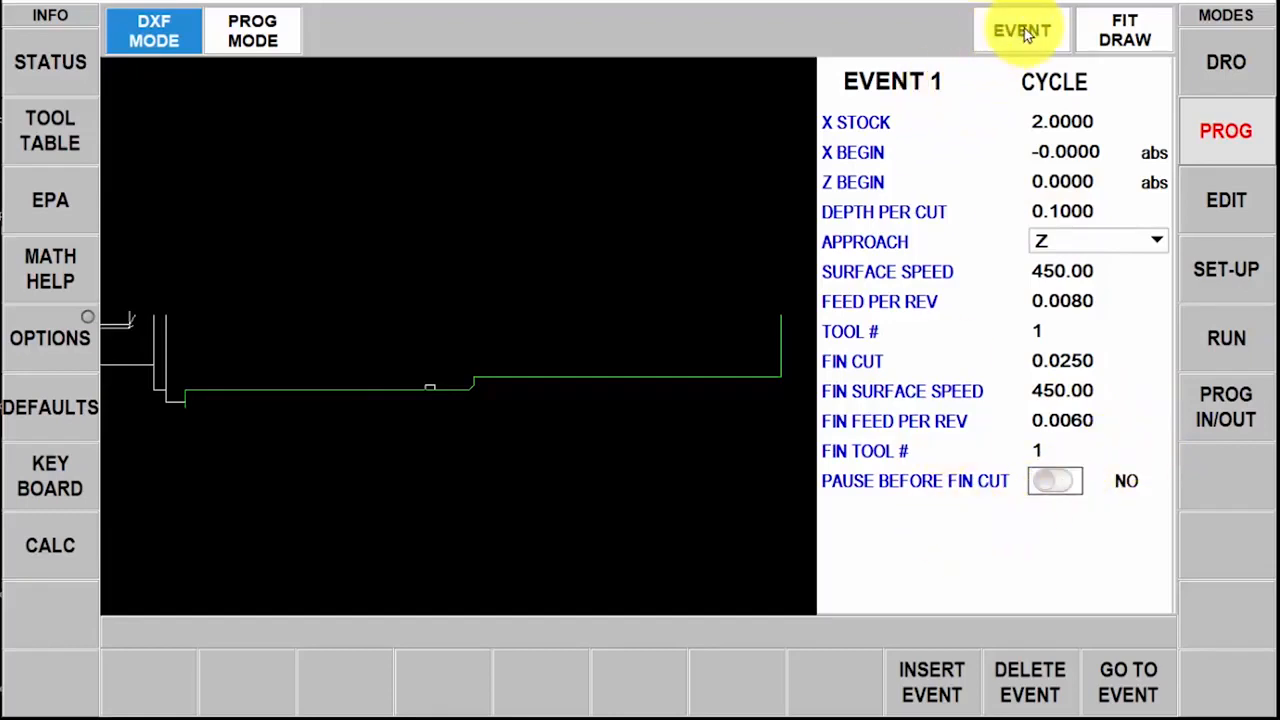
Save the cycle event and start a GROOVE event on the small slot in the profile
{"action": "left_click", "coordinate": [1022, 30]}
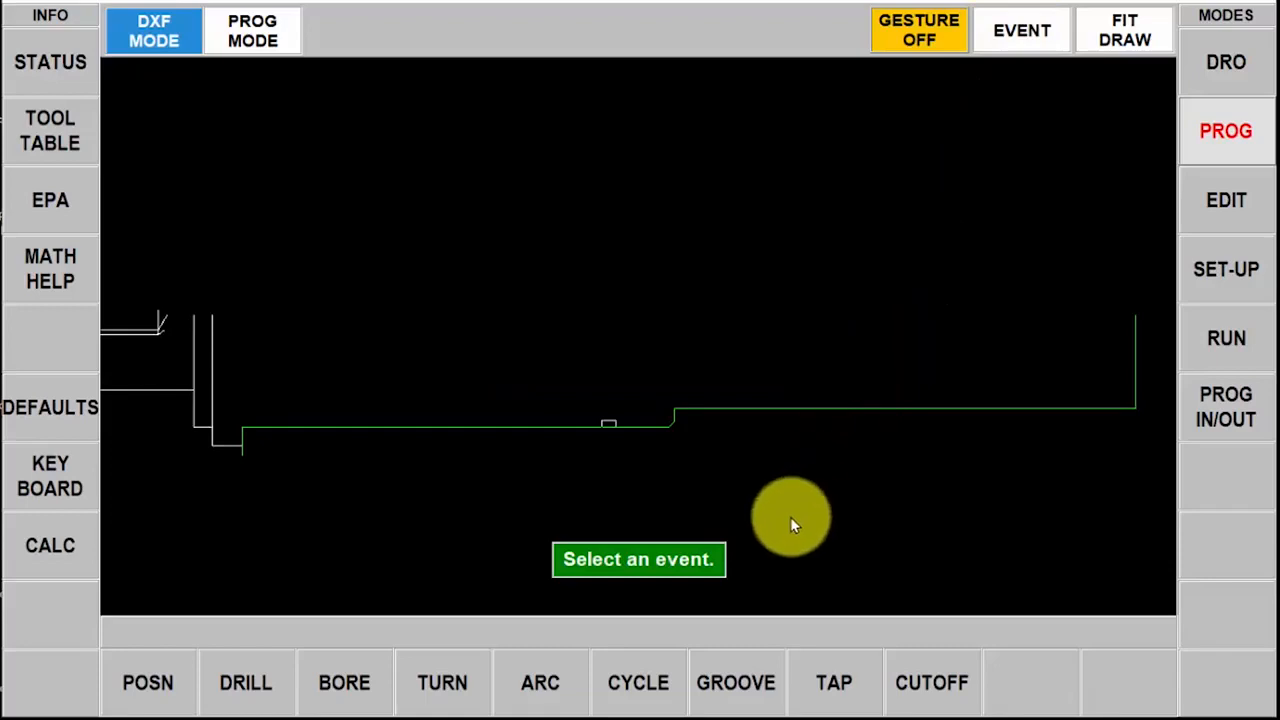
{"action": "mouse_move", "coordinate": [770, 630]}
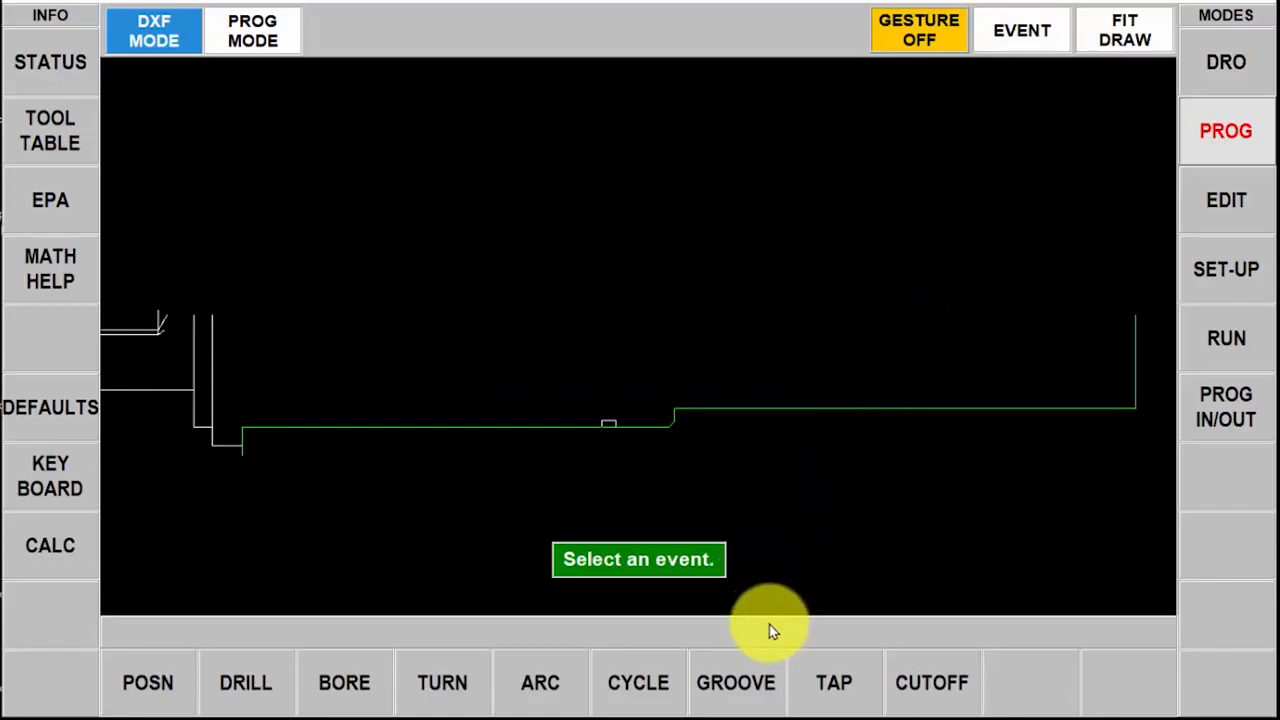
{"action": "left_click", "coordinate": [736, 682]}
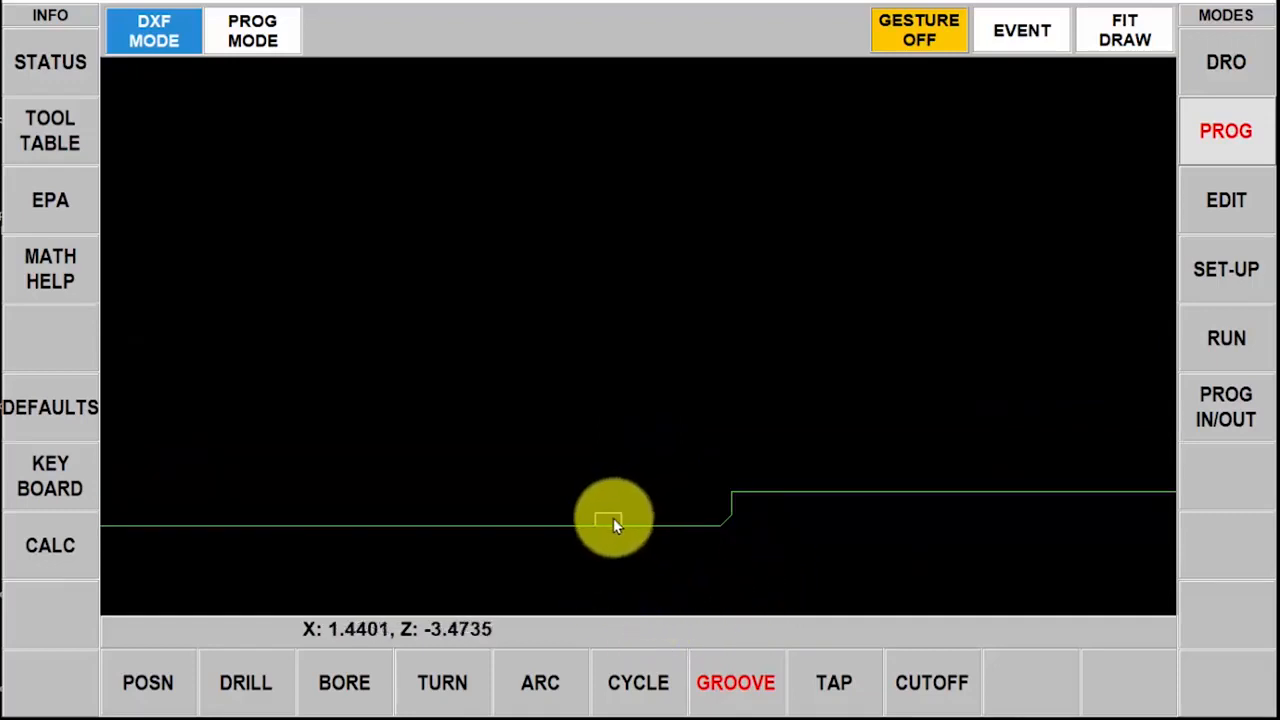
{"action": "left_click", "coordinate": [610, 516]}
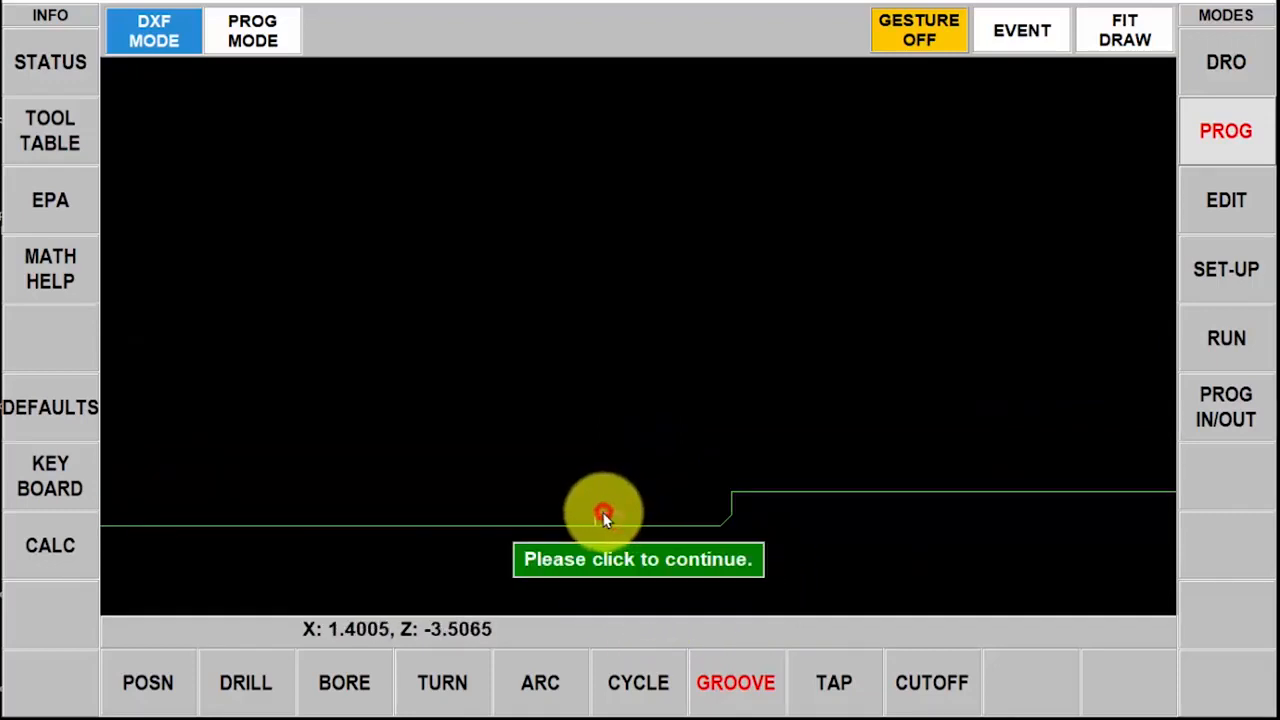
{"action": "left_click", "coordinate": [604, 516]}
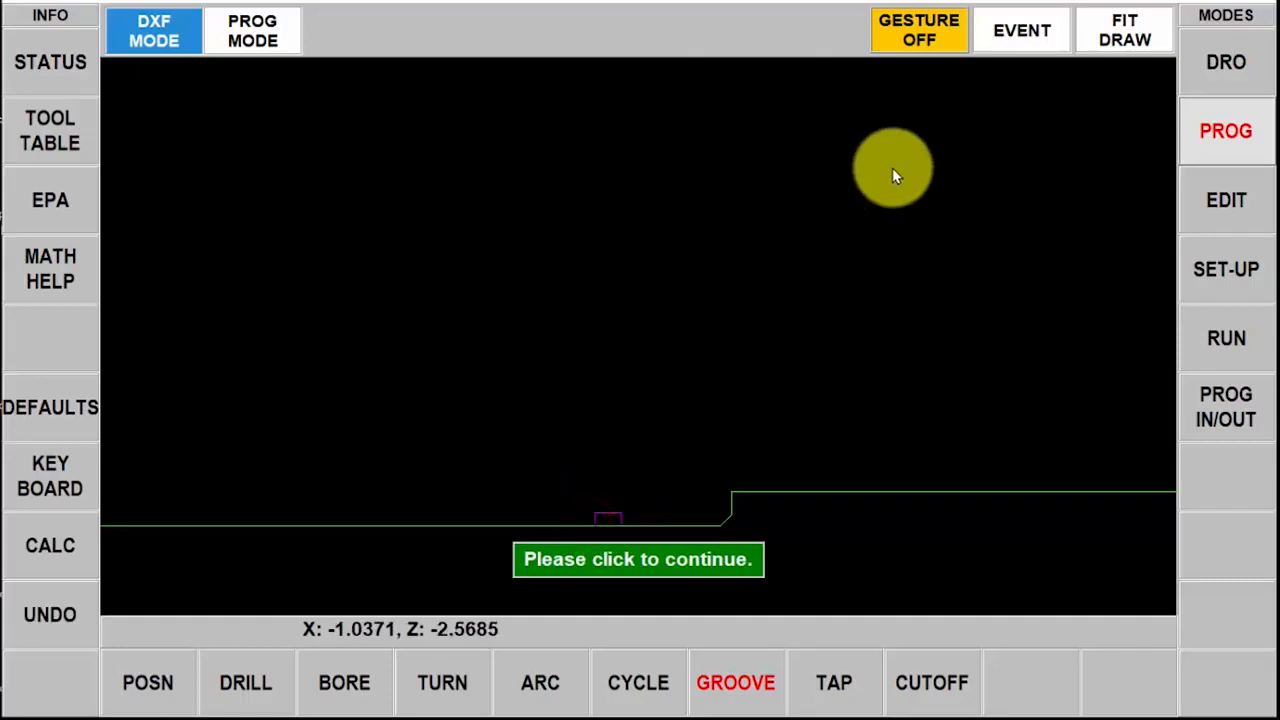
{"action": "left_click", "coordinate": [638, 560]}
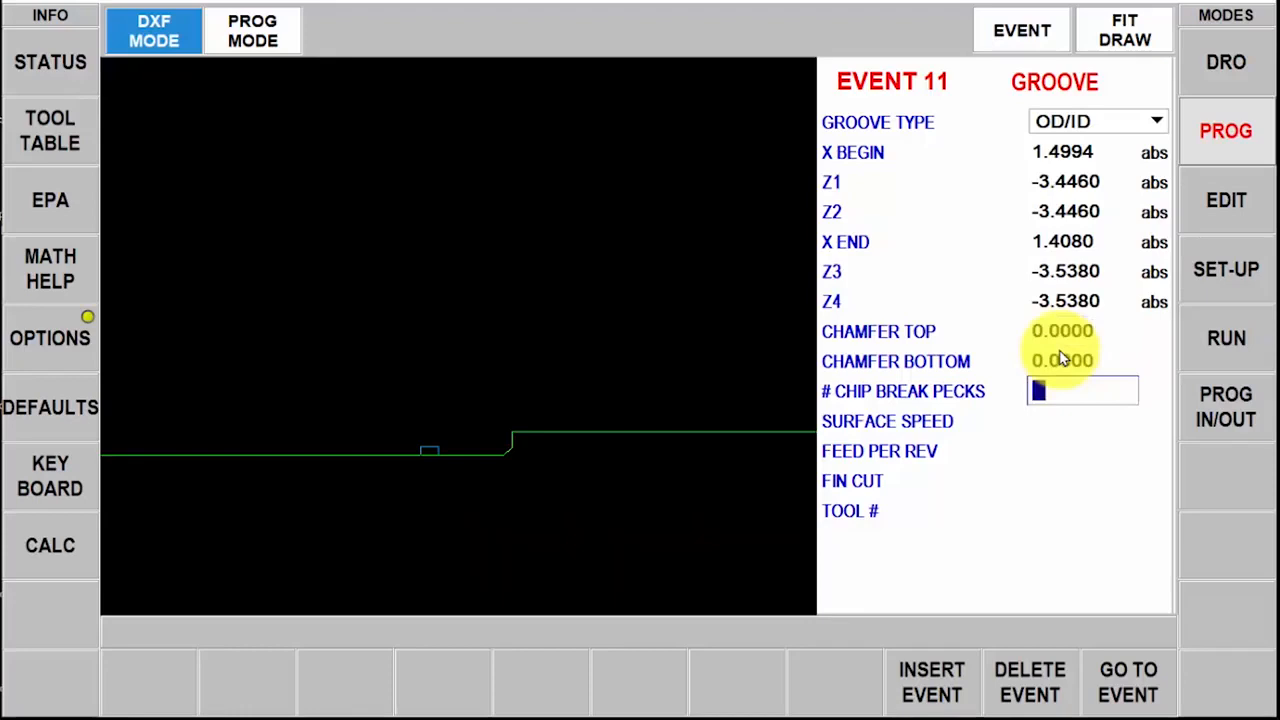
Enter 3 chip-break pecks, 0.0020 feeds, 250 speeds with finish cut, and assign tool 2 to groove event 11
{"action": "type", "text": "3"}
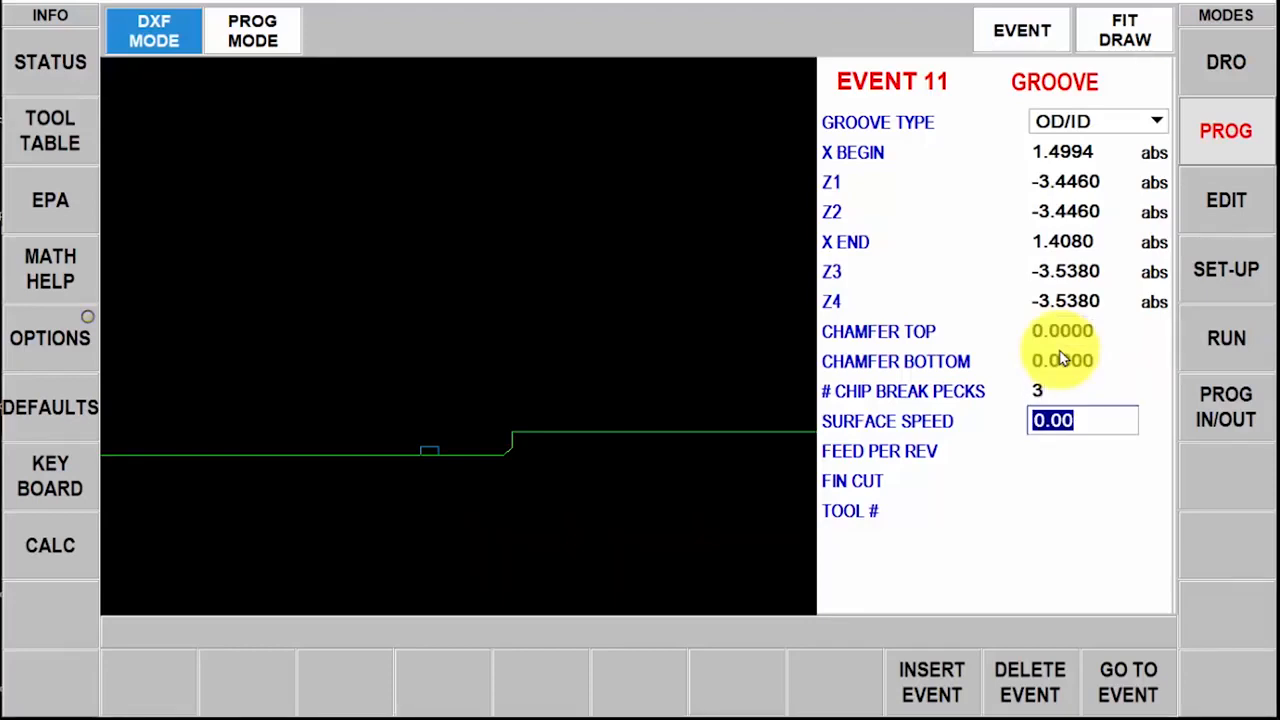
{"action": "type", "text": "25"}
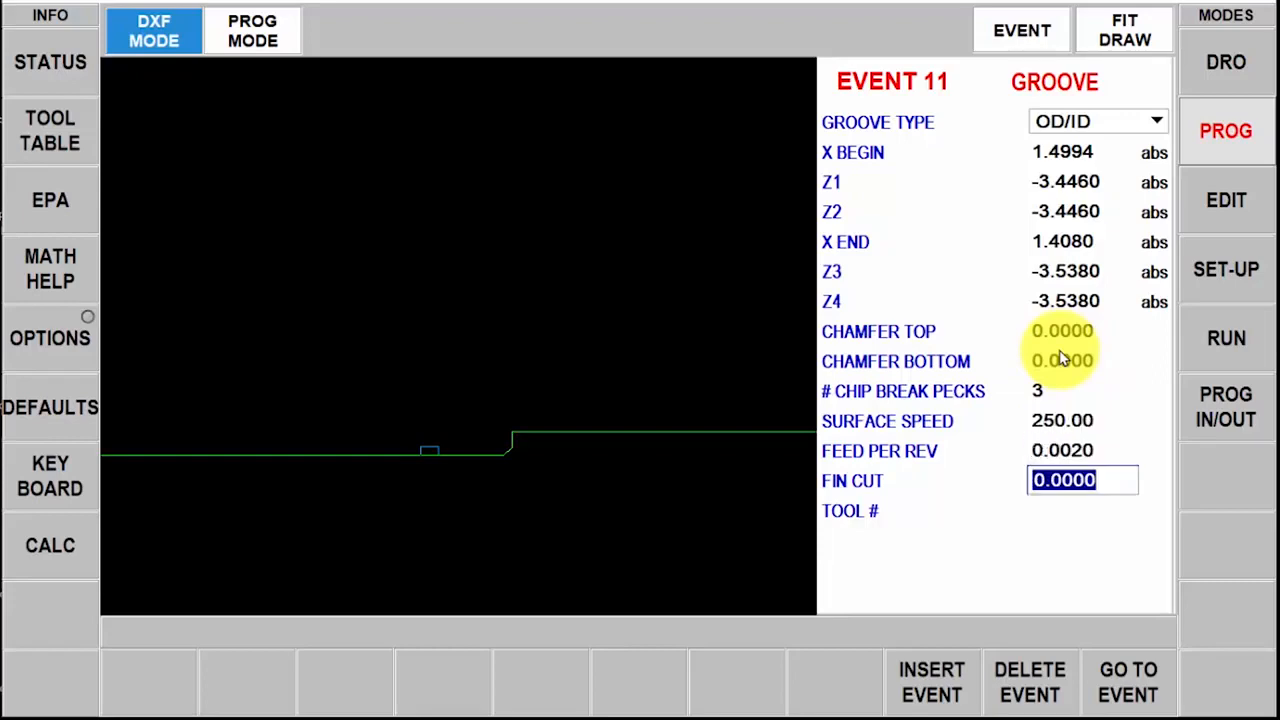
{"action": "type", "text": ".00"}
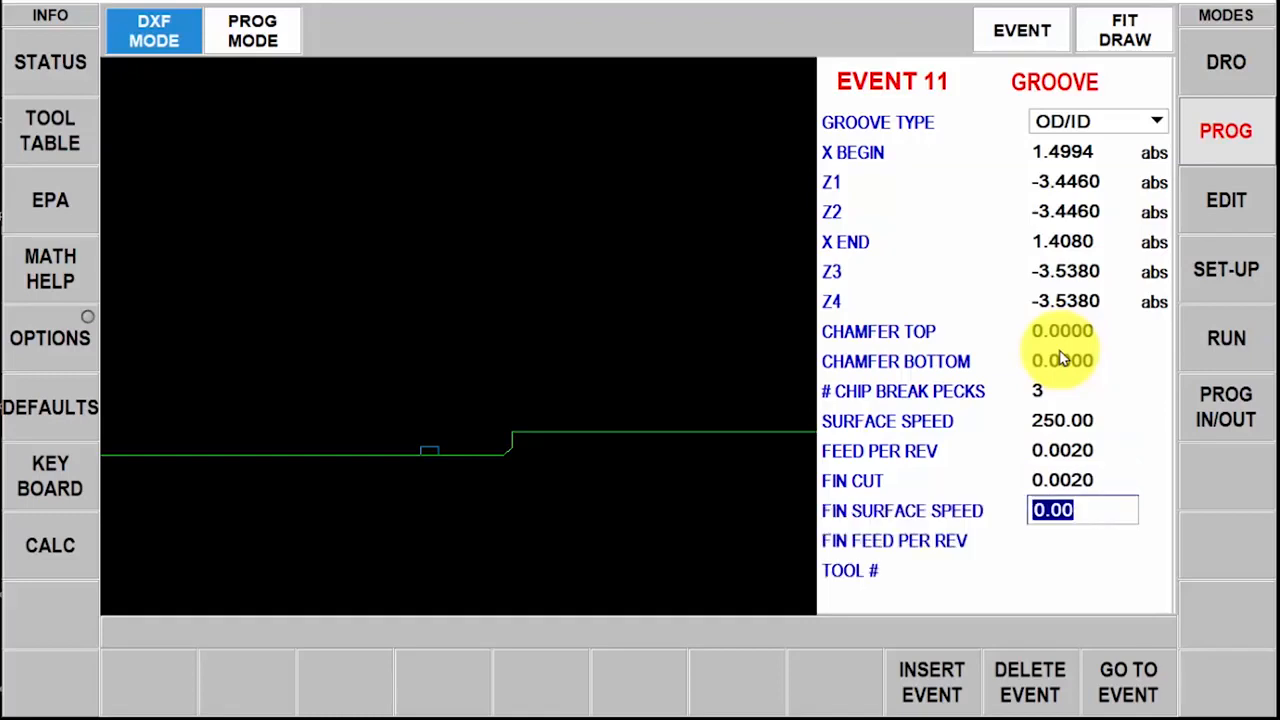
{"action": "type", "text": "25"}
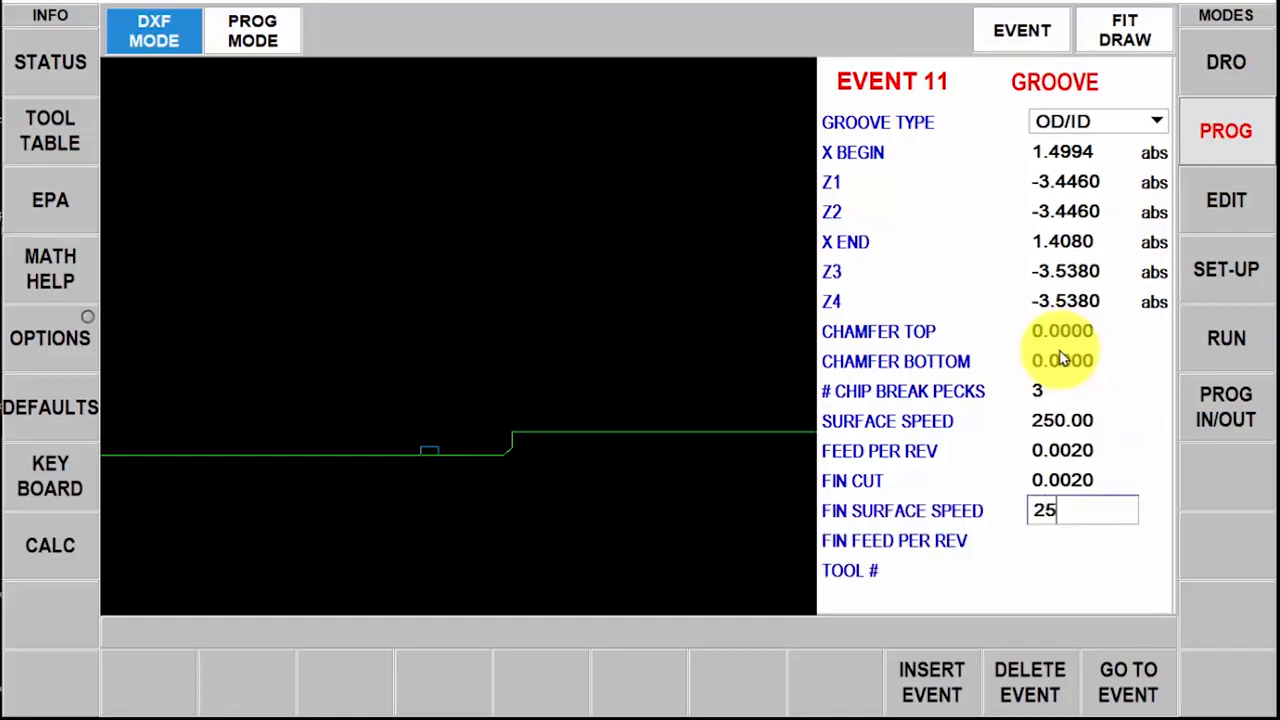
{"action": "key", "text": "enter"}
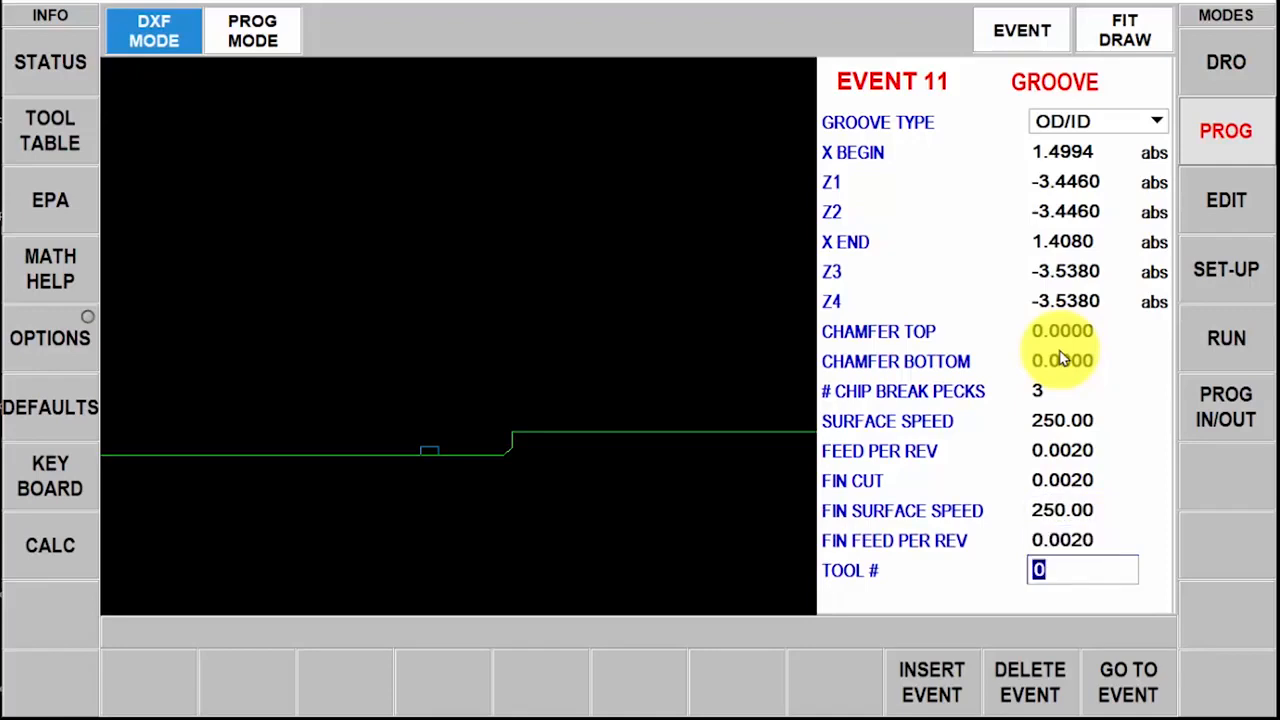
{"action": "type", "text": "2"}
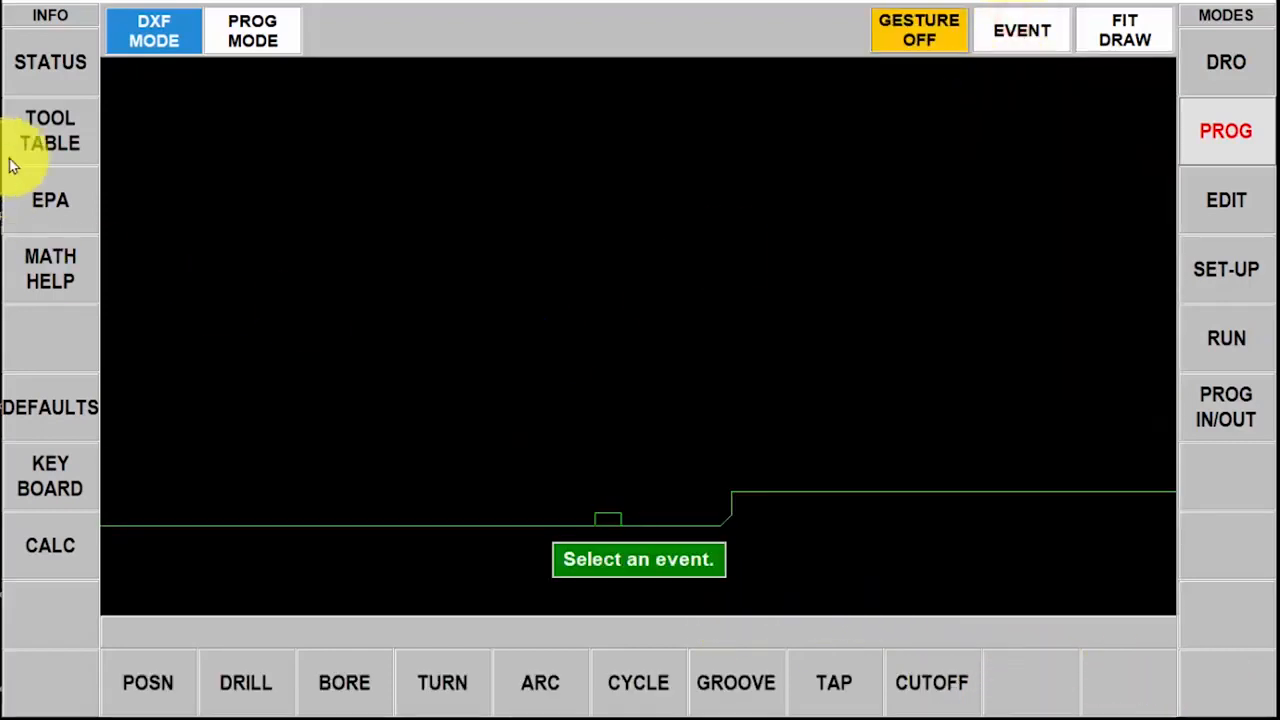
Switch from DXF programming to PROG MODE and advance past event 11 to a blank event 12
{"action": "left_click", "coordinate": [252, 30]}
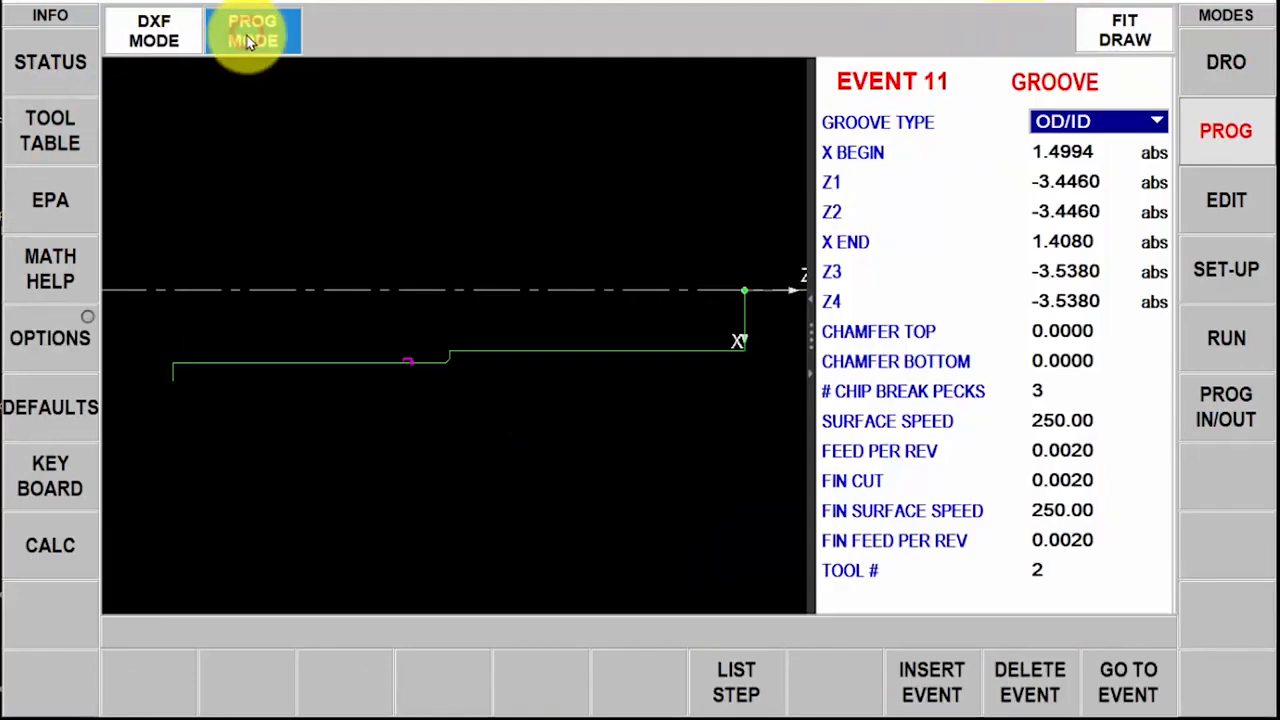
{"action": "left_click", "coordinate": [252, 30]}
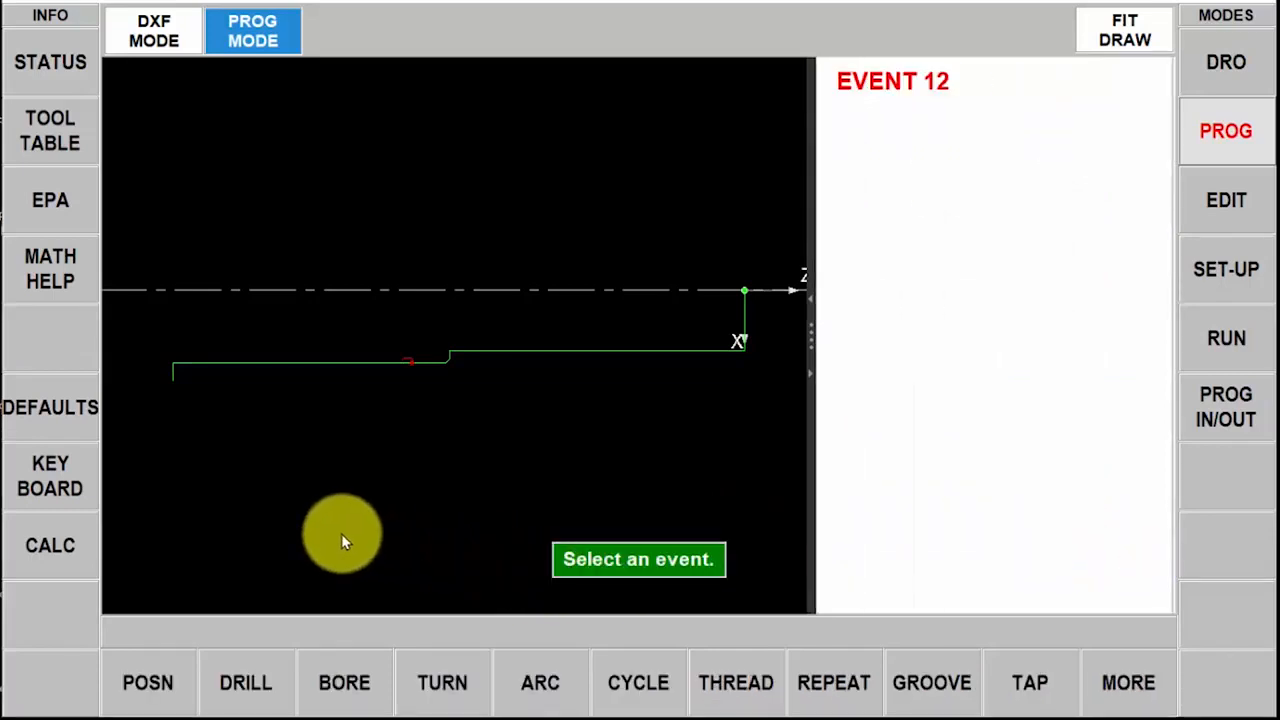
Start thread event 12 at X 1.2500, Z 0 to -3.0, X end 1.2500, with 0.125 pitch
{"action": "left_click", "coordinate": [736, 684]}
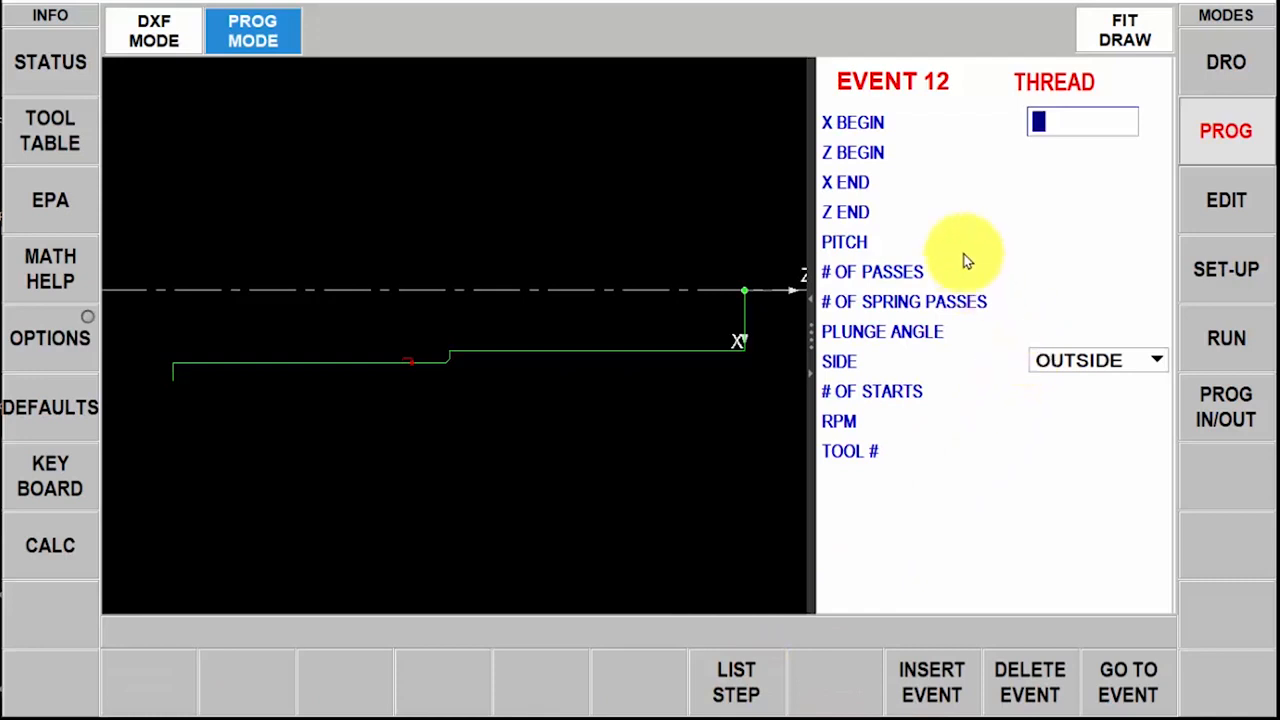
{"action": "type", "text": "1.2500"}
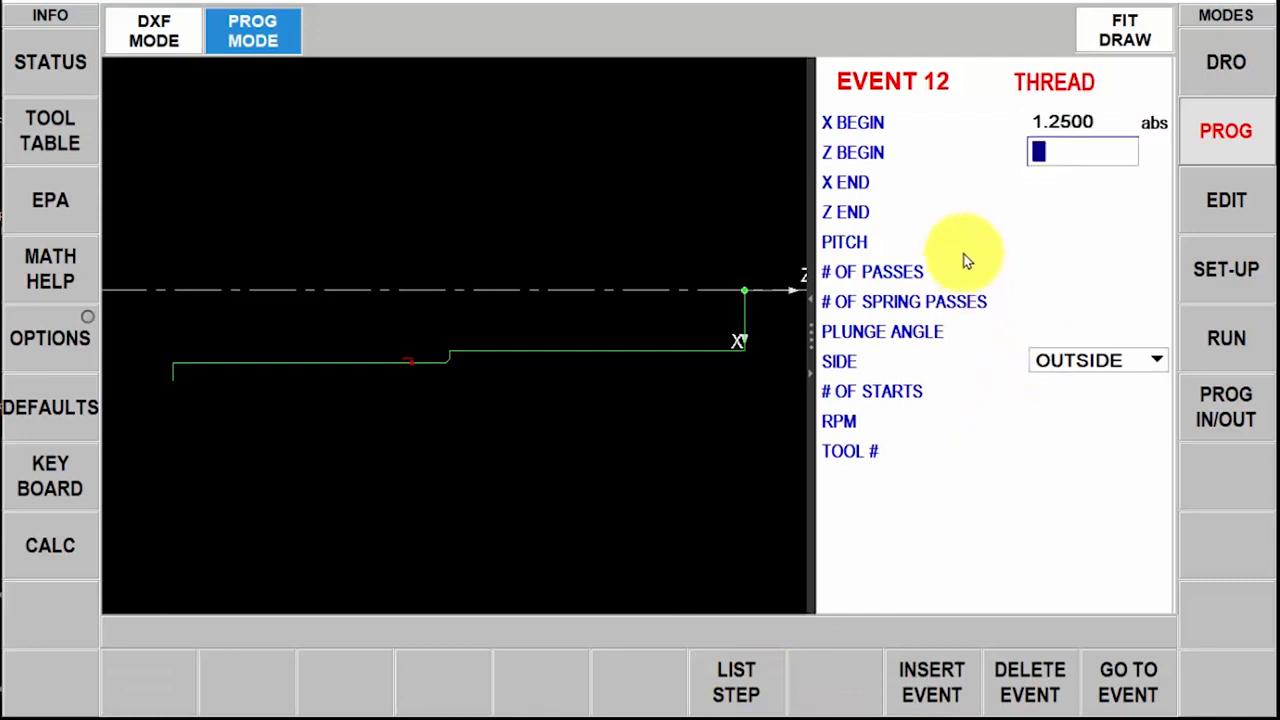
{"action": "type", "text": "0.0000"}
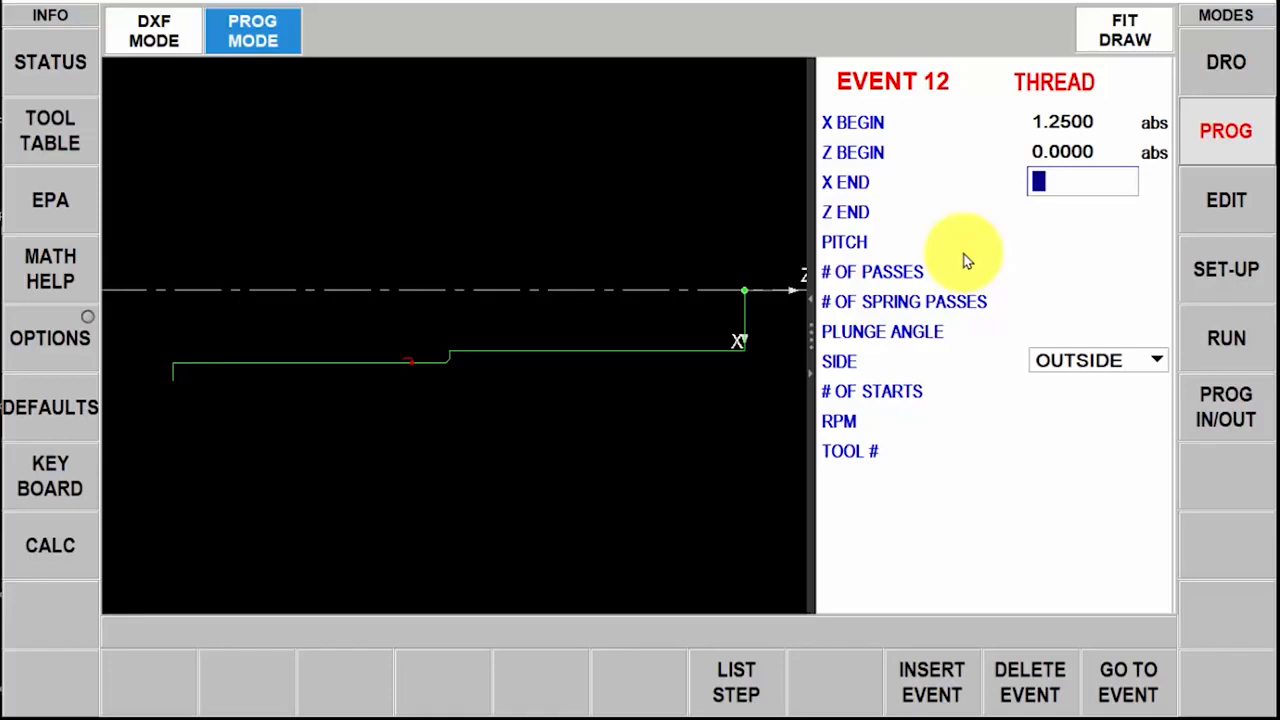
{"action": "type", "text": "1.2500"}
{"action": "left_click", "coordinate": [1082, 212]}
{"action": "type", "text": "-3.0000"}
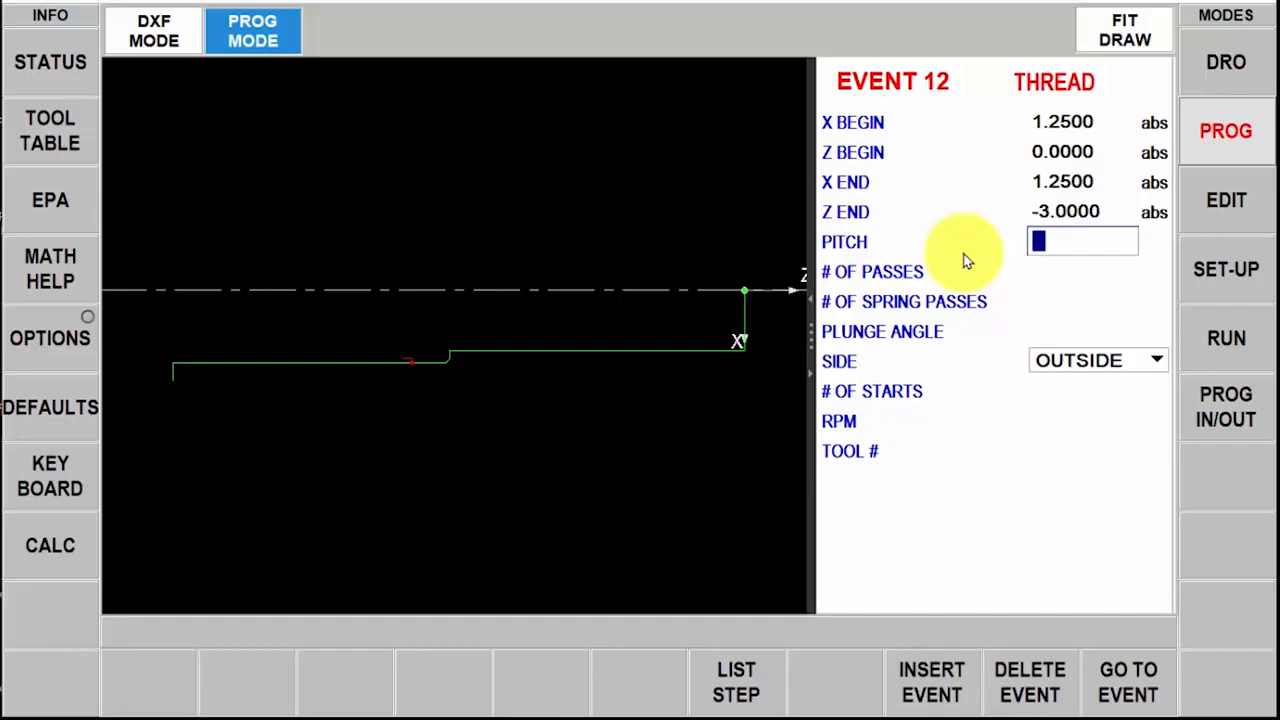
{"action": "type", "text": ".125"}
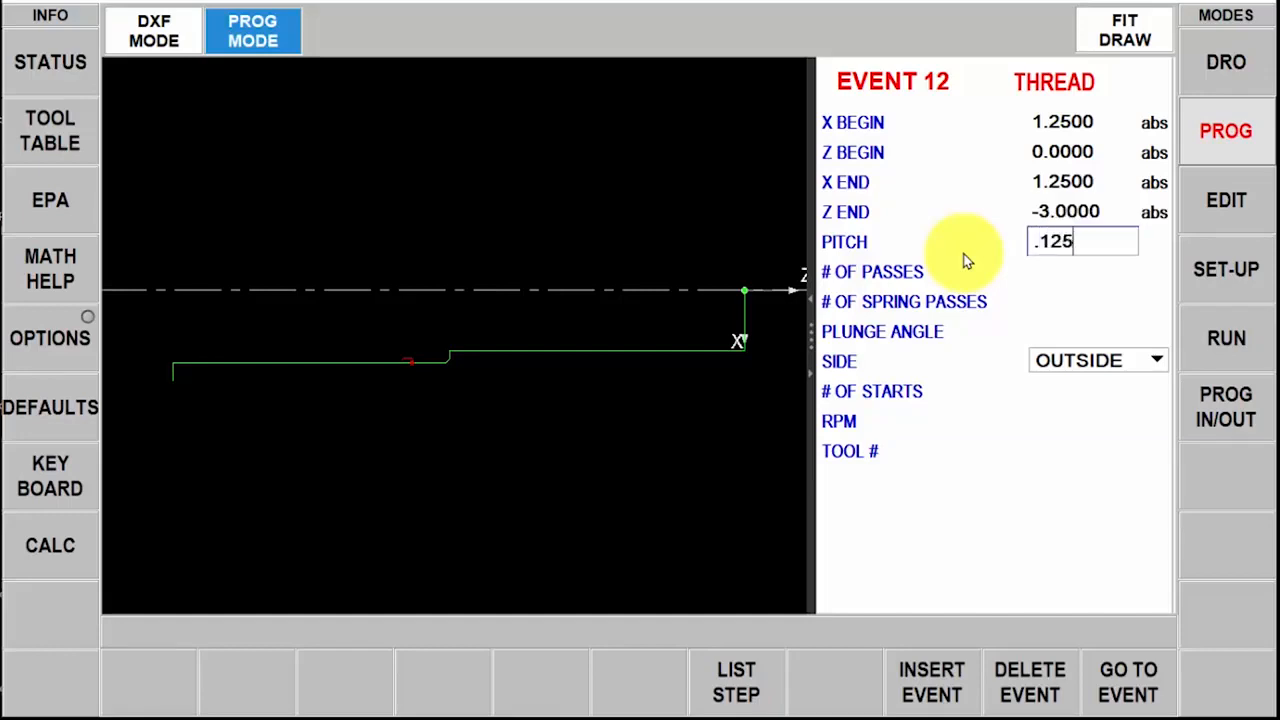
{"action": "key", "text": "Enter"}
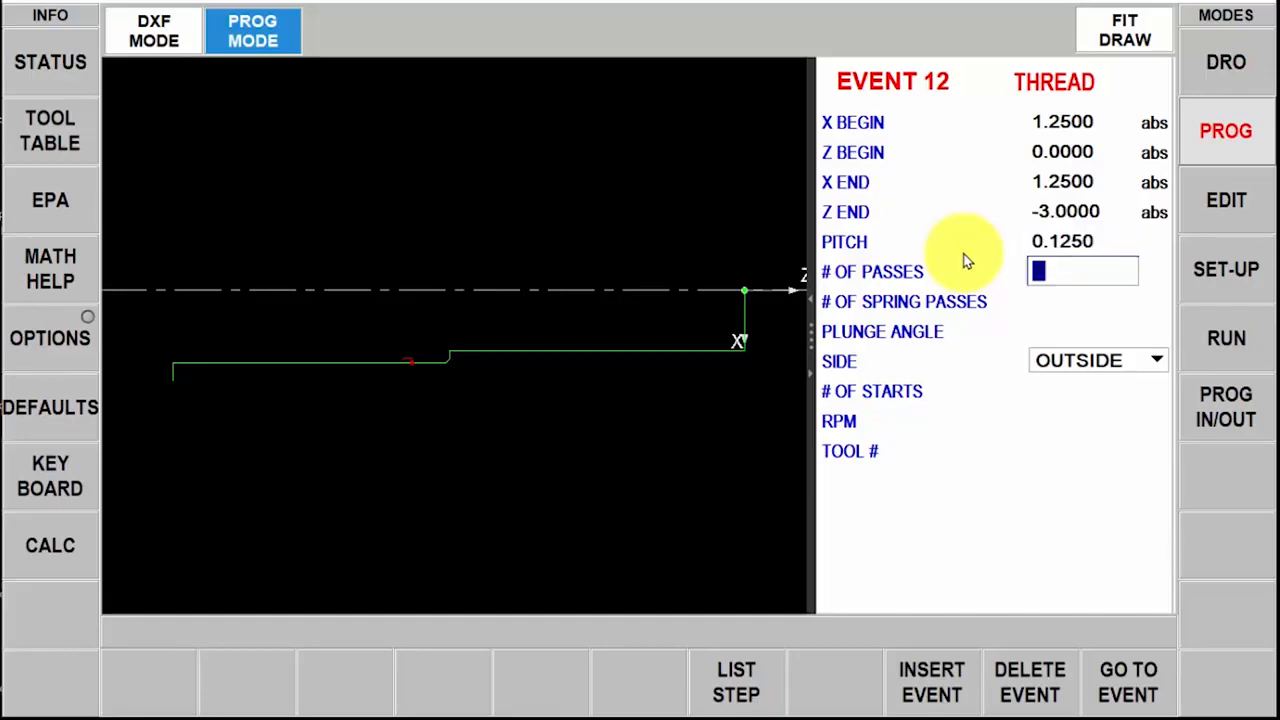
Set 5 passes, 1 spring pass, 29.5 plunge angle, OUTSIDE, 1 start, 300 RPM, and accept the thread event
{"action": "type", "text": "5"}
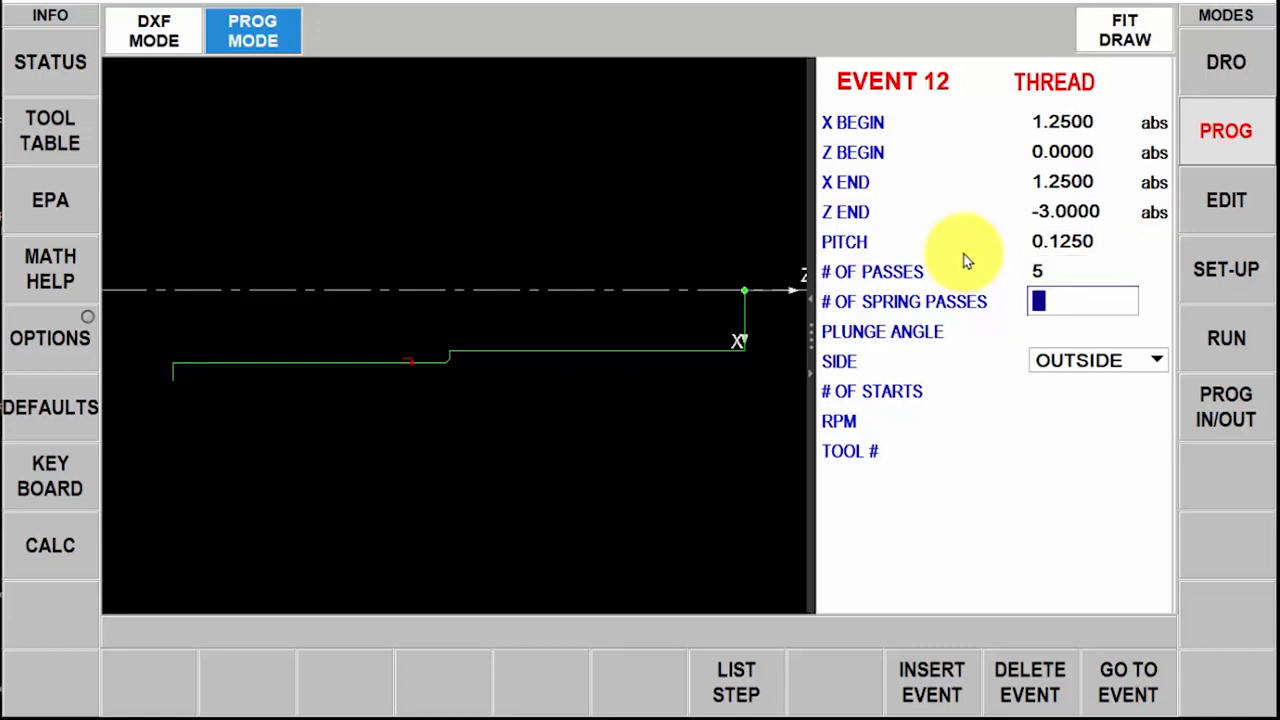
{"action": "type", "text": "1"}
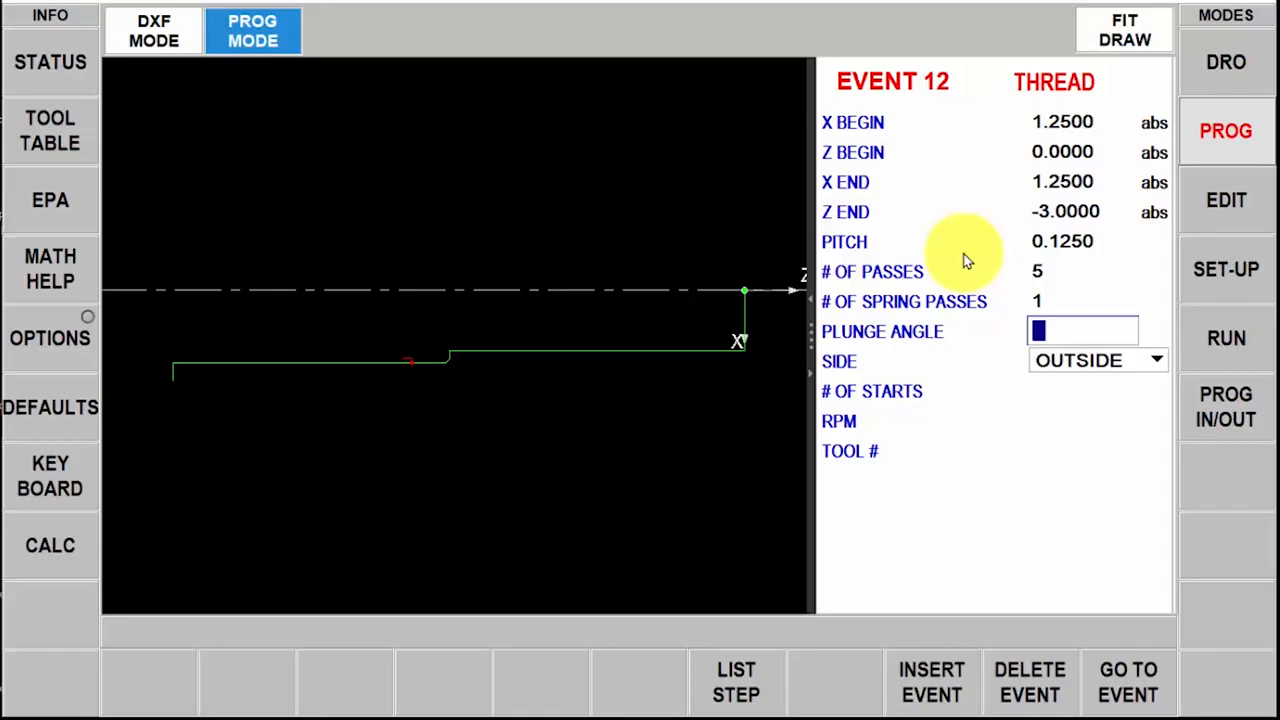
{"action": "type", "text": "29.5000"}
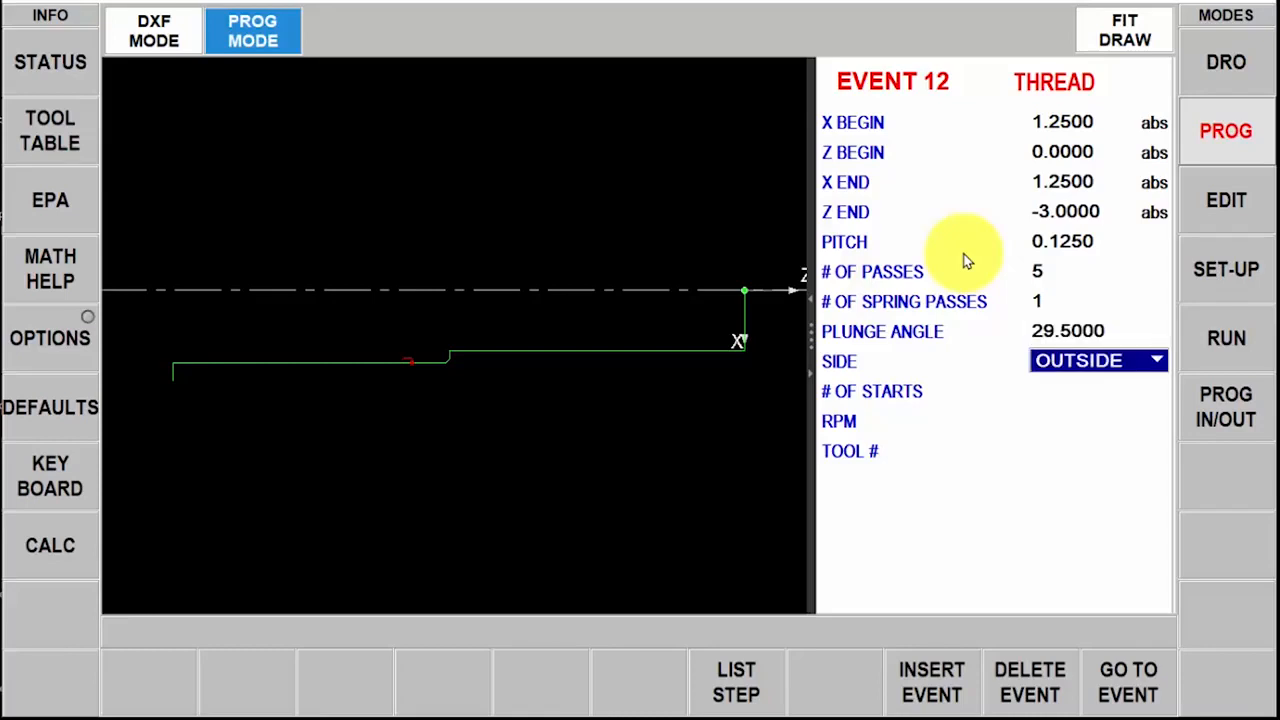
{"action": "left_click", "coordinate": [1084, 390]}
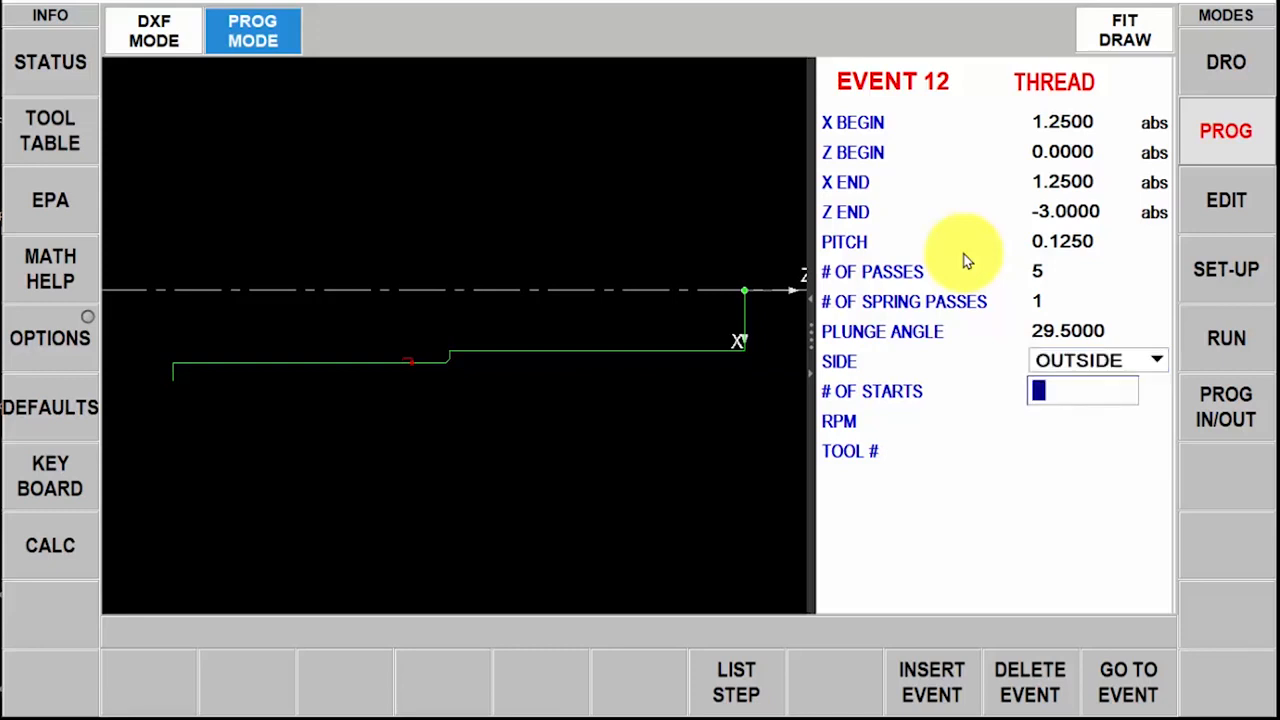
{"action": "type", "text": "1"}
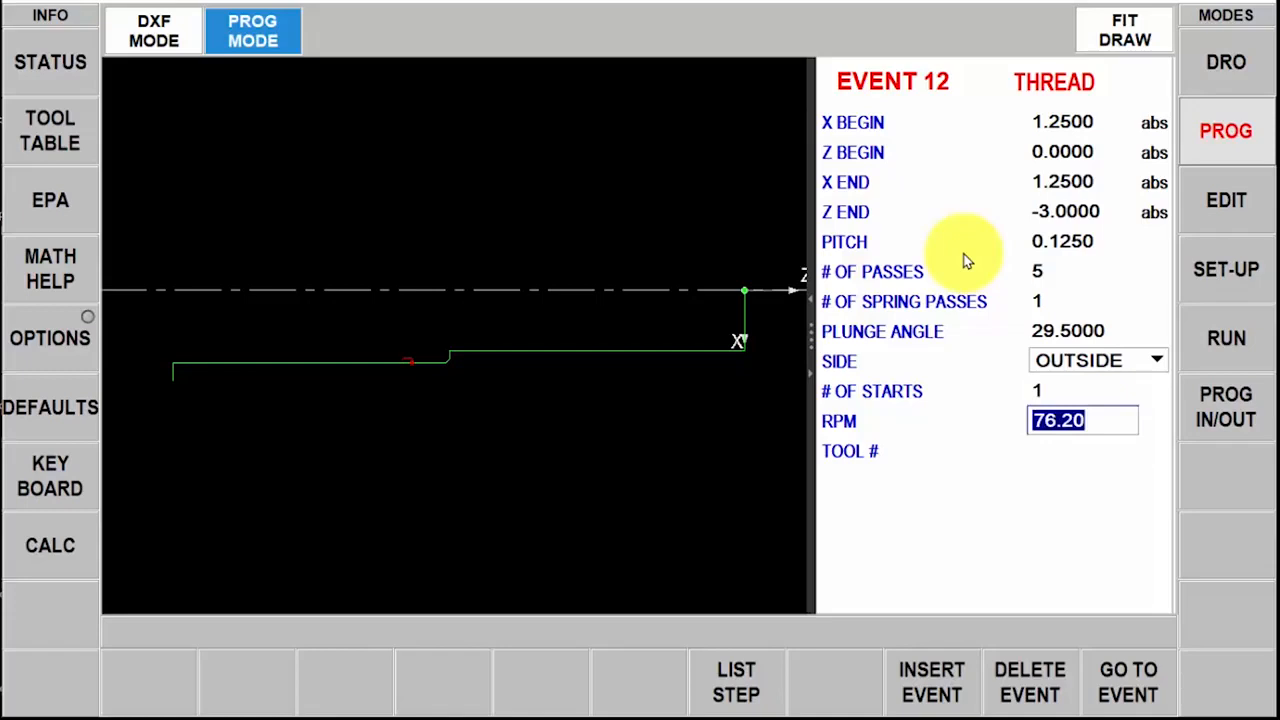
{"action": "type", "text": "300.00"}
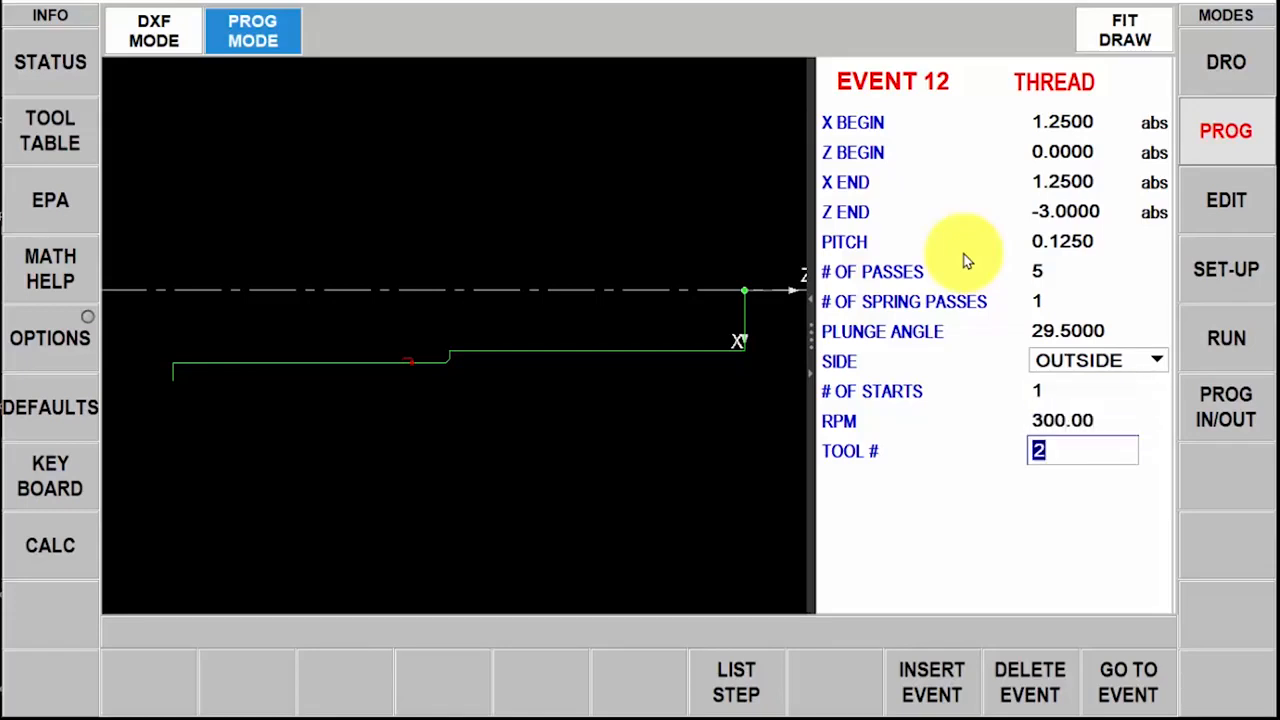
{"action": "left_click", "coordinate": [930, 682]}
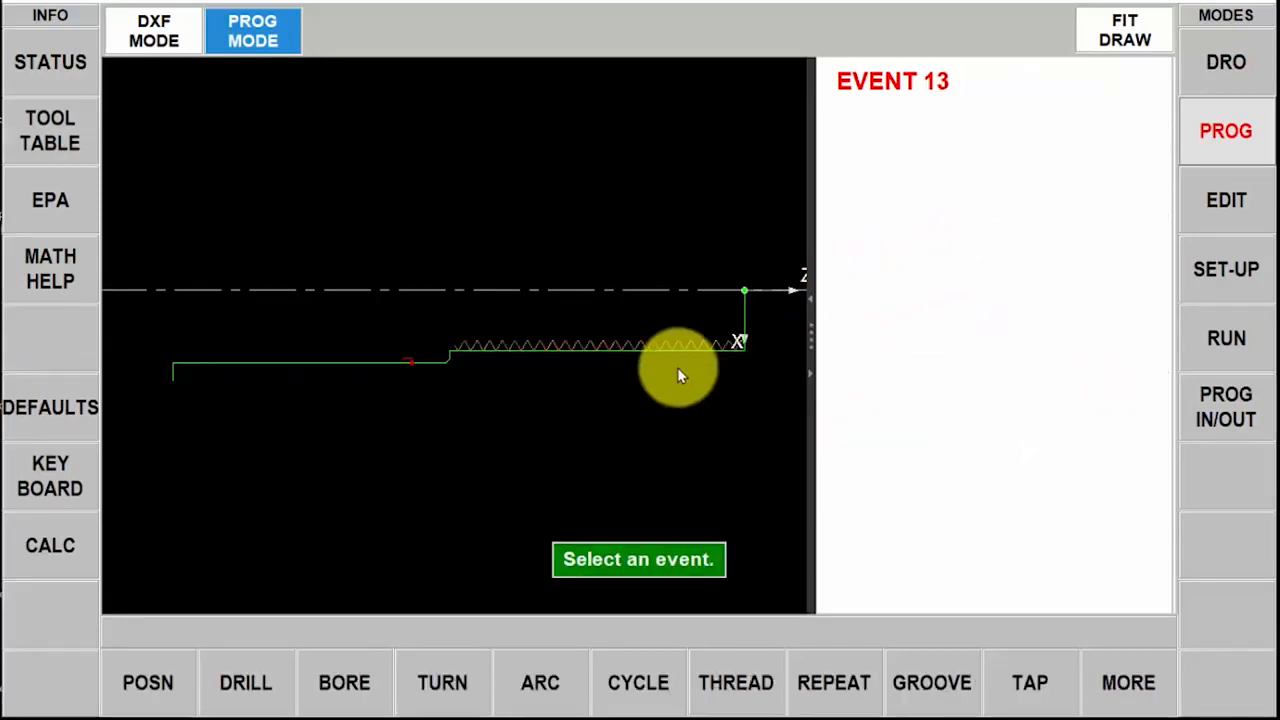
{"action": "mouse_move", "coordinate": [724, 336]}
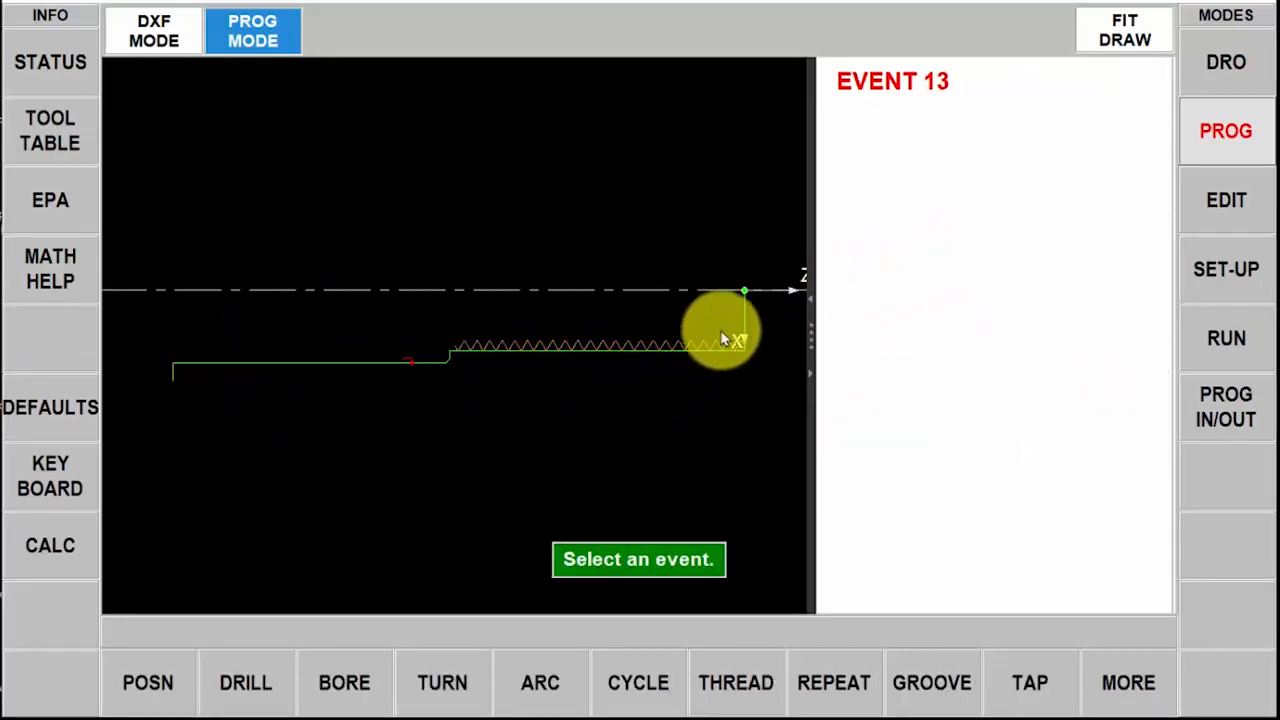
{"action": "mouse_move", "coordinate": [100, 156]}
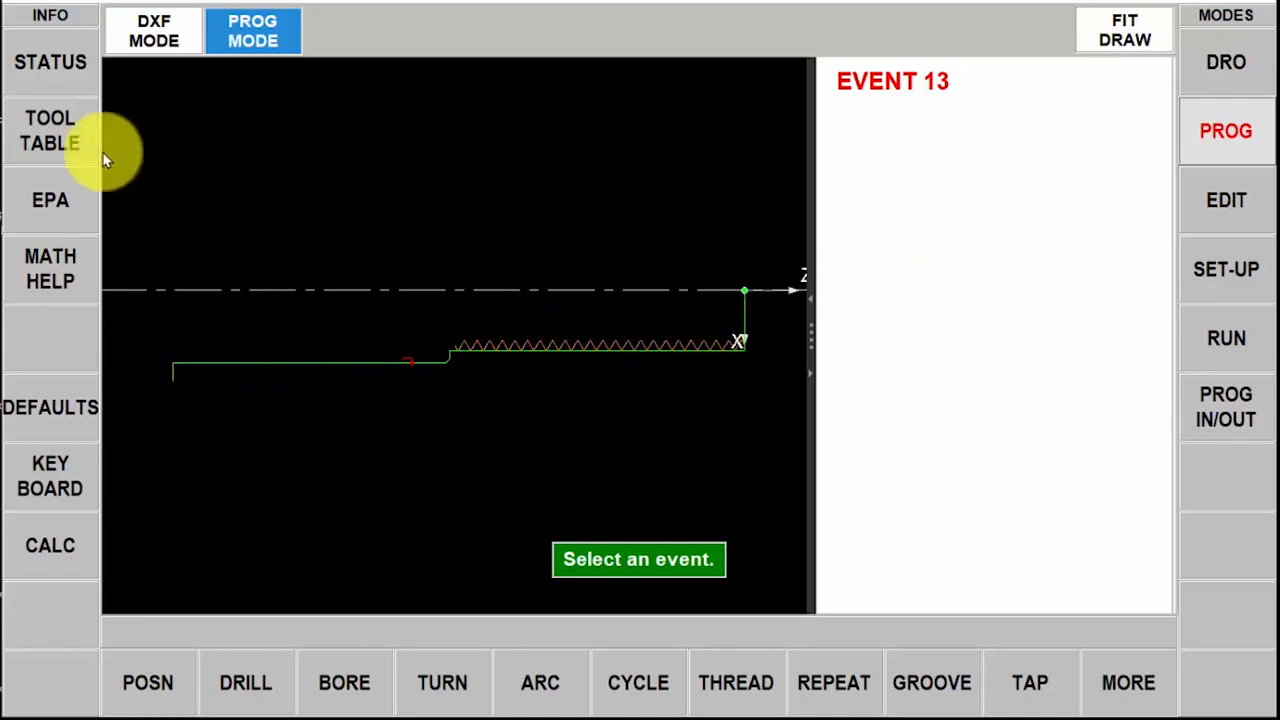
Link program tools 1–3 to library tools 101 RH TURN/FACE, 102 OD GROOVE and 103 THREAD OD in the tool table
{"action": "left_click", "coordinate": [50, 130]}
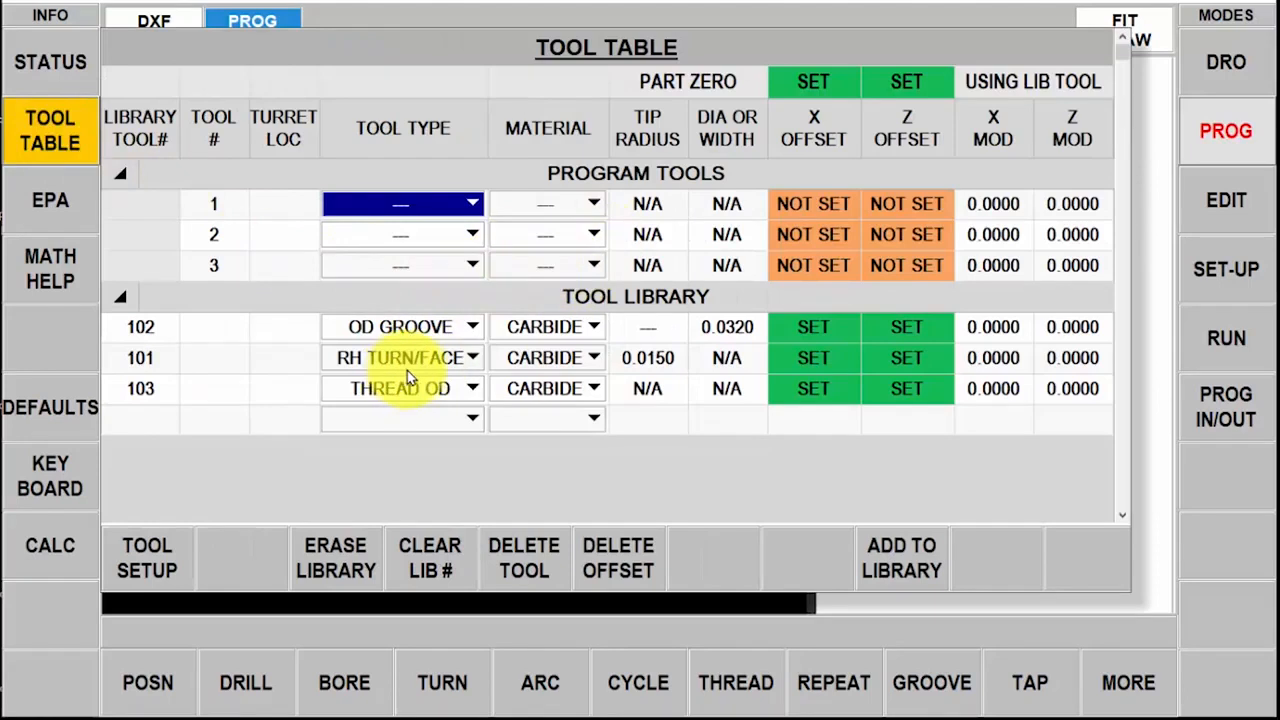
{"action": "mouse_move", "coordinate": [270, 358]}
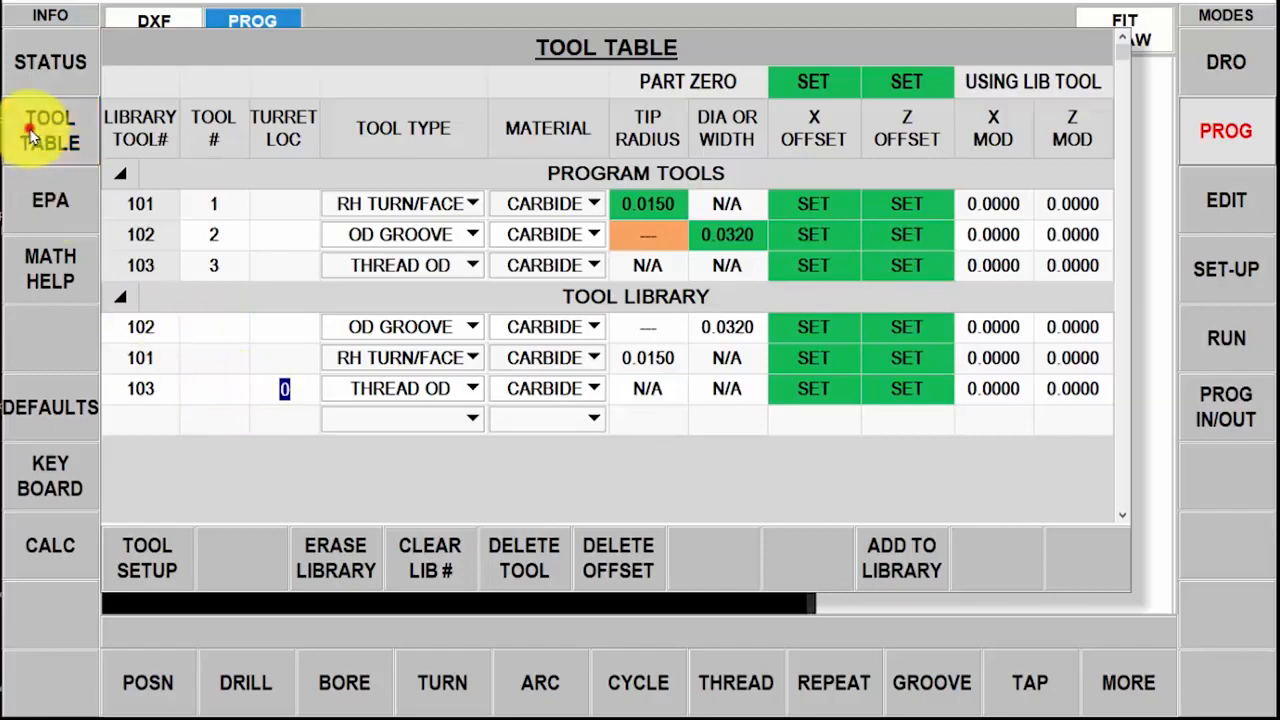
{"action": "left_click", "coordinate": [252, 30]}
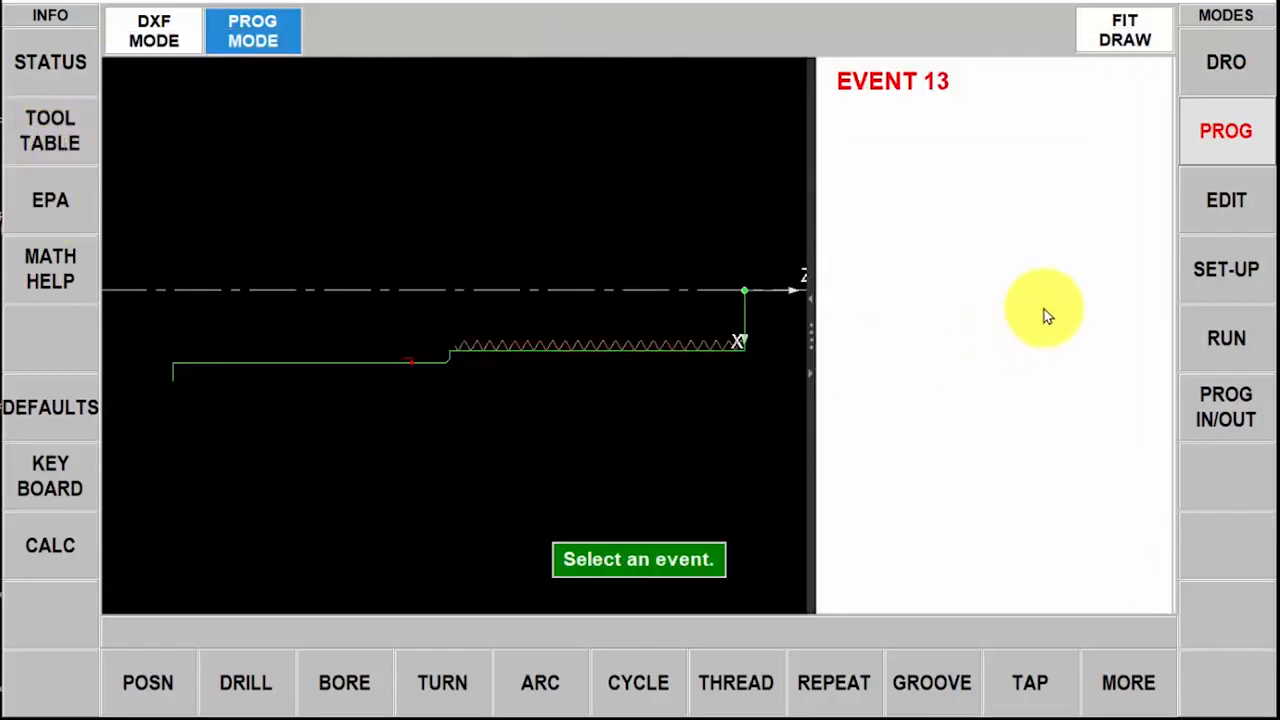
View the full program's plotted tool path with its 5:27 estimated run time in set-up mode
{"action": "left_click", "coordinate": [1224, 268]}
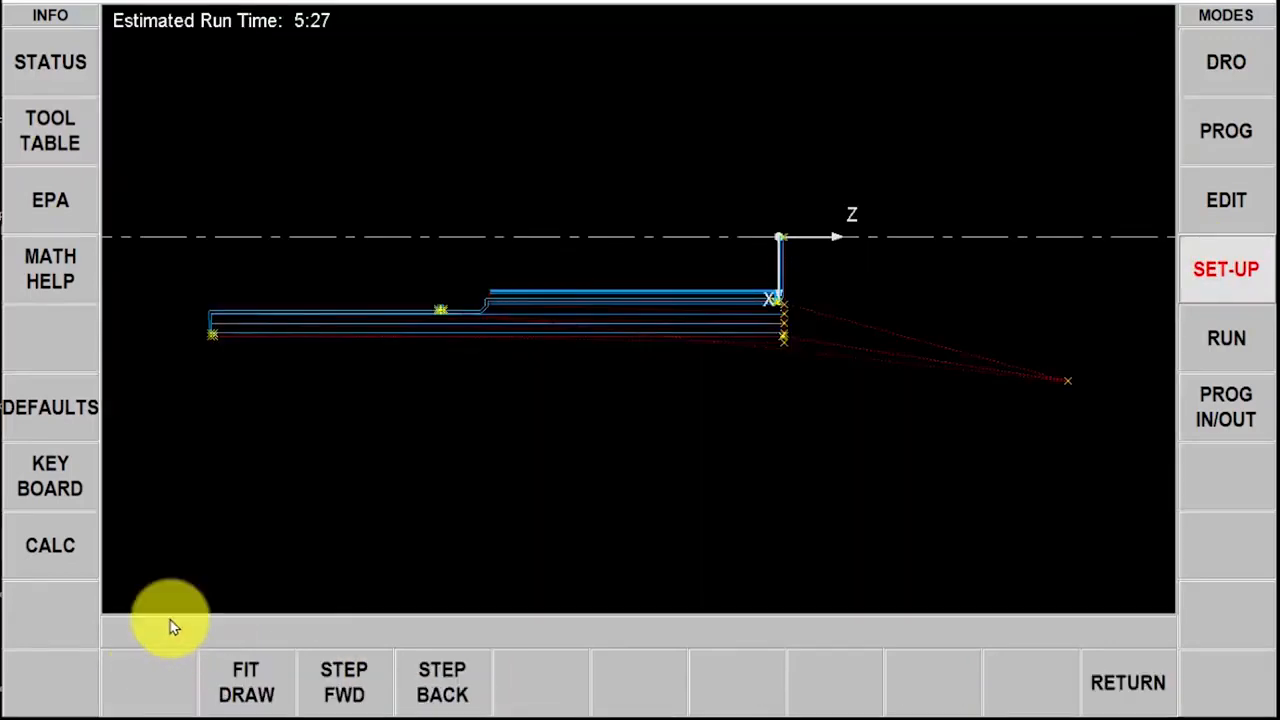
{"action": "mouse_move", "coordinate": [556, 340]}
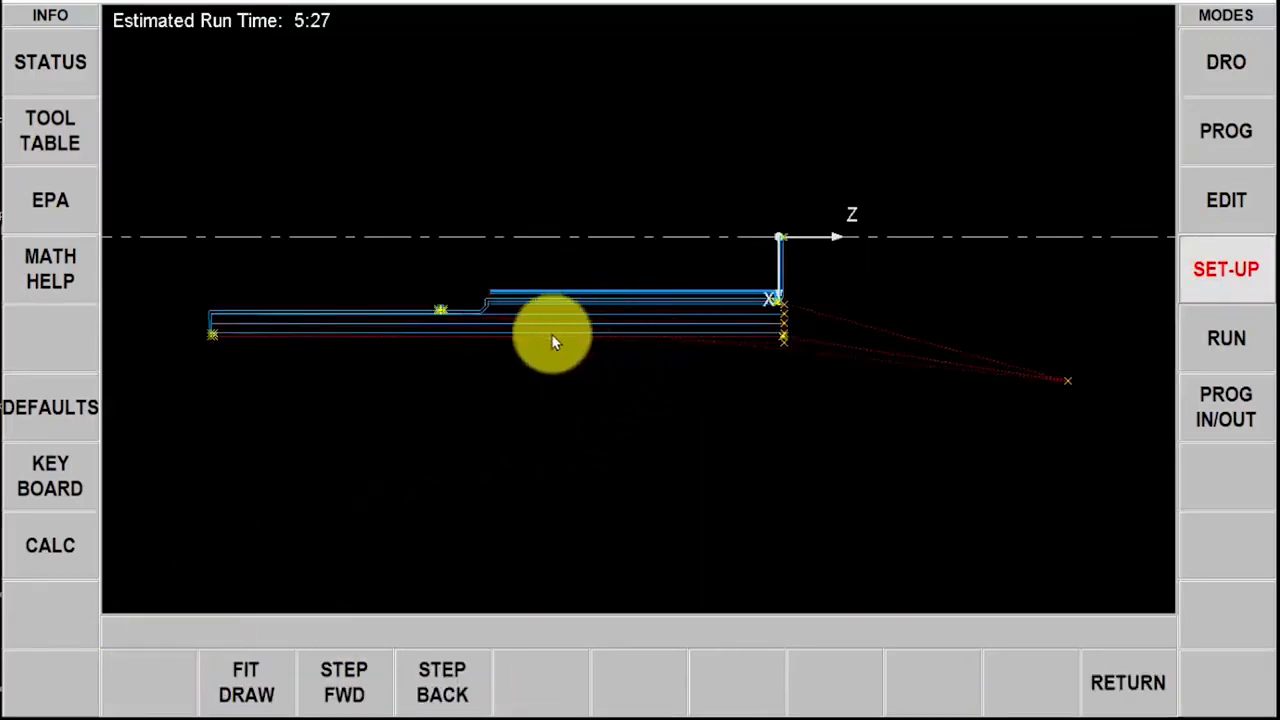
{"action": "mouse_move", "coordinate": [684, 280]}
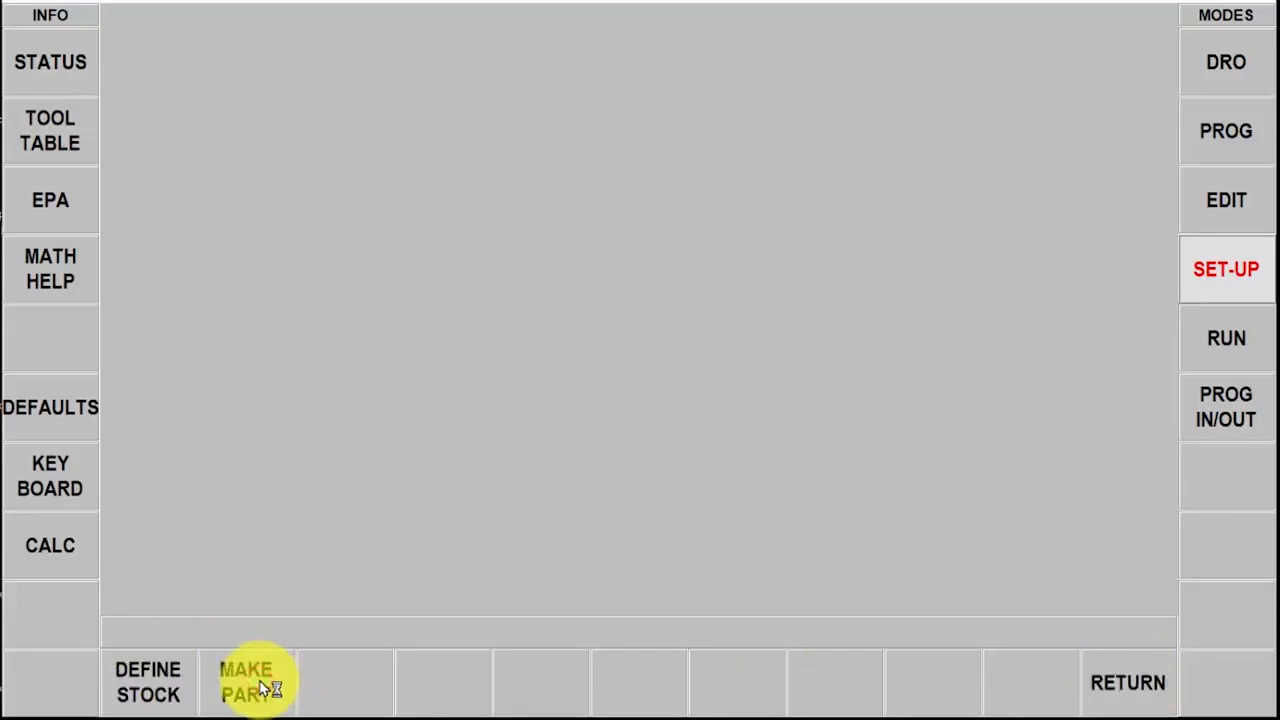
Run VERIFY PART so the stock is cut into the turned, grooved and fully threaded part
{"action": "left_click", "coordinate": [248, 682]}
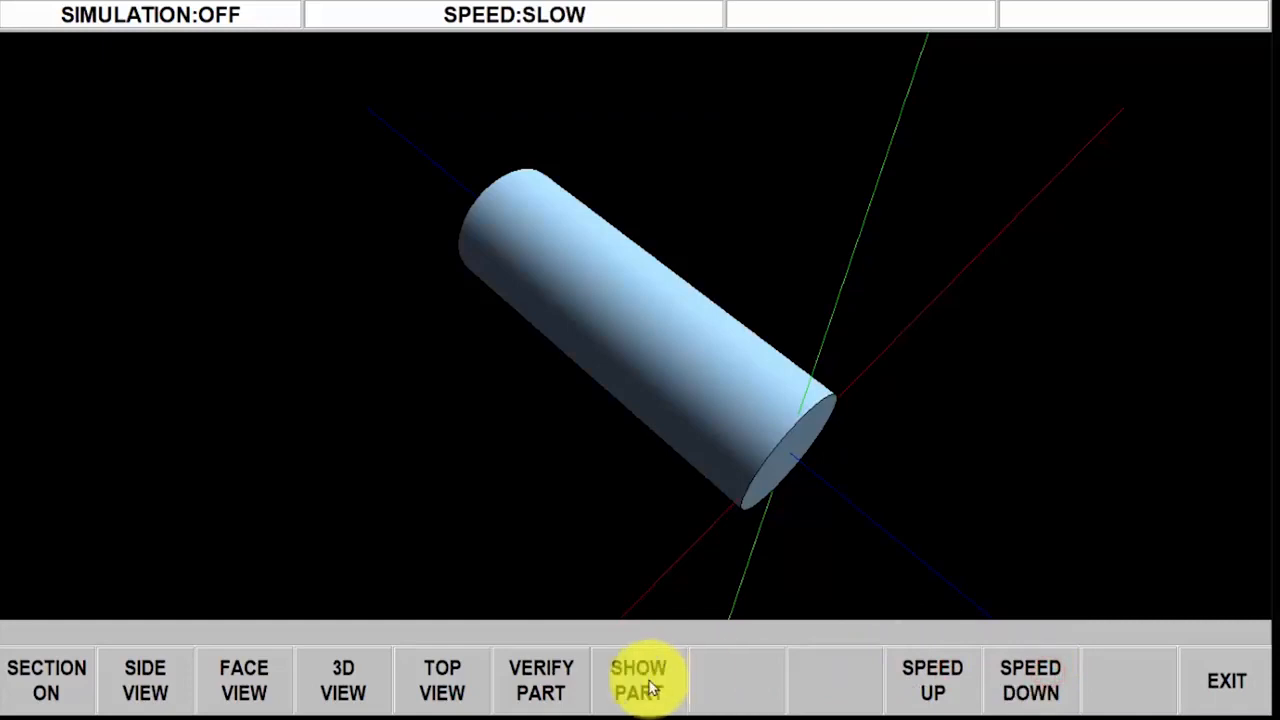
{"action": "left_click", "coordinate": [540, 680]}
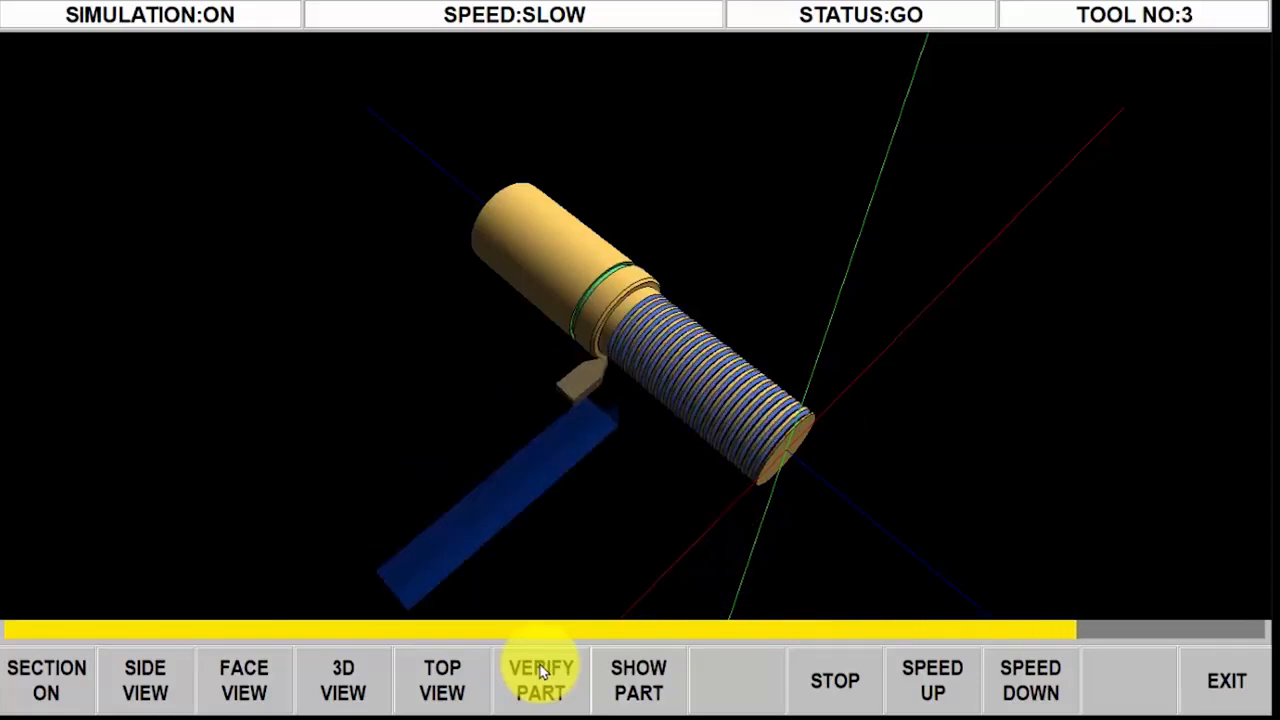
{"action": "left_click", "coordinate": [540, 680]}
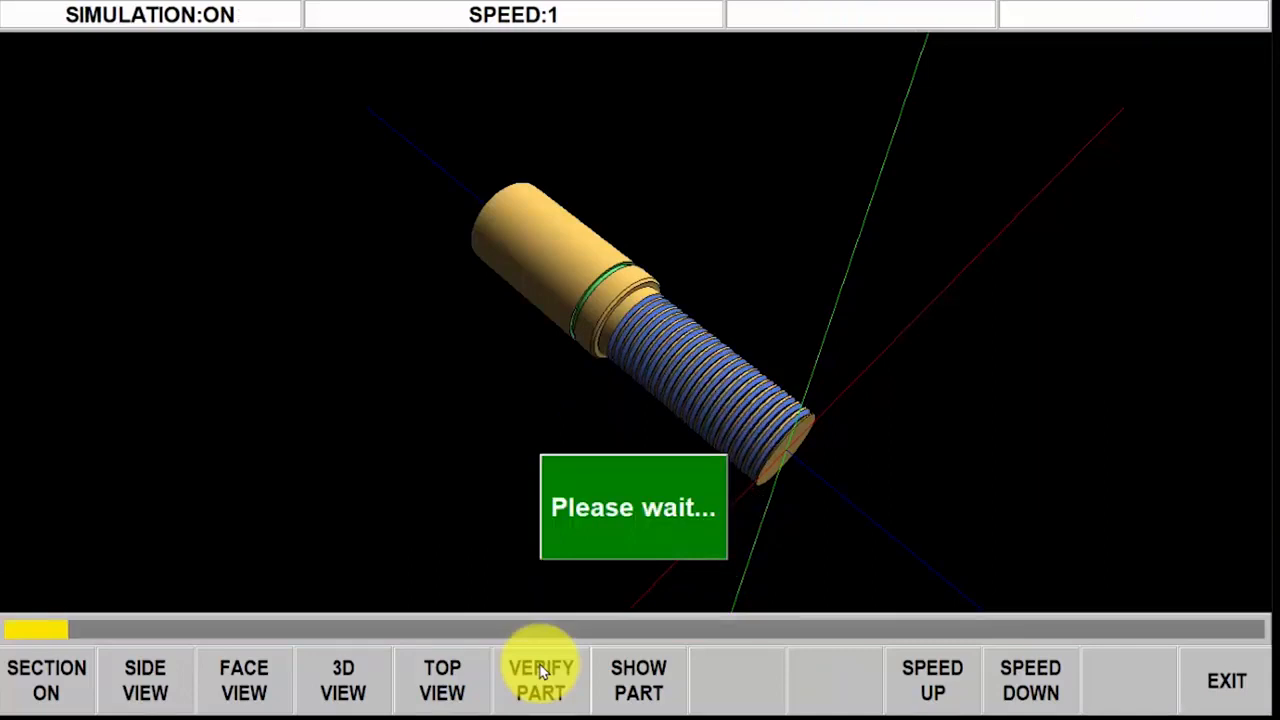
{"action": "left_click", "coordinate": [540, 680]}
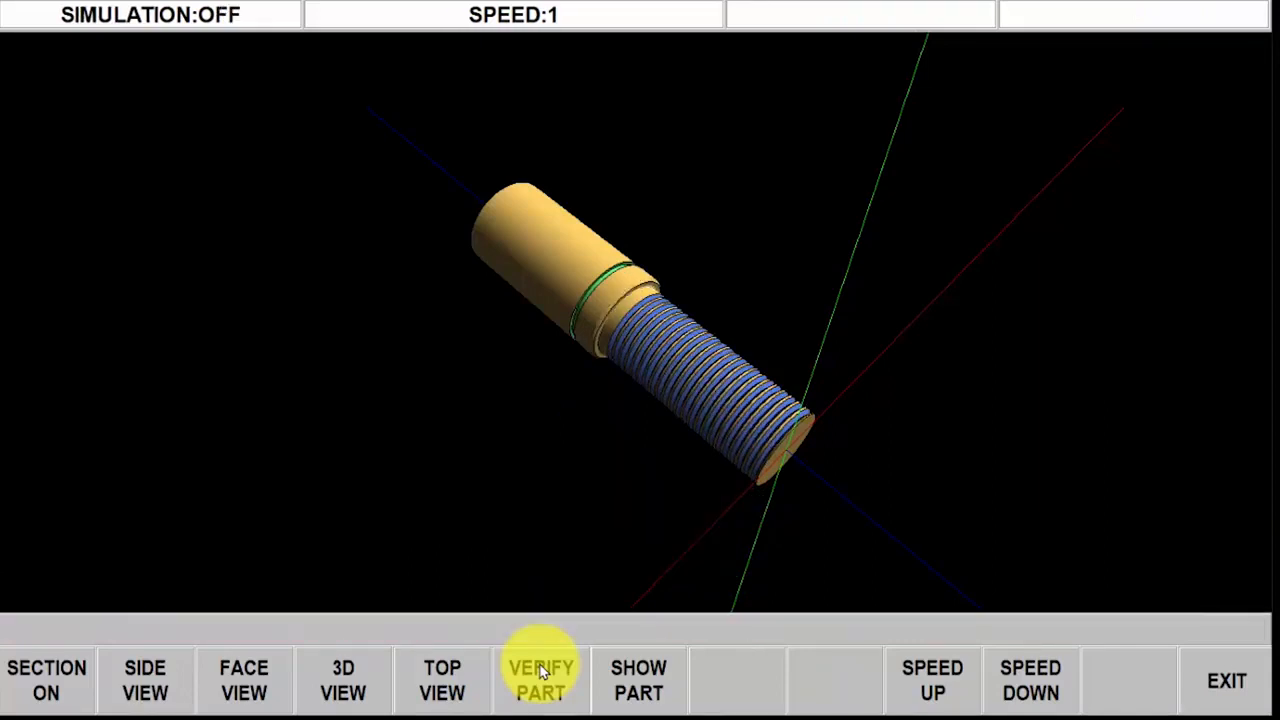